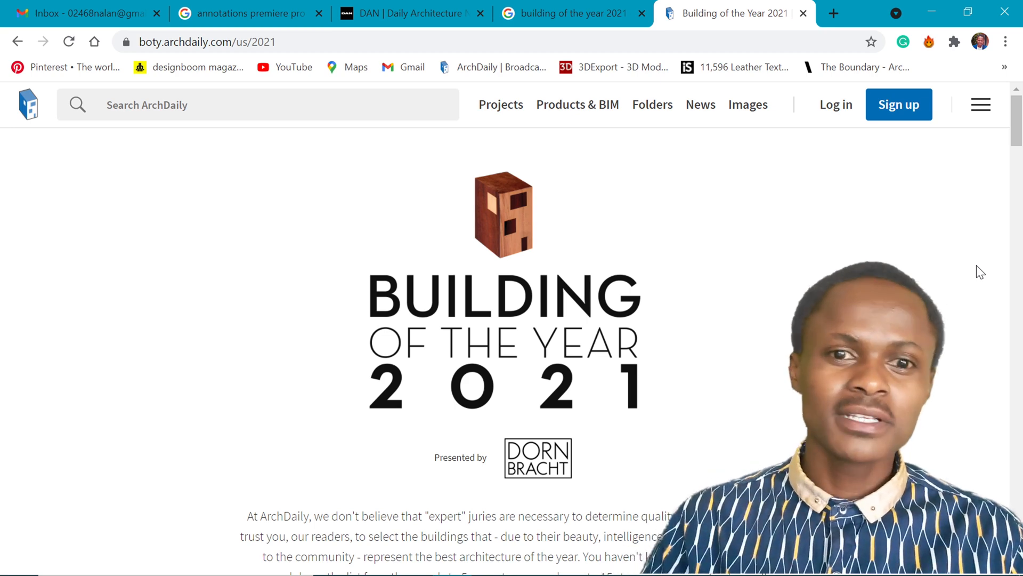
- Scroll the ArchDaily 2021 winners page down to the Apple Central World Bangkok entry
scroll("down", 3)
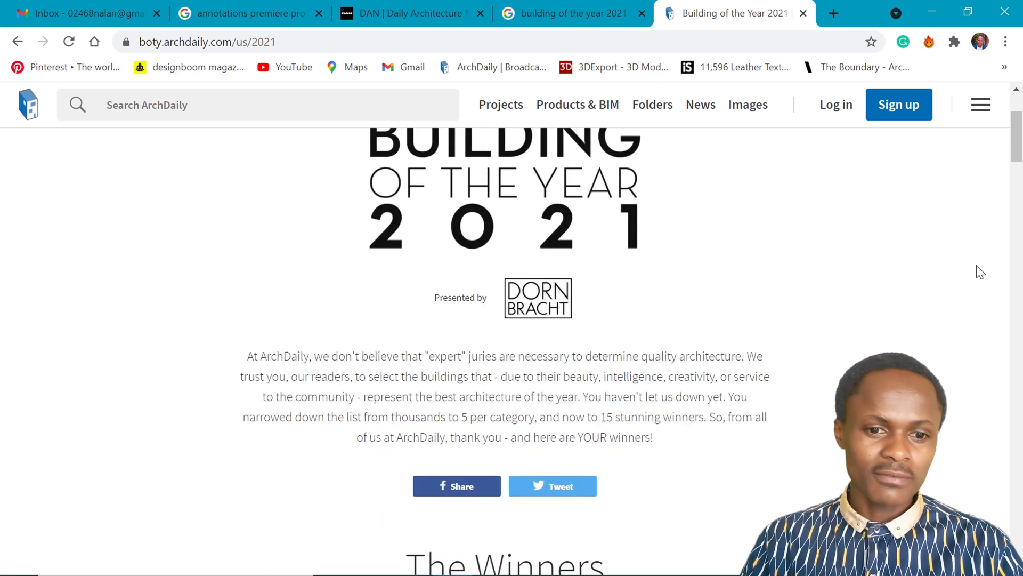
scroll("down", 3)
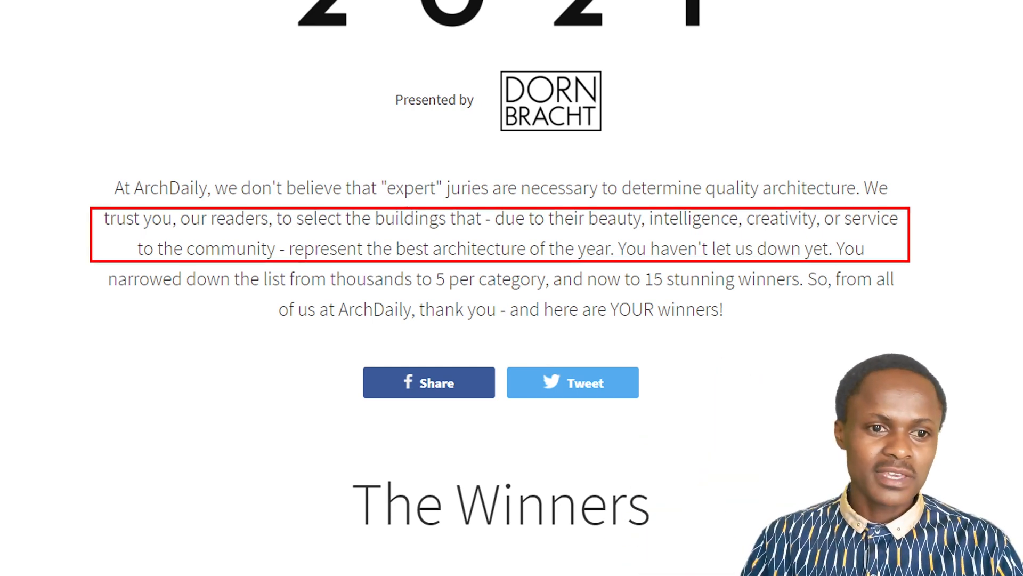
scroll("down", 3)
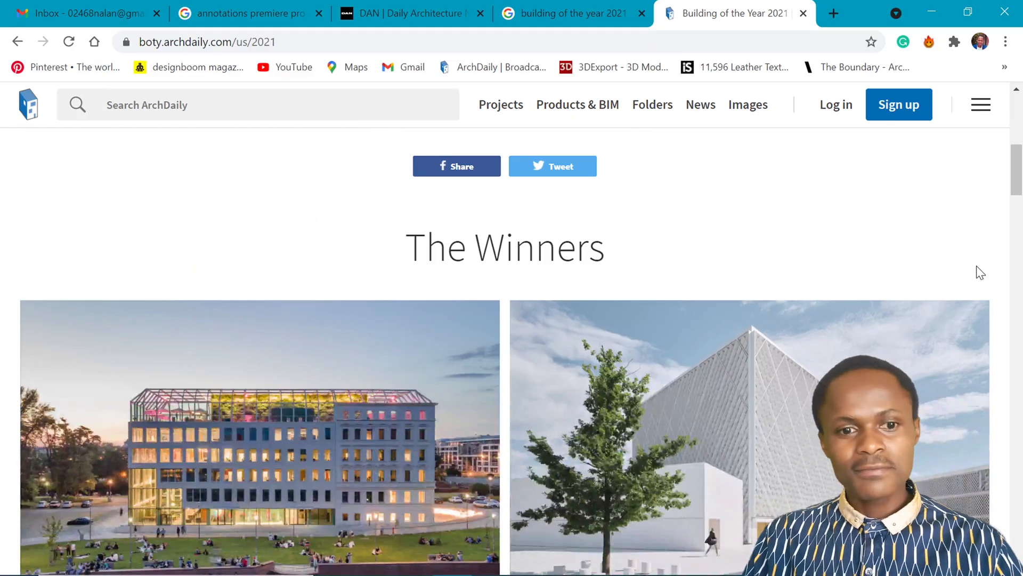
scroll("down", 3)
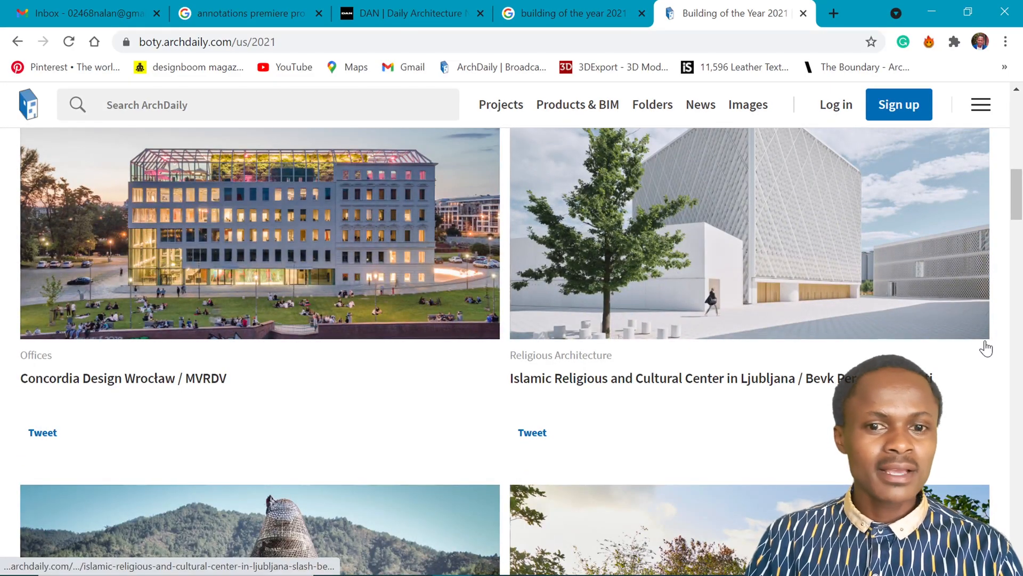
scroll("down", 3)
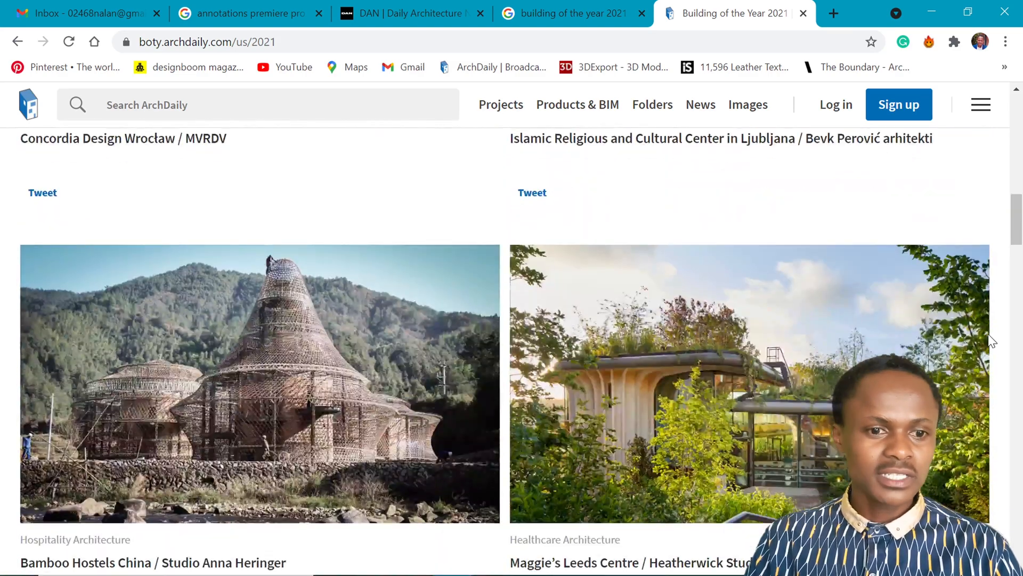
scroll("down", 3)
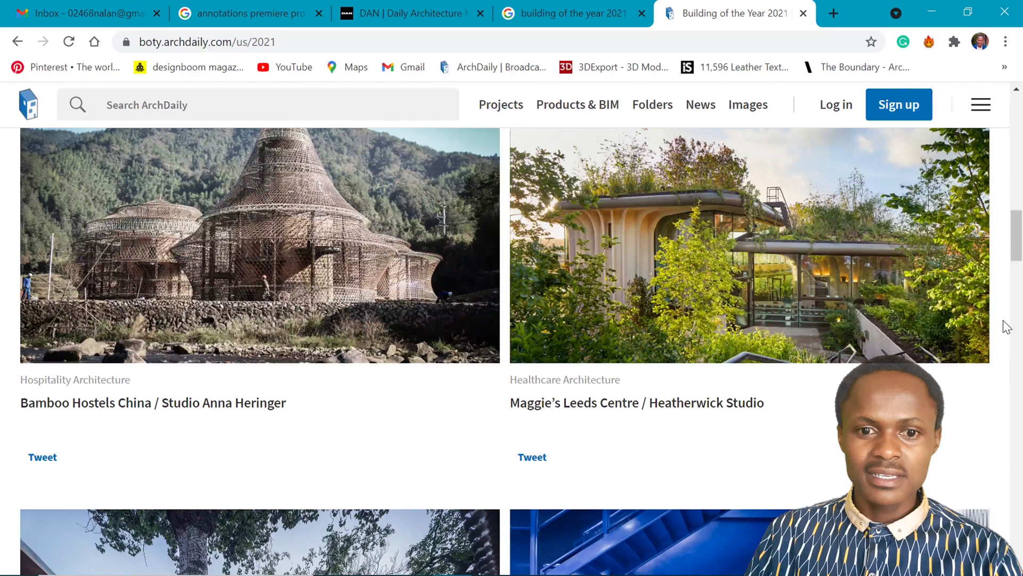
scroll("down", 3)
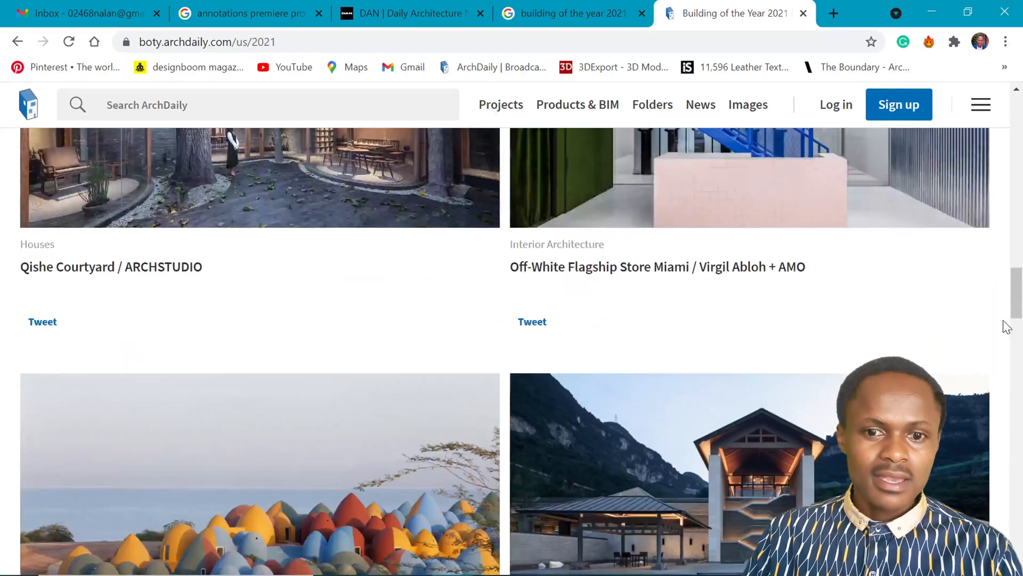
scroll("down", 3)
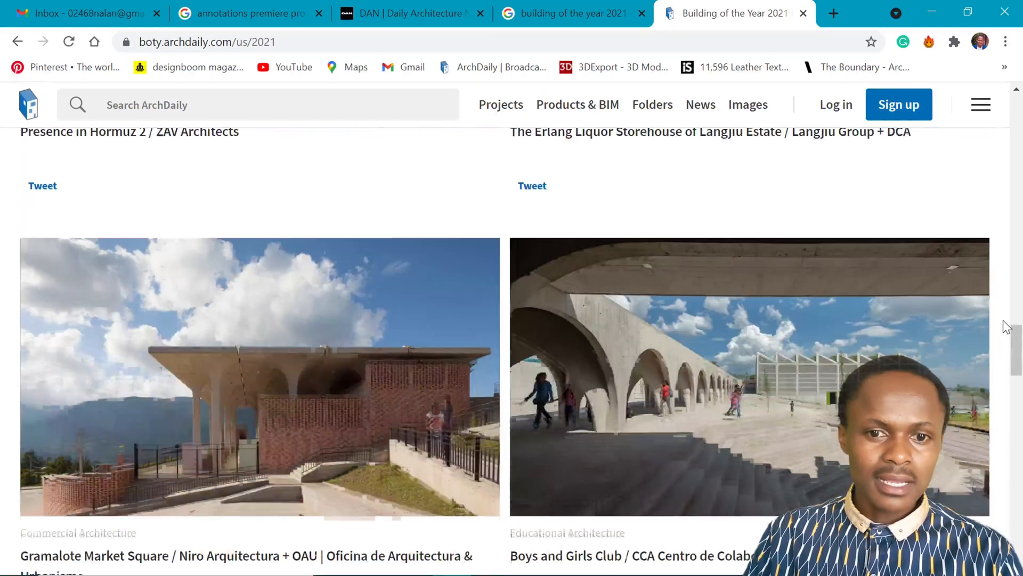
scroll("down", 3)
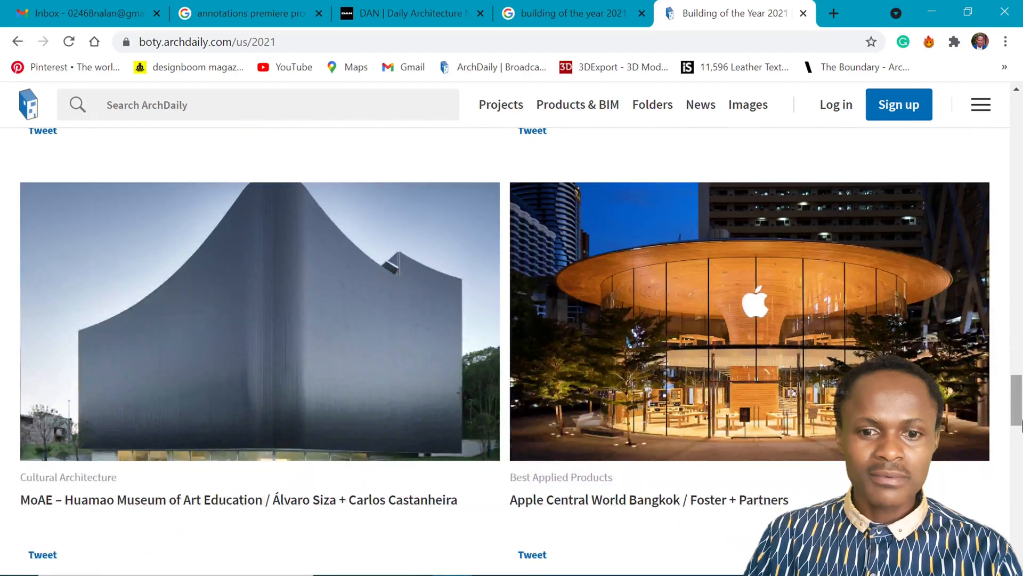
scroll("down", 3)
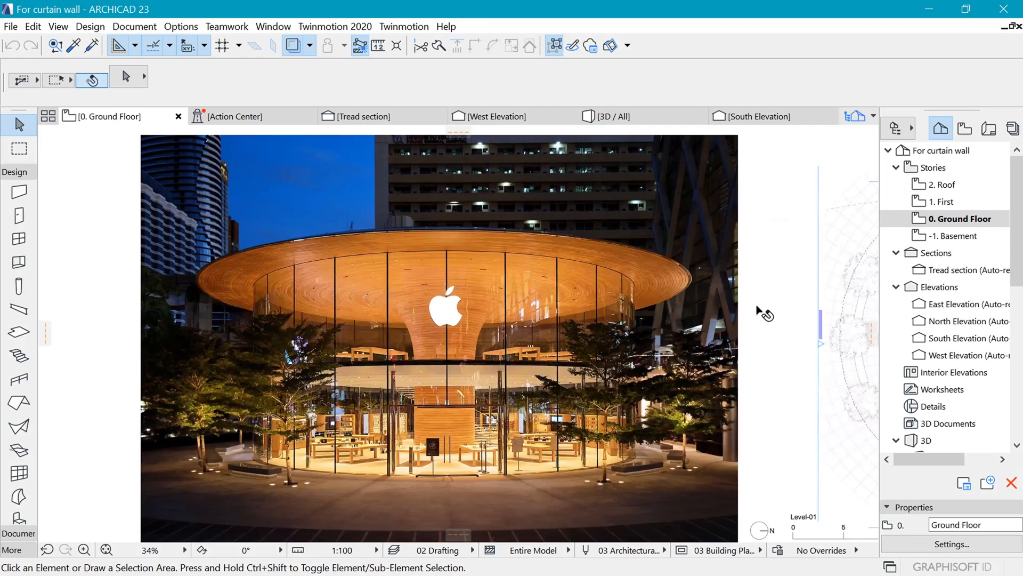
mouse_move(573, 334)
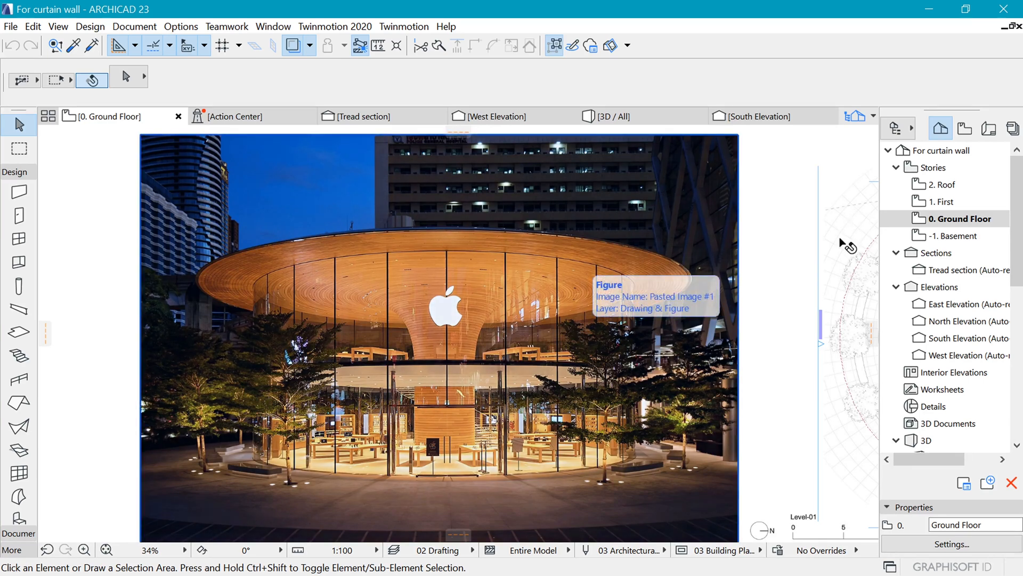
mouse_move(525, 457)
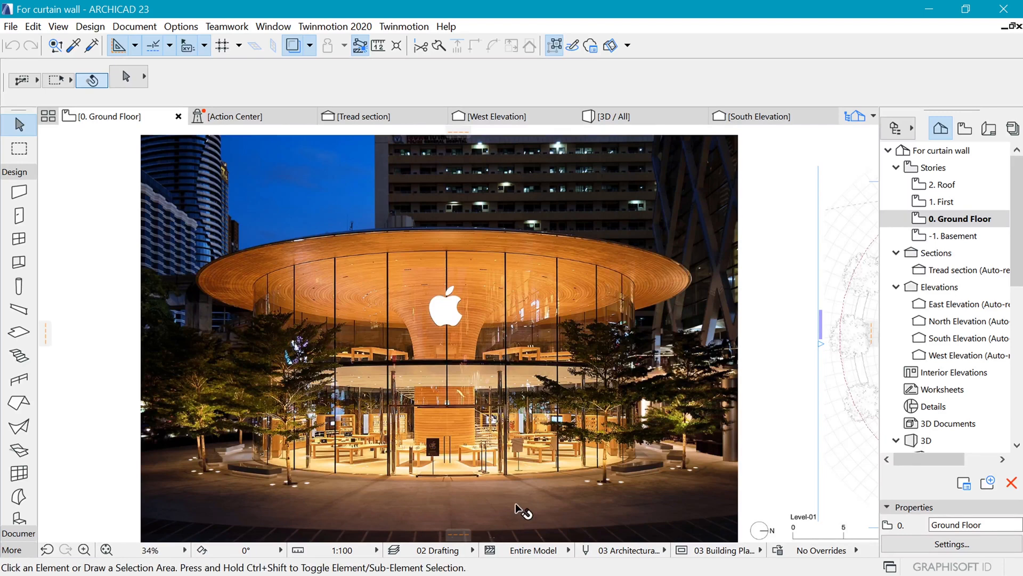
mouse_move(780, 494)
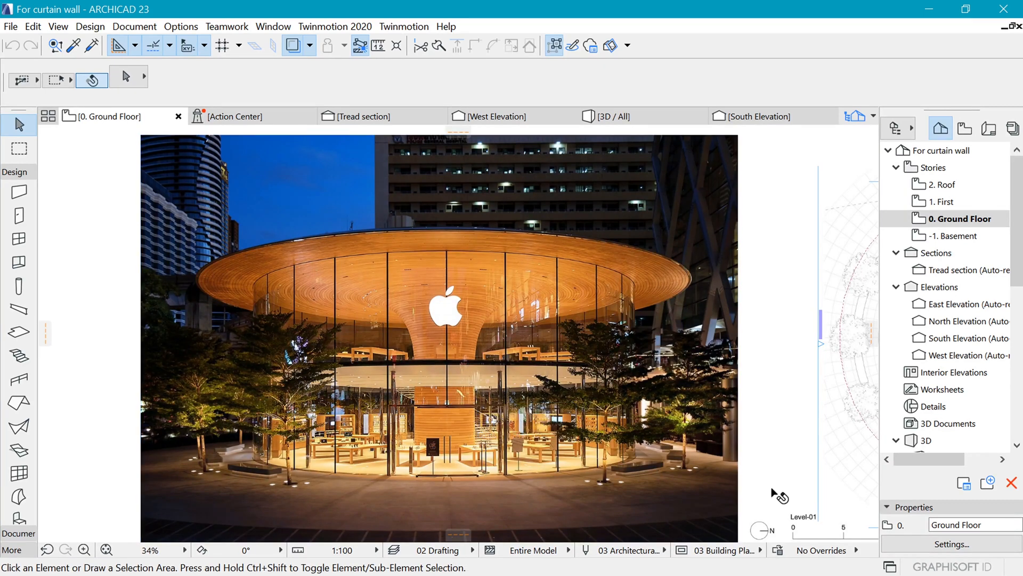
mouse_move(476, 444)
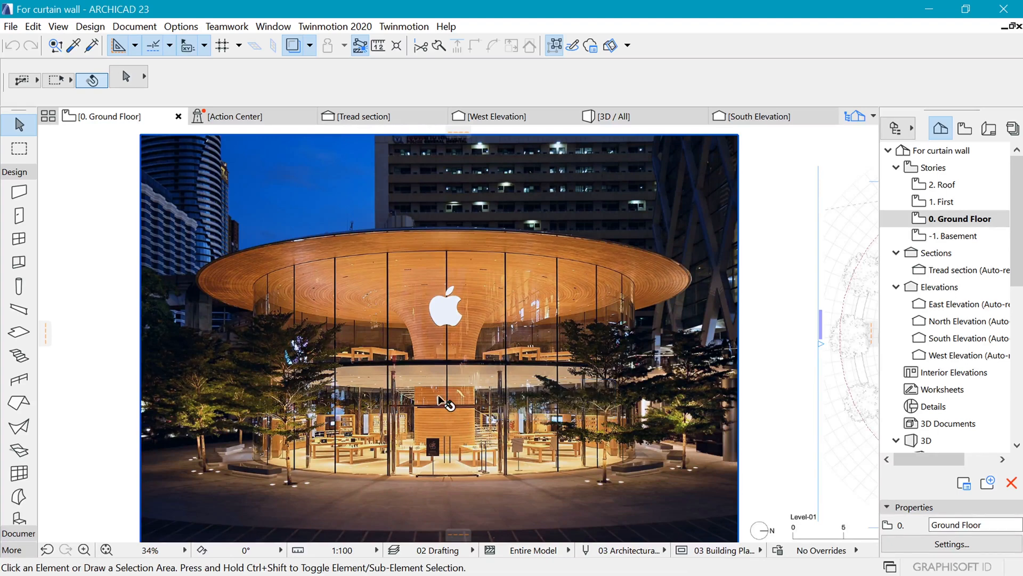
mouse_move(519, 287)
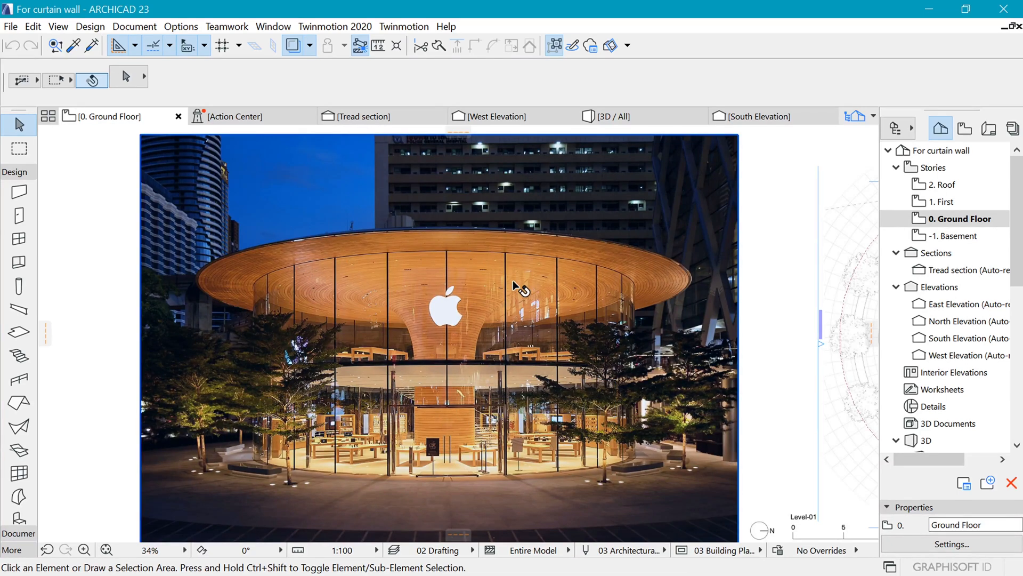
mouse_move(483, 488)
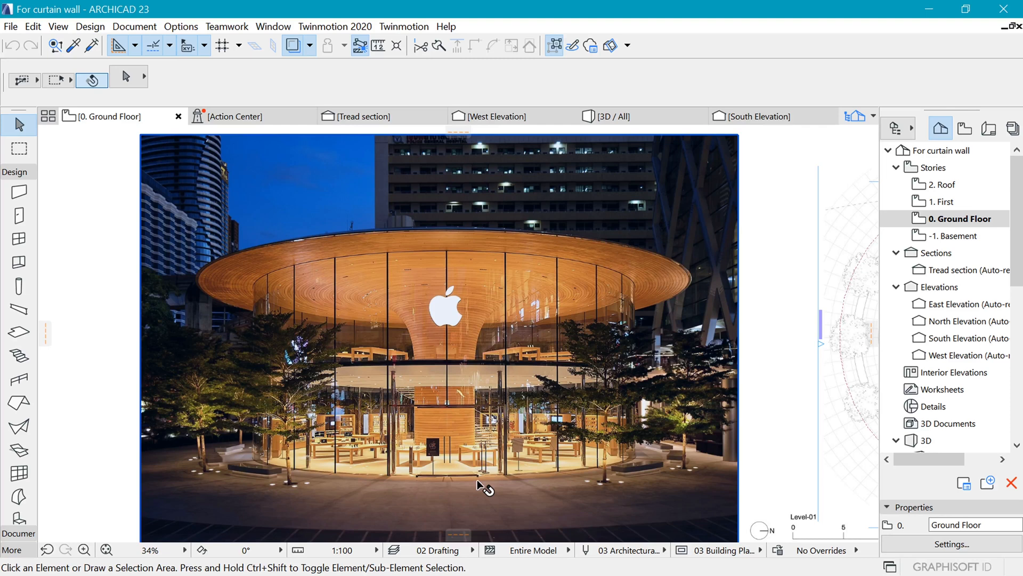
mouse_move(486, 486)
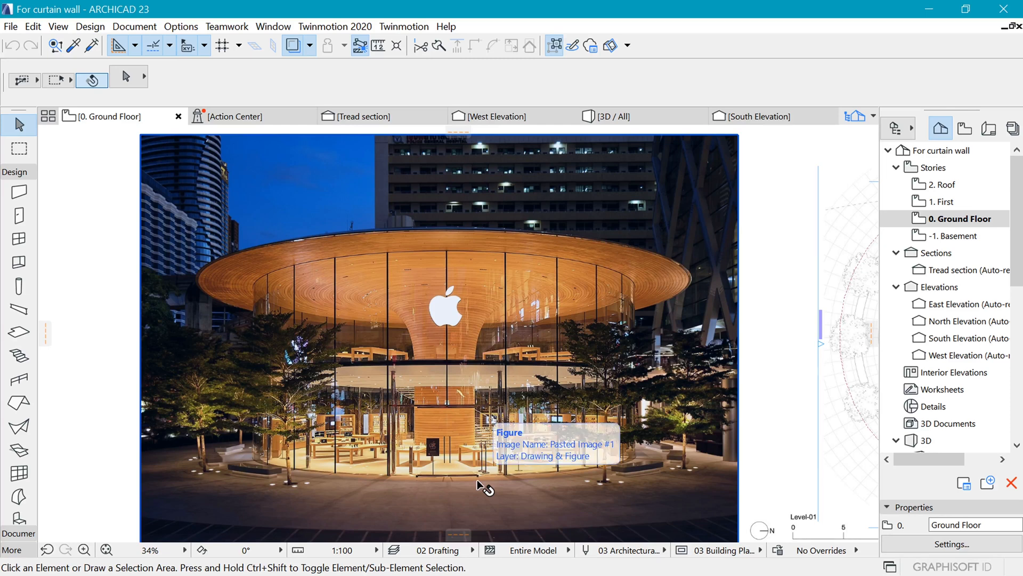
mouse_move(212, 268)
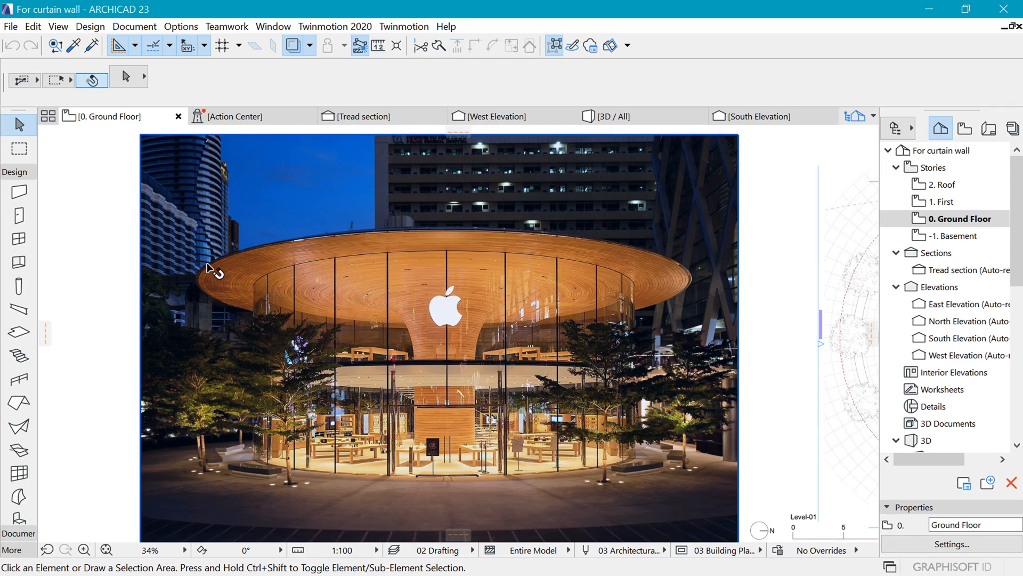
mouse_move(288, 251)
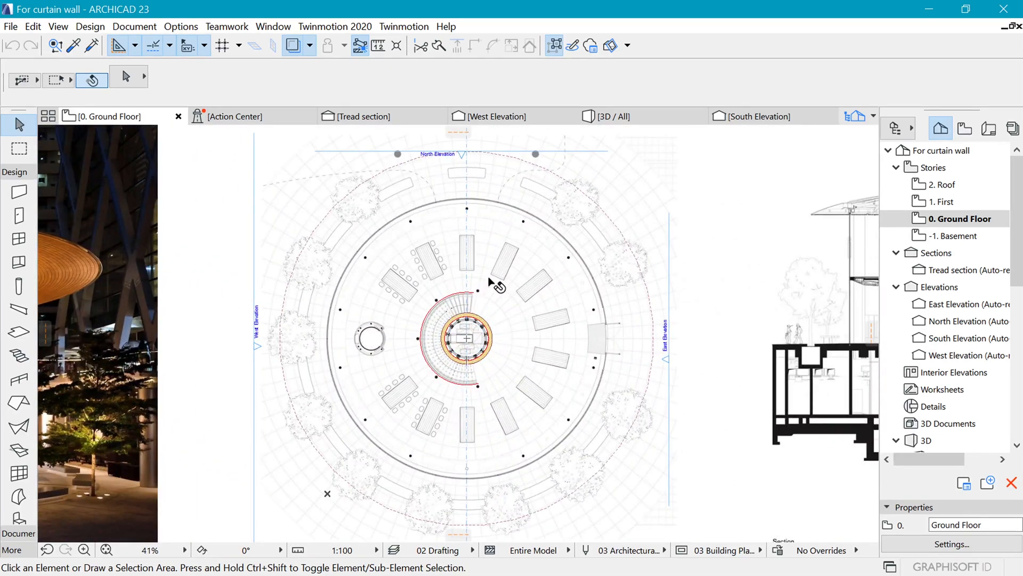
- Zoom the plan window to frame the circular store floor plan
scroll("up", 3)
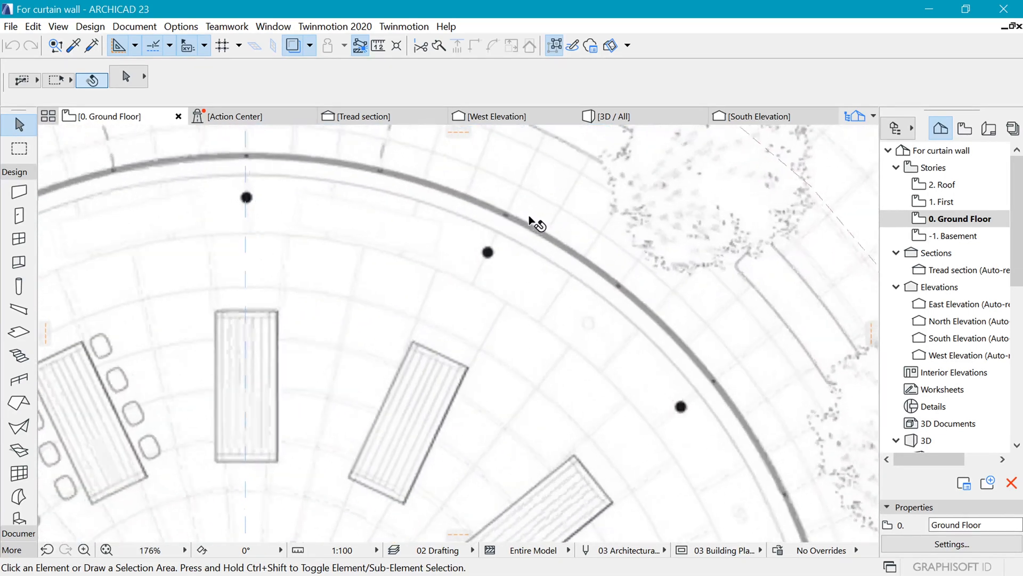
scroll("up", 3)
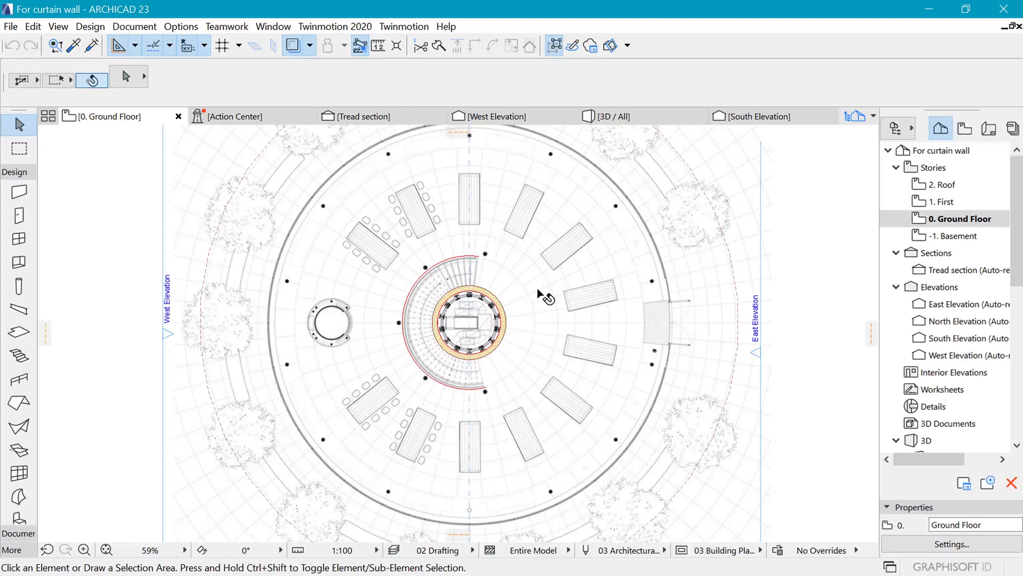
scroll("down", 3)
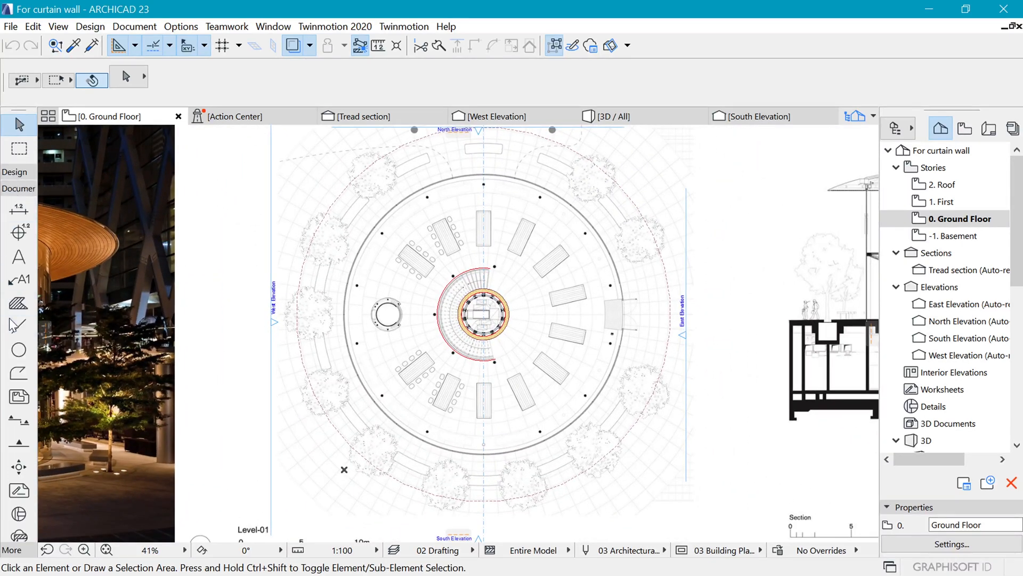
- Choose the Line tool with the Small Dashed line type for a radial guide
left_click(17, 327)
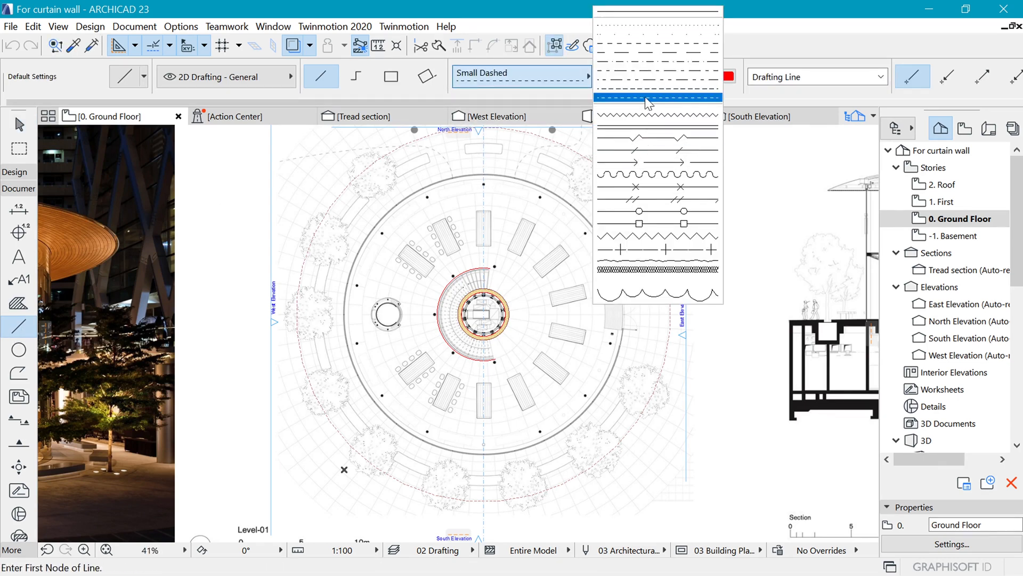
left_click(656, 98)
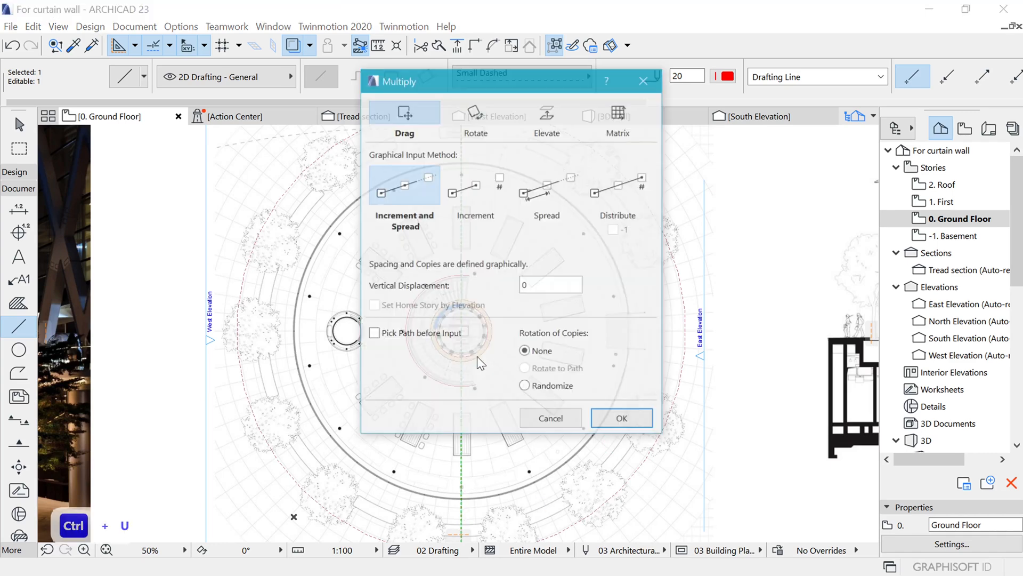
- Multiply the dashed line by Rotate and Distribute, 7 copies rotated to path
left_click(547, 184)
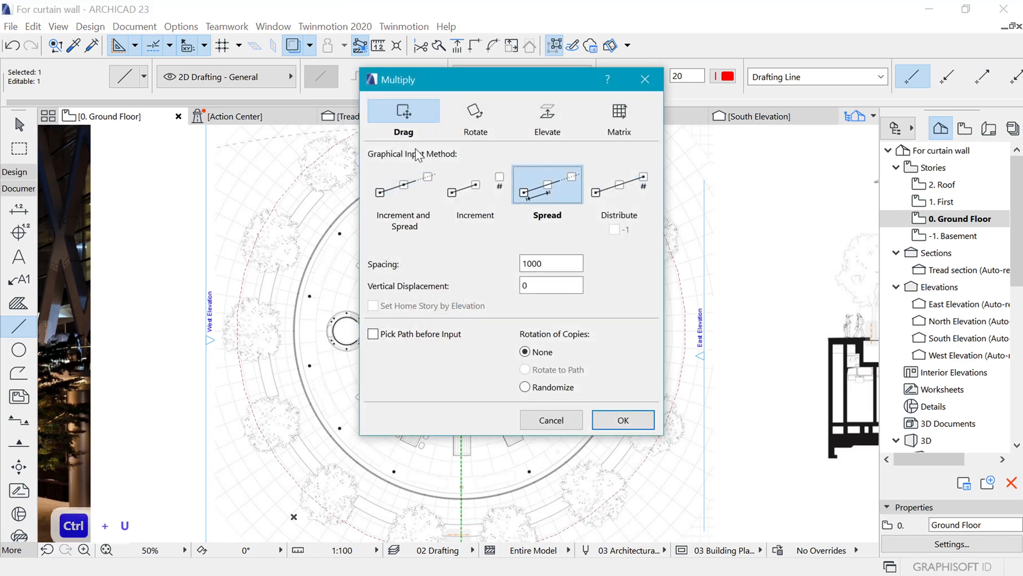
left_click(476, 117)
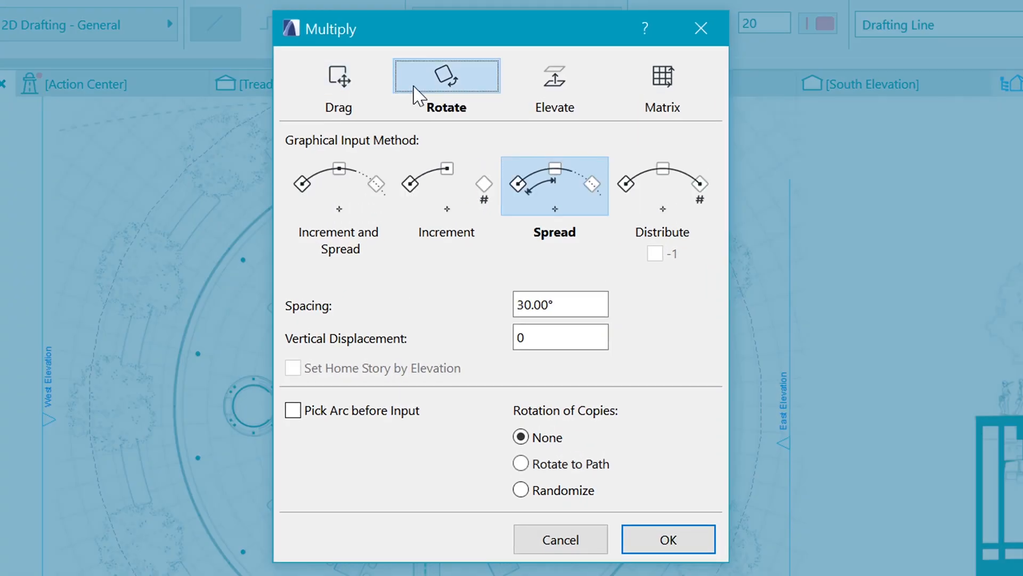
left_click(660, 186)
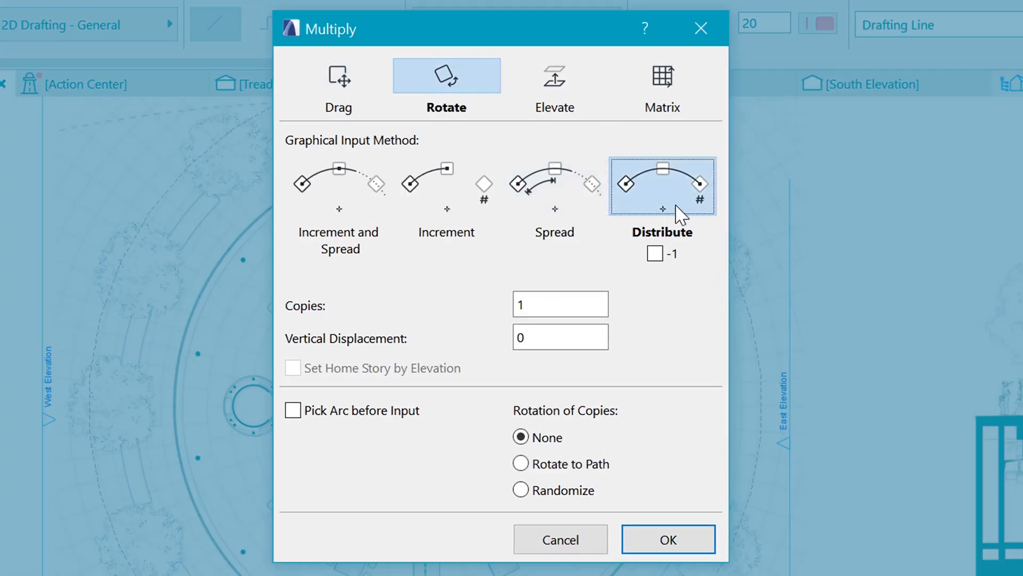
mouse_move(689, 218)
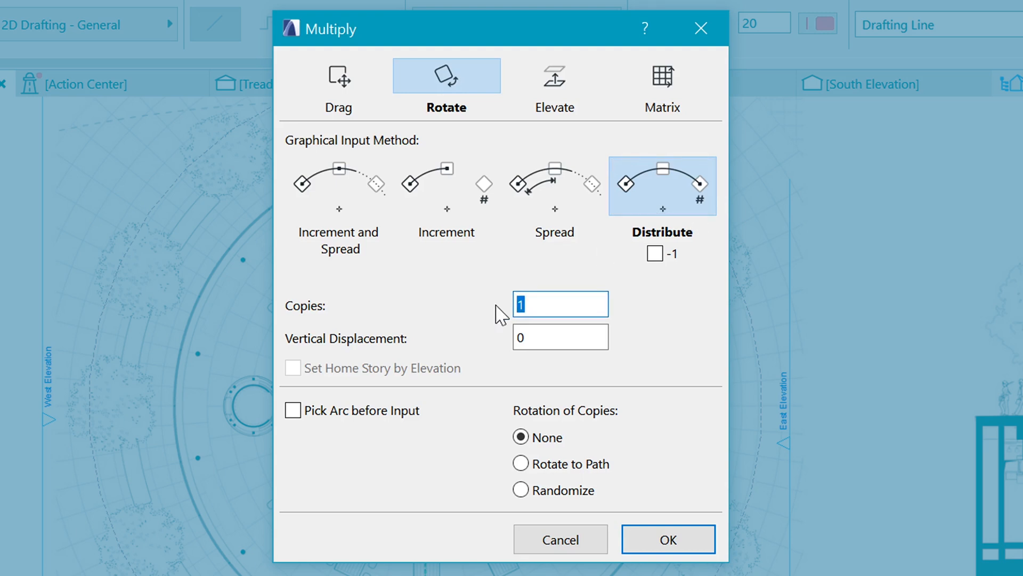
left_click(520, 463)
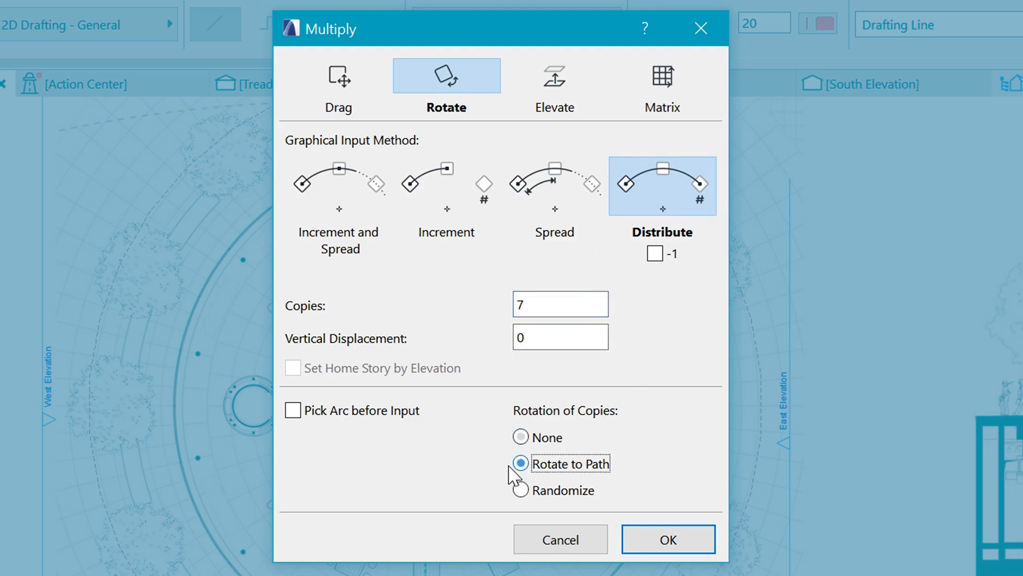
mouse_move(668, 539)
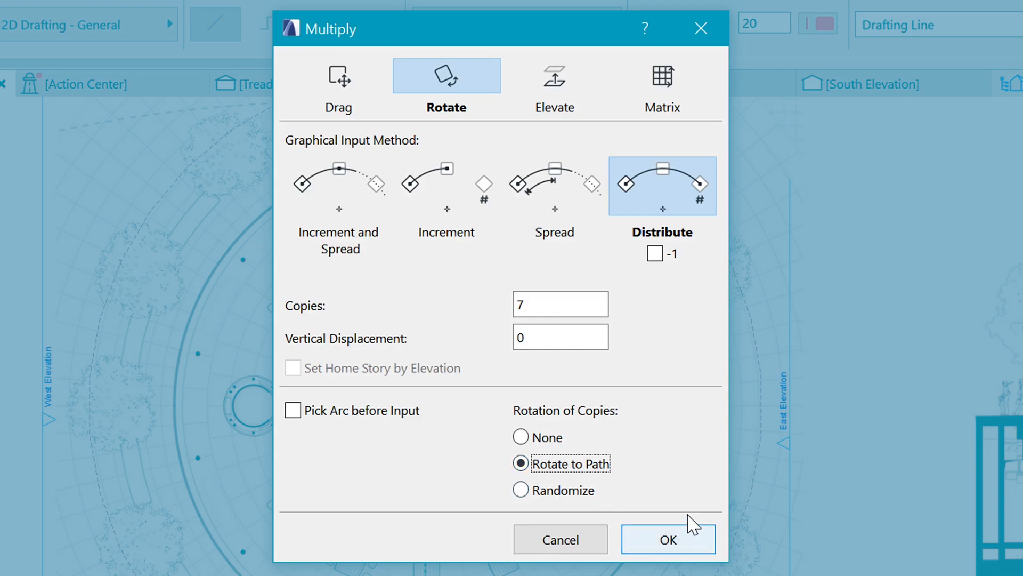
left_click(667, 538)
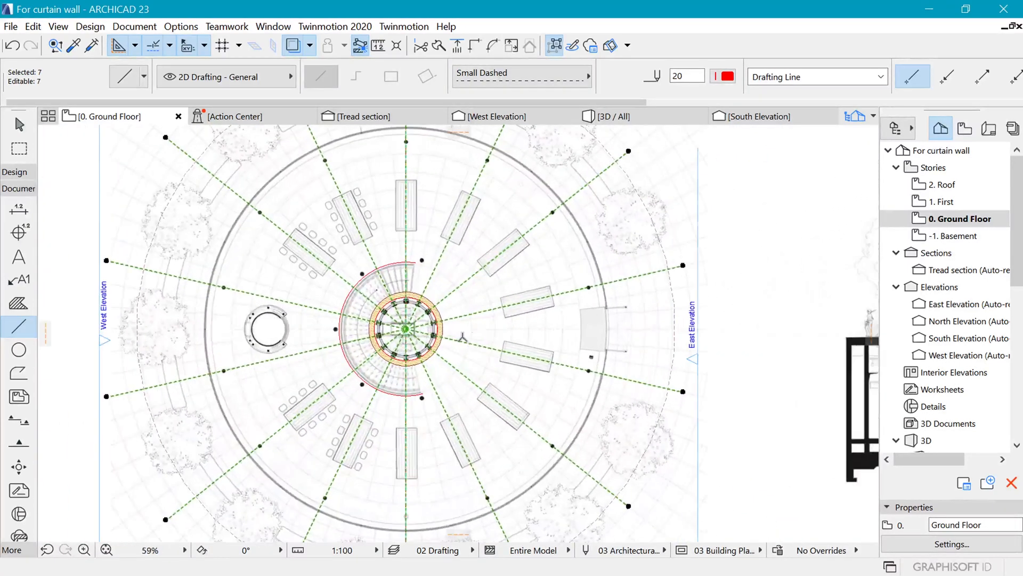
- Group the radial guide lines, then set the plan centre as the rotation centre
key("ctrl+g")
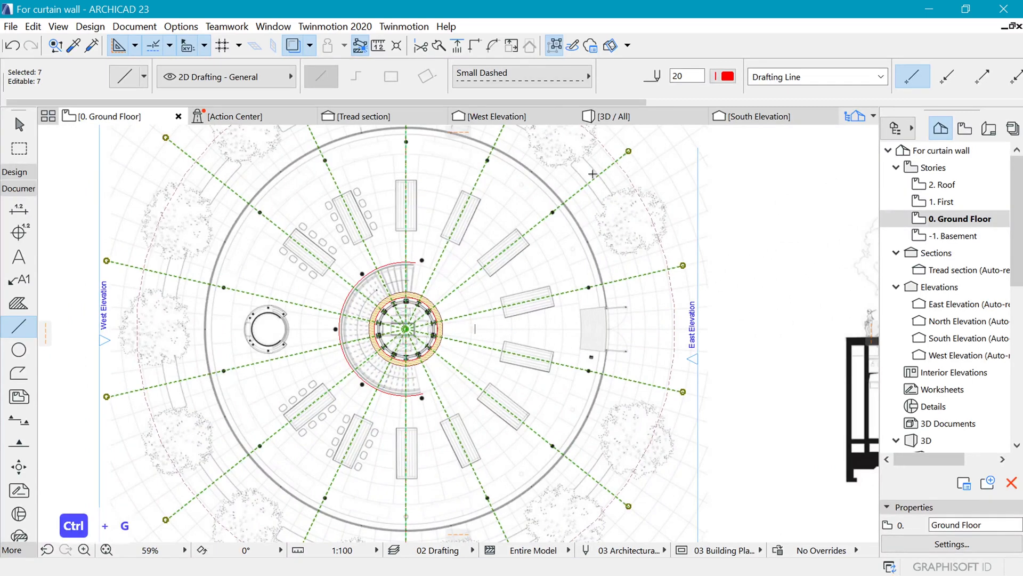
scroll("up", 3)
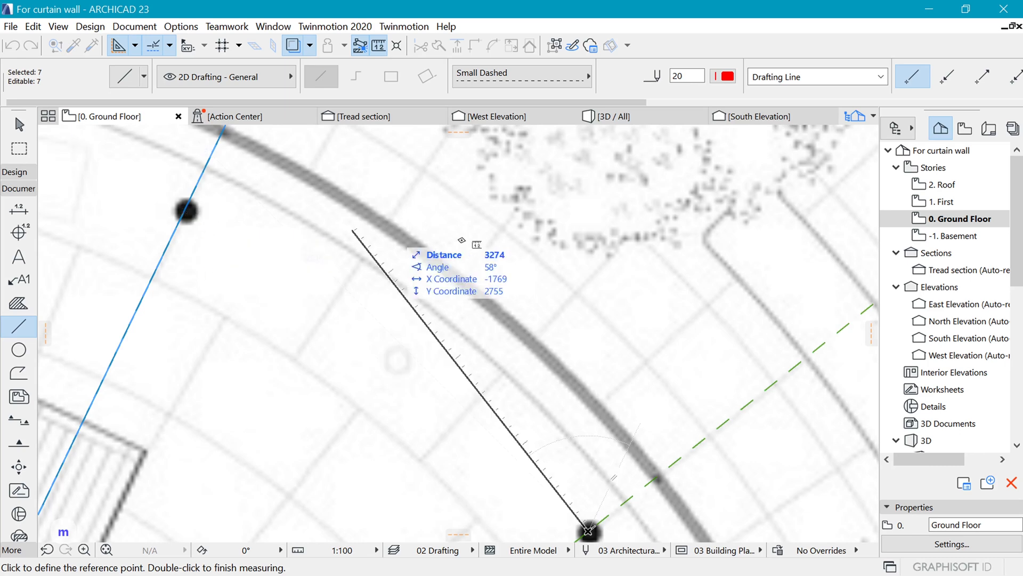
mouse_move(463, 288)
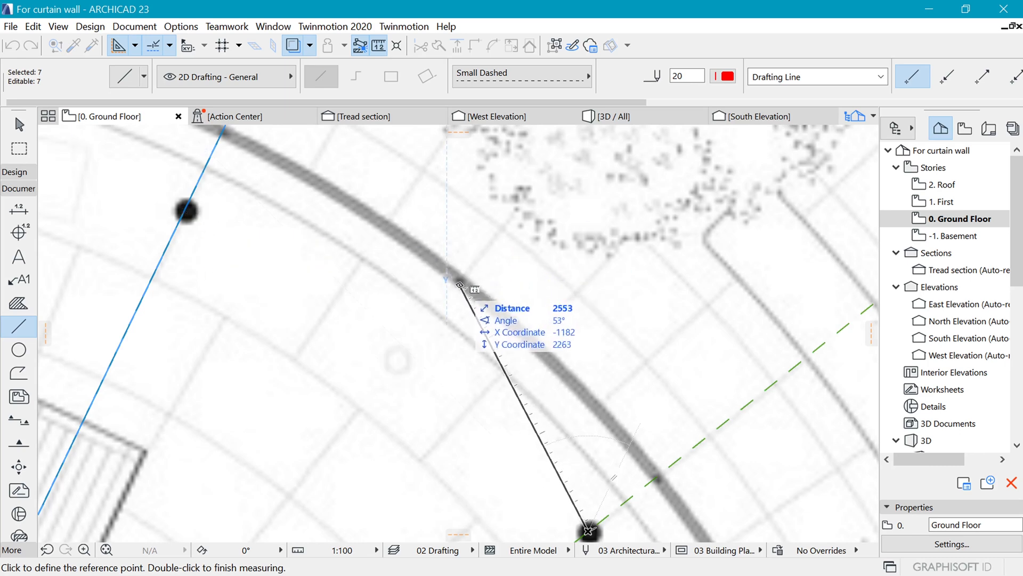
mouse_move(491, 270)
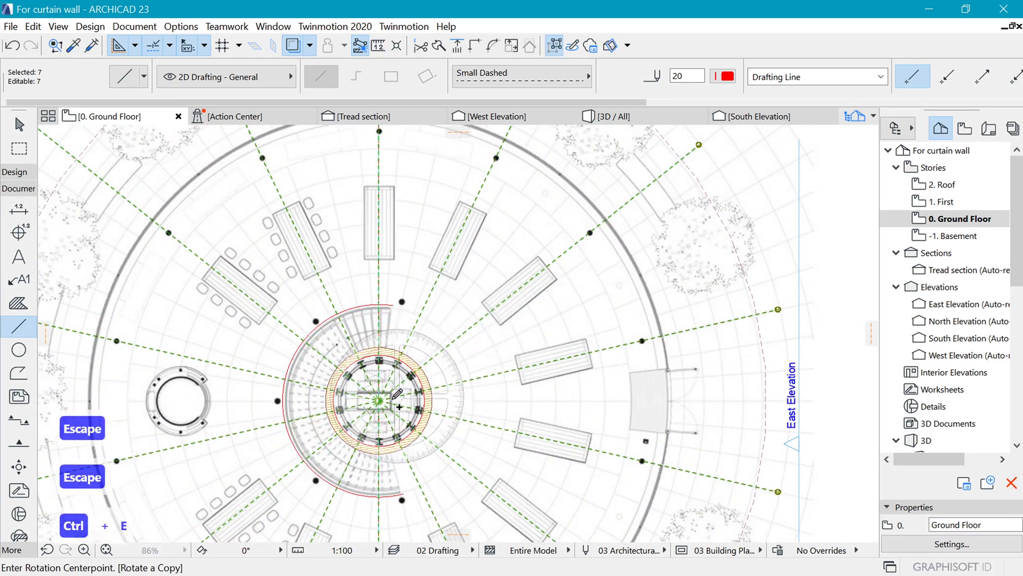
left_click(380, 401)
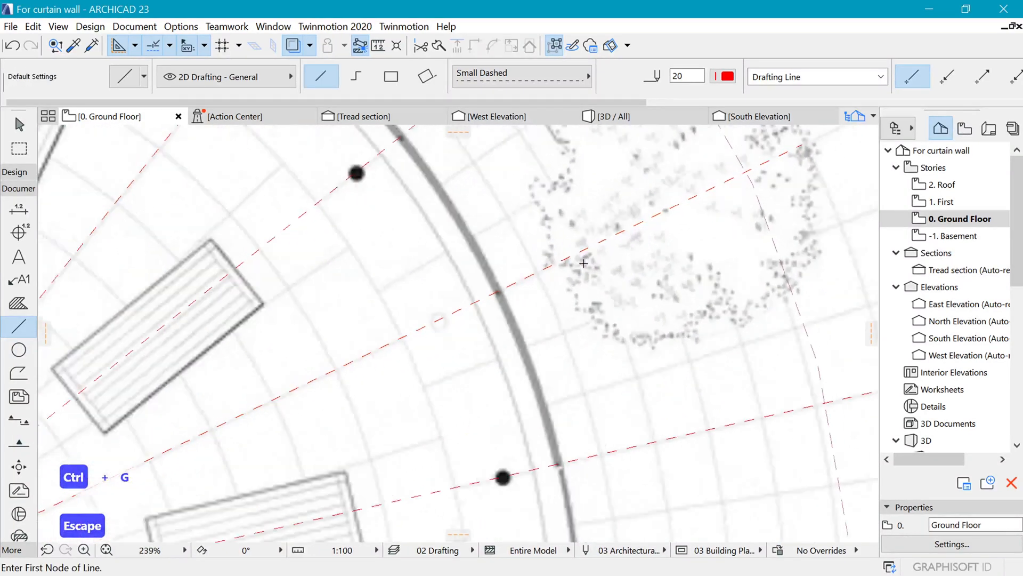
- Measure spacing between adjacent radial lines at the curved wall, about 2.56 m
scroll("up", 3)
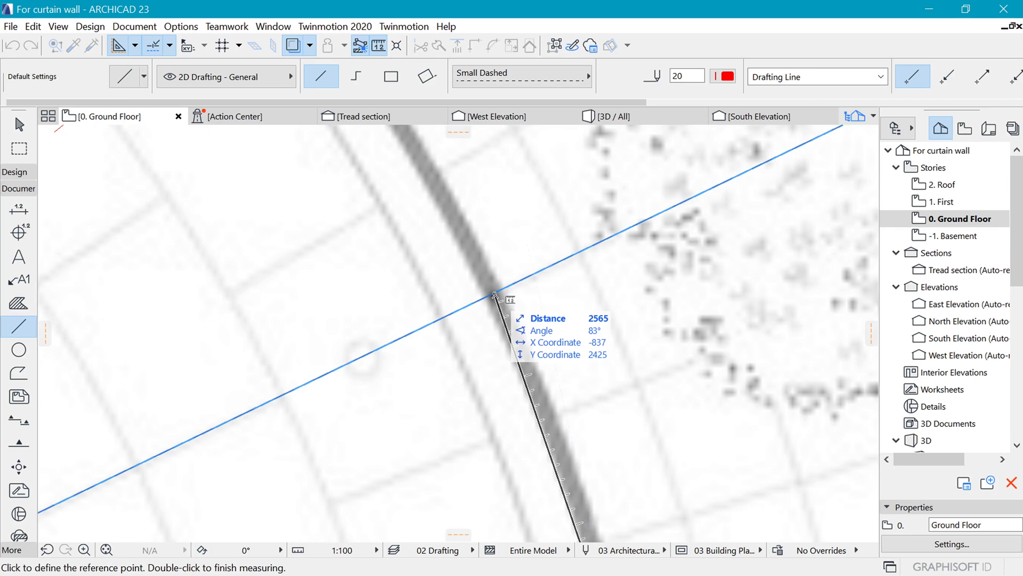
mouse_move(490, 287)
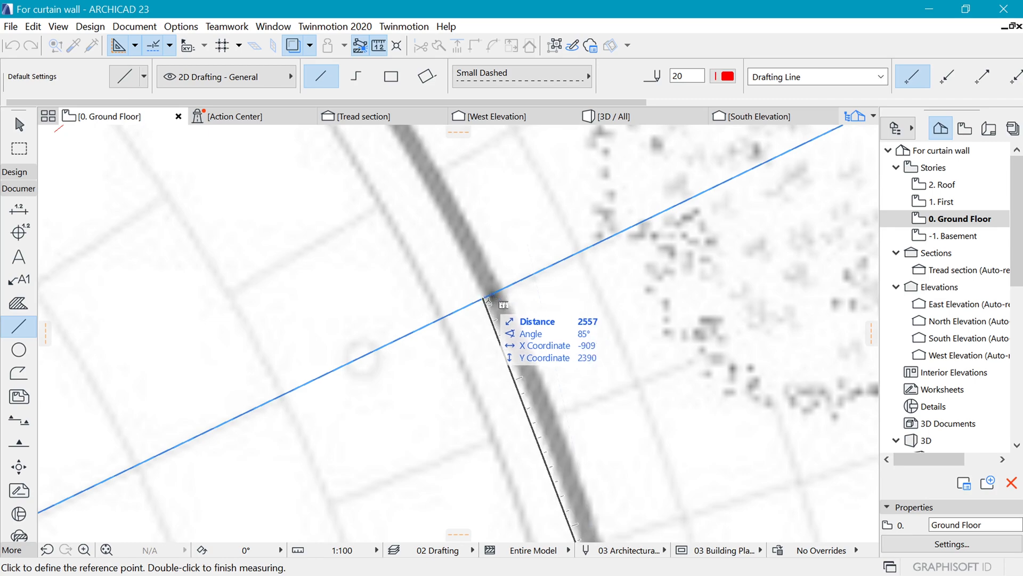
key("Escape")
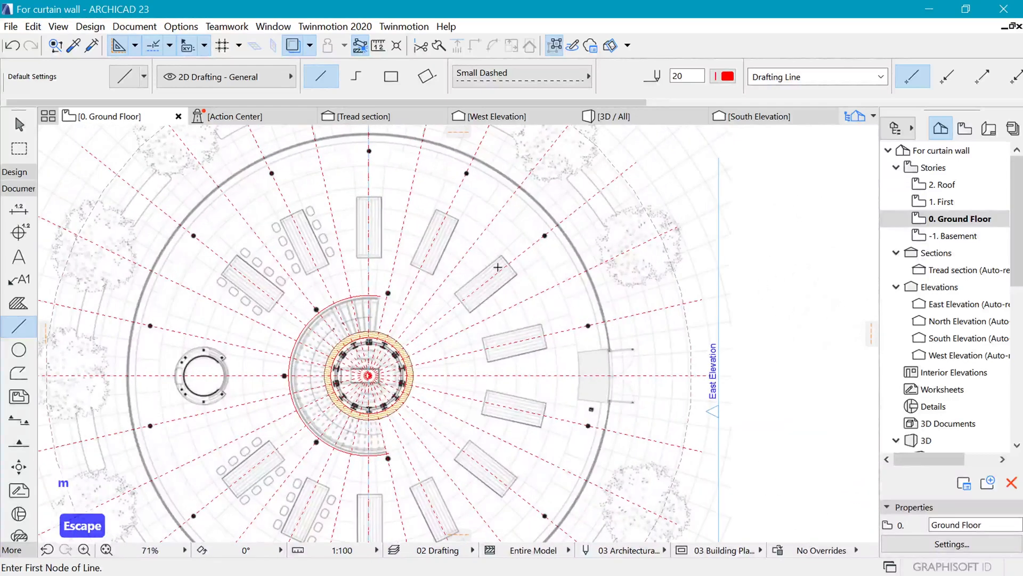
mouse_move(512, 277)
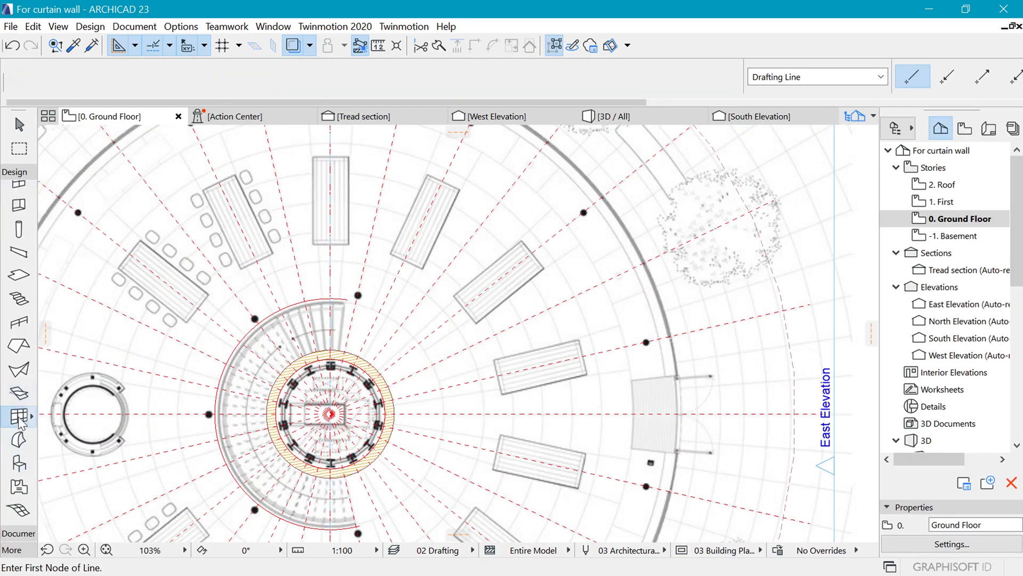
- Reduce the curtain wall grid scheme to a single column and a single row
left_click(18, 416)
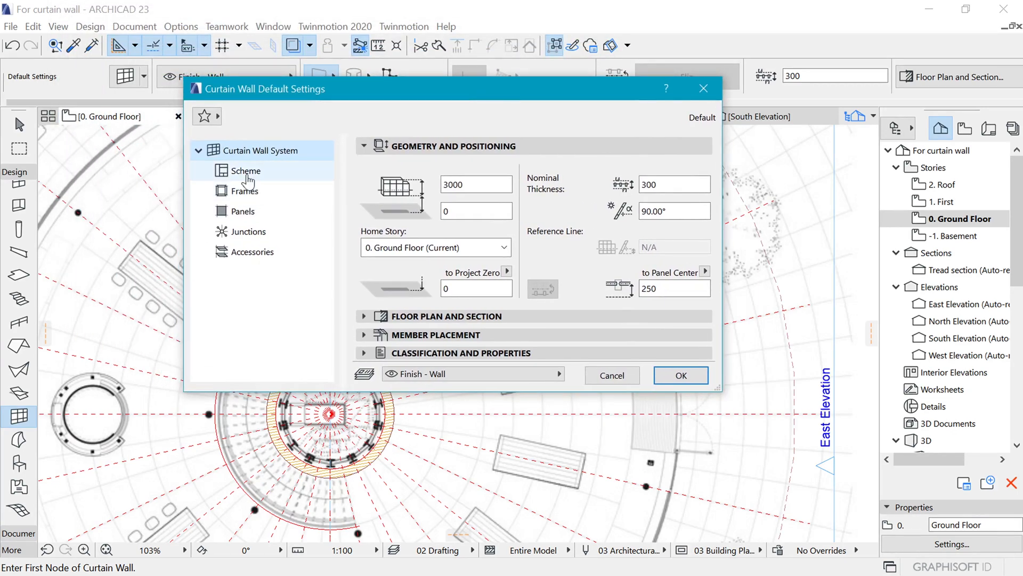
left_click(246, 171)
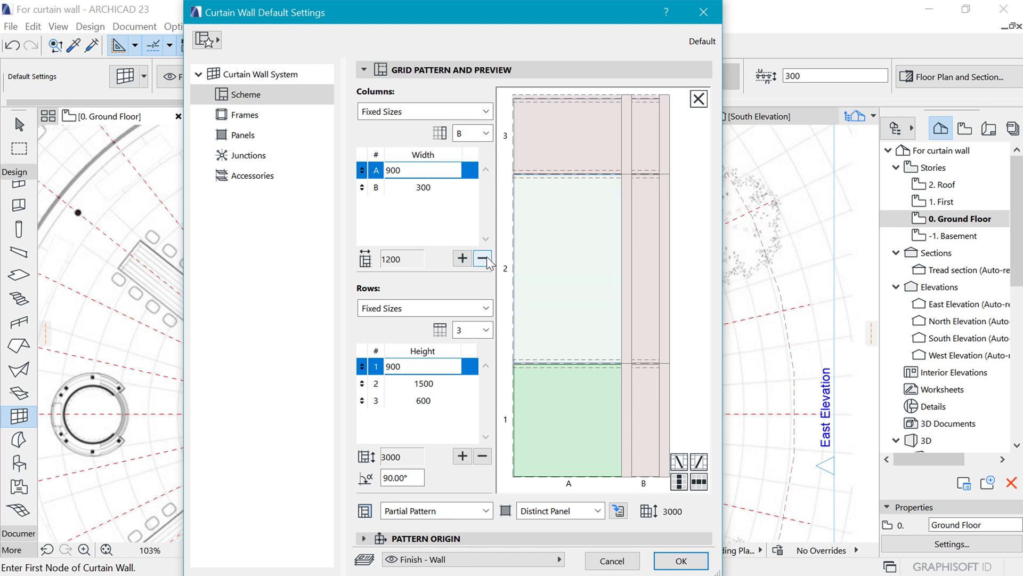
left_click(483, 259)
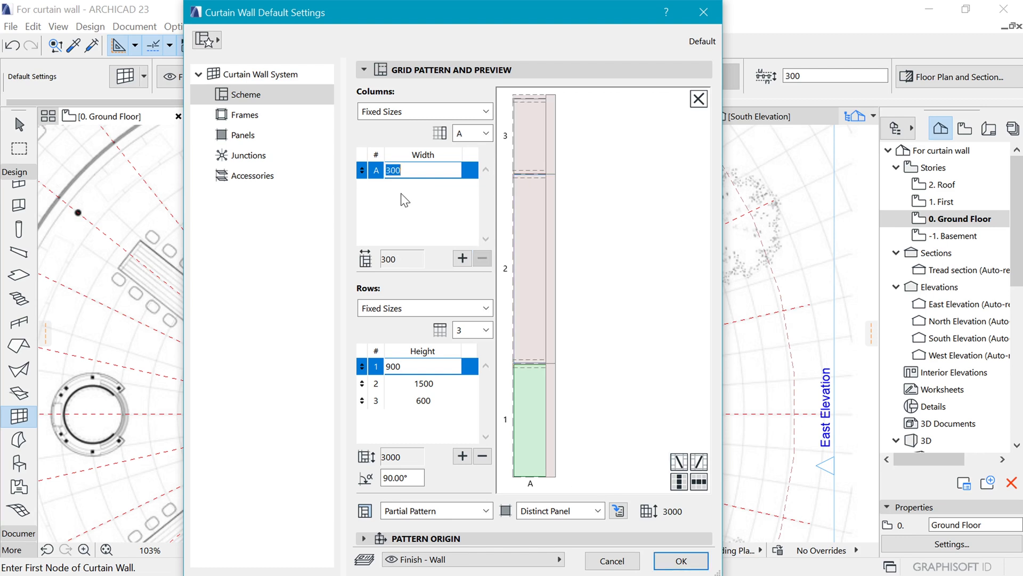
mouse_move(488, 400)
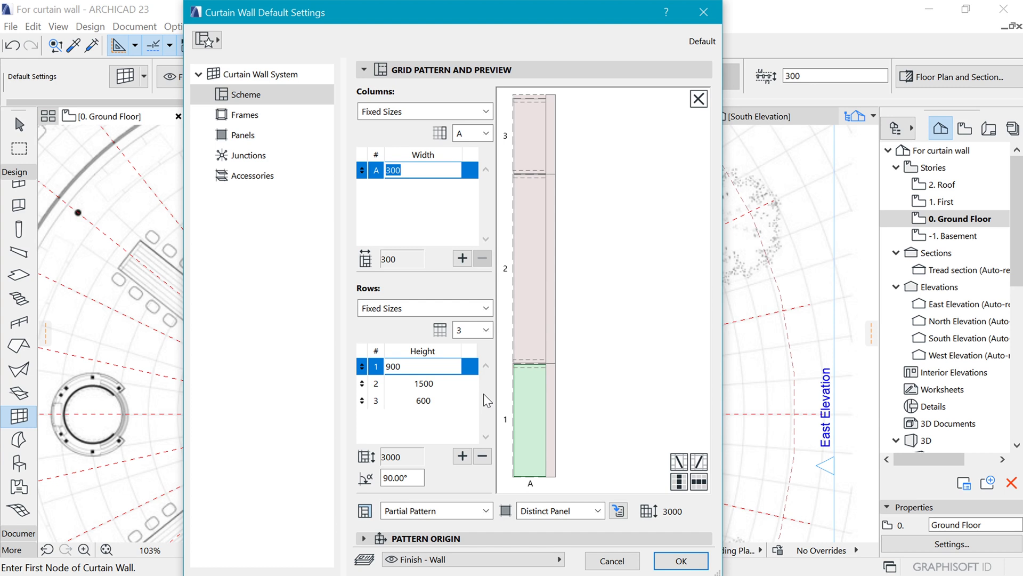
left_click(482, 456)
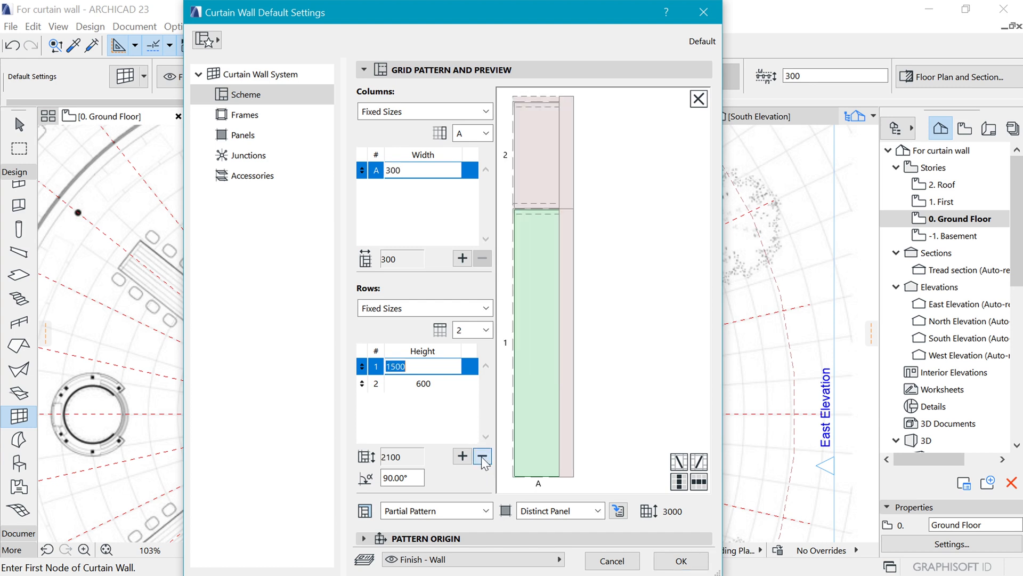
left_click(481, 456)
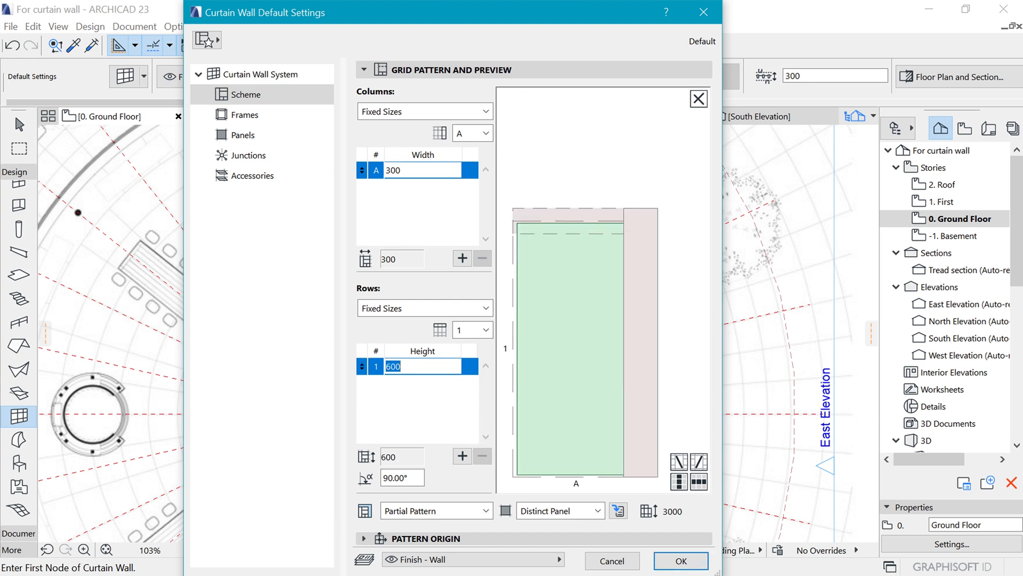
left_click(422, 171)
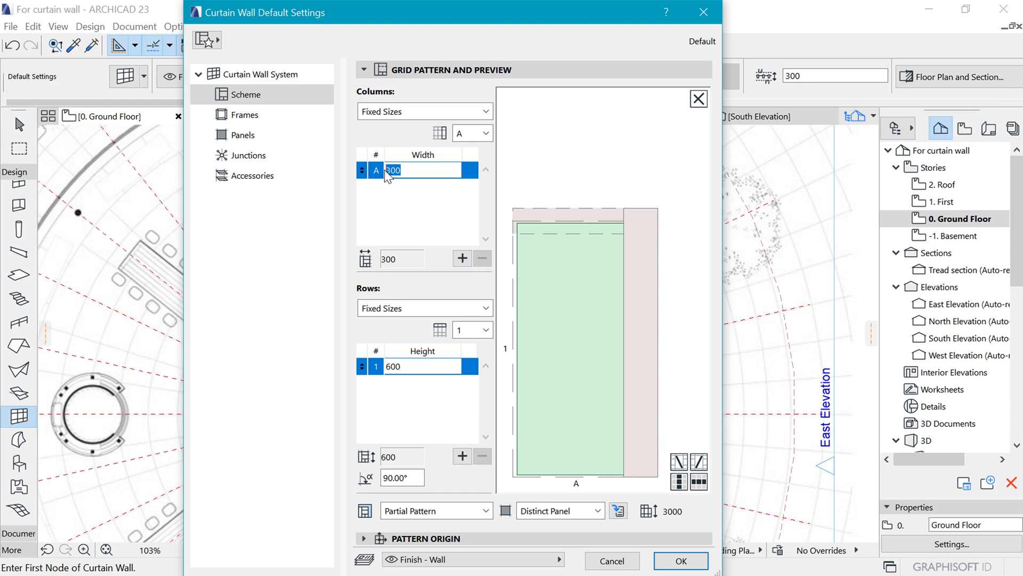
mouse_move(465, 223)
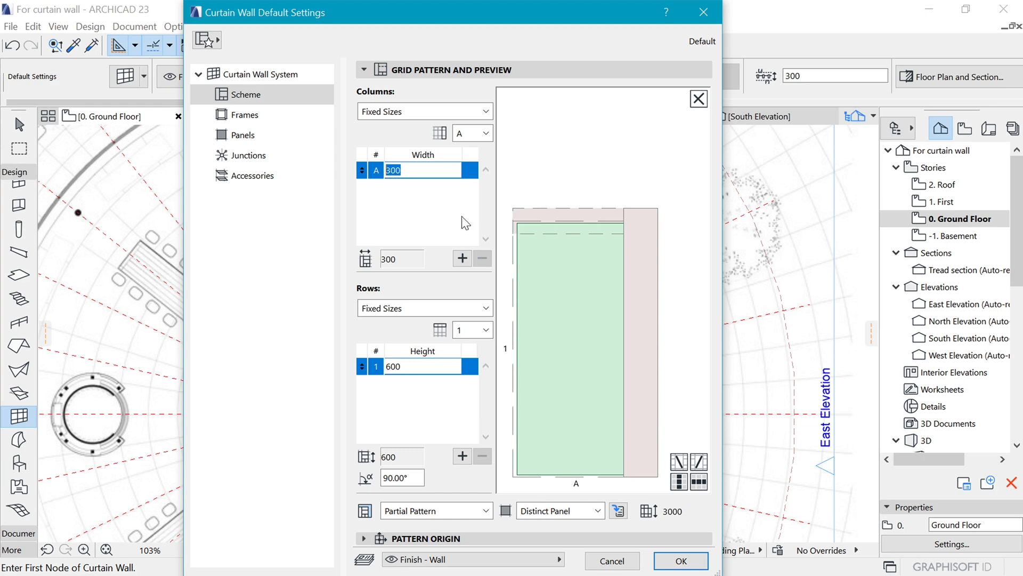
left_click(680, 560)
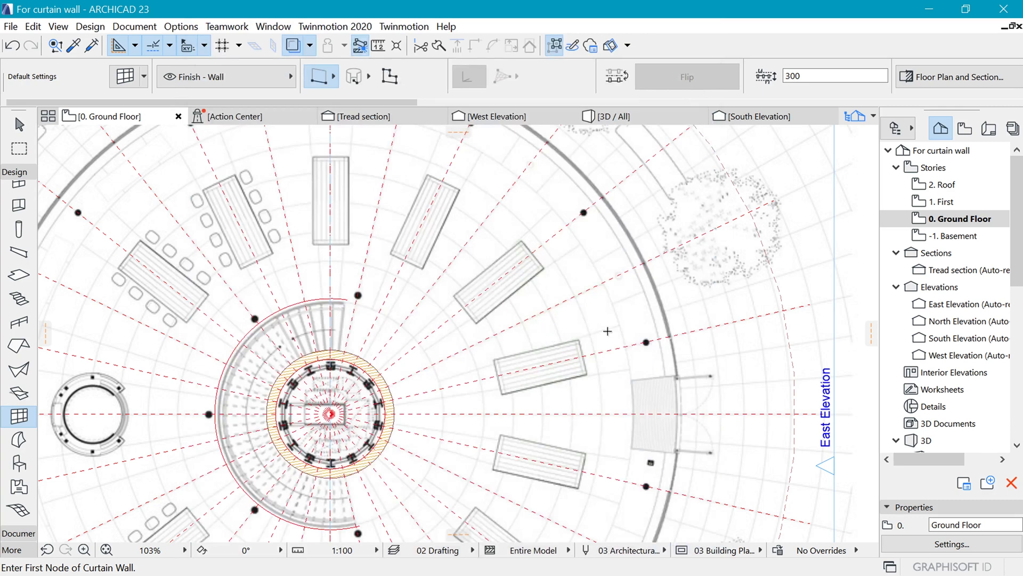
mouse_move(372, 311)
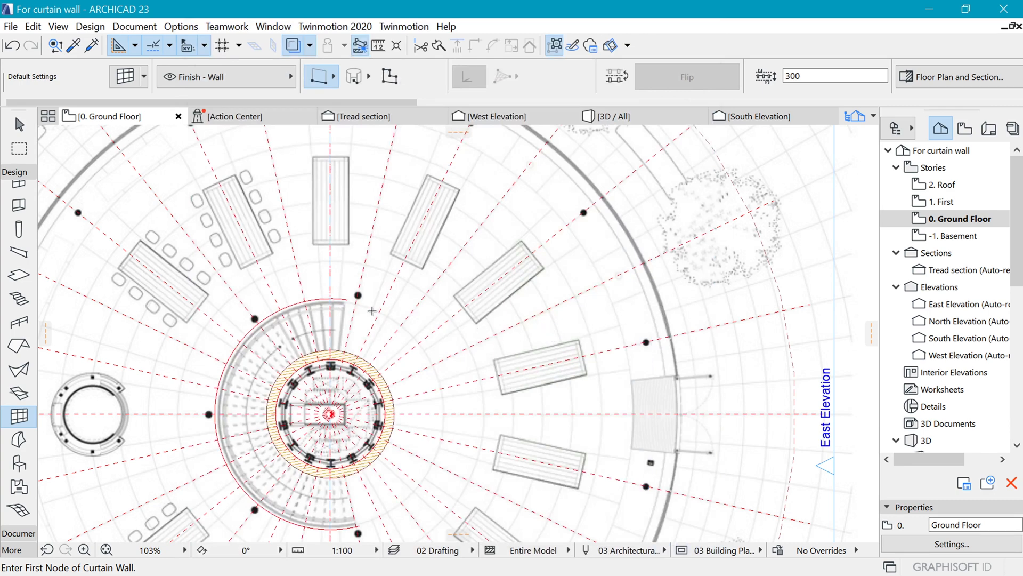
- Set the panel width to 2560, keep a distinct panel, and make the top frame a Division
scroll("down", 3)
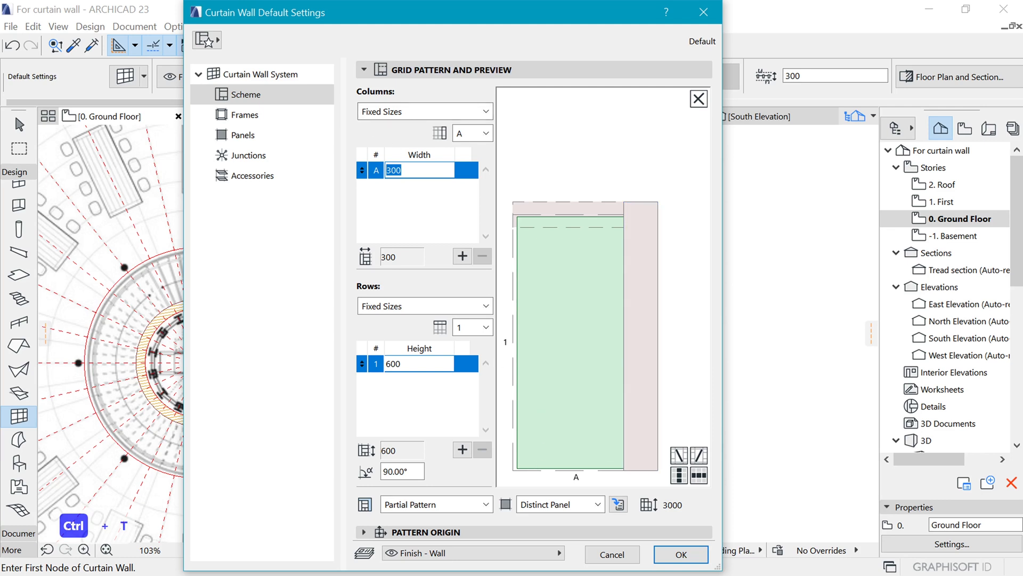
type("2560")
left_click(419, 363)
type("3200")
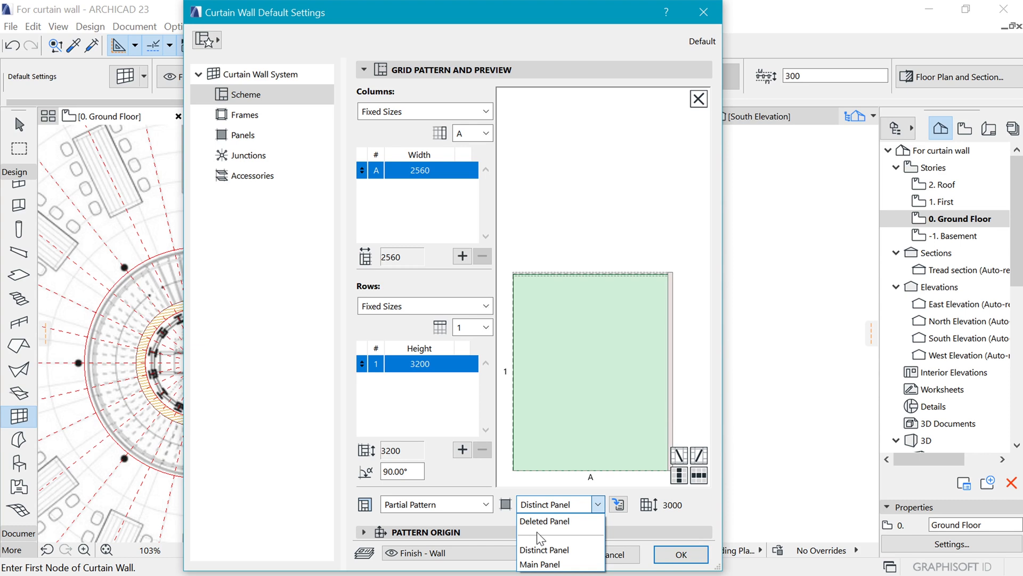
left_click(539, 564)
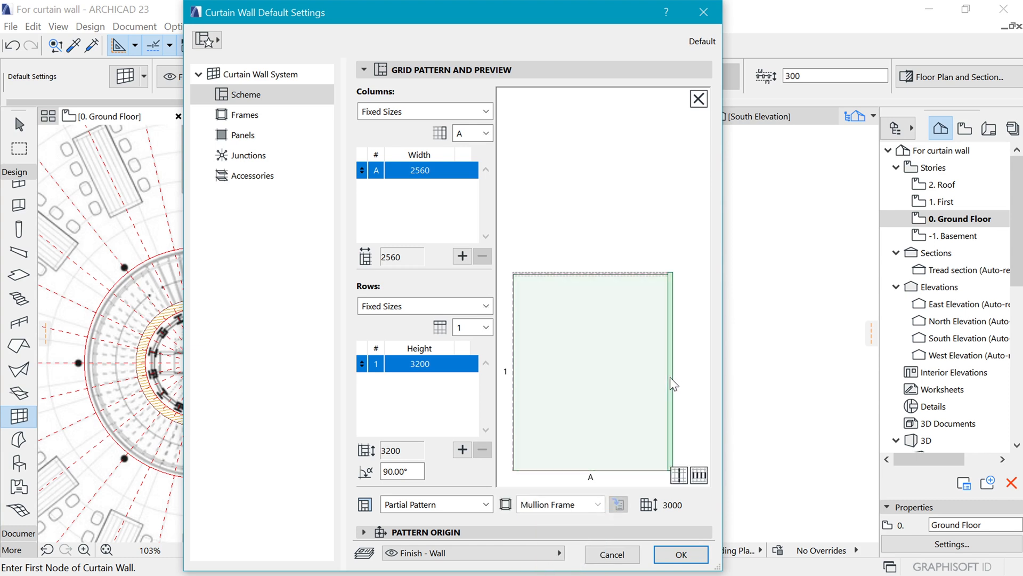
left_click(558, 504)
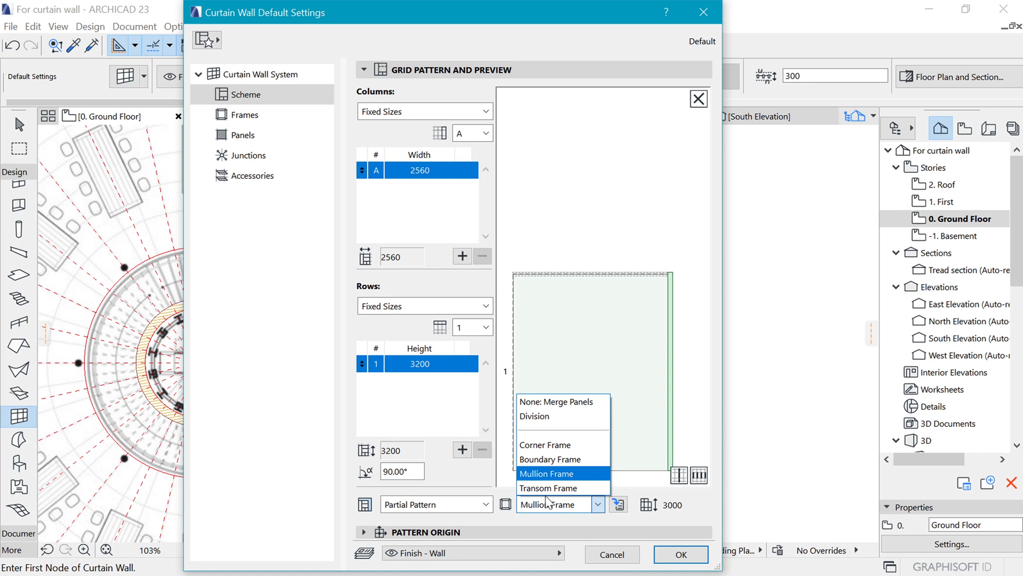
left_click(547, 473)
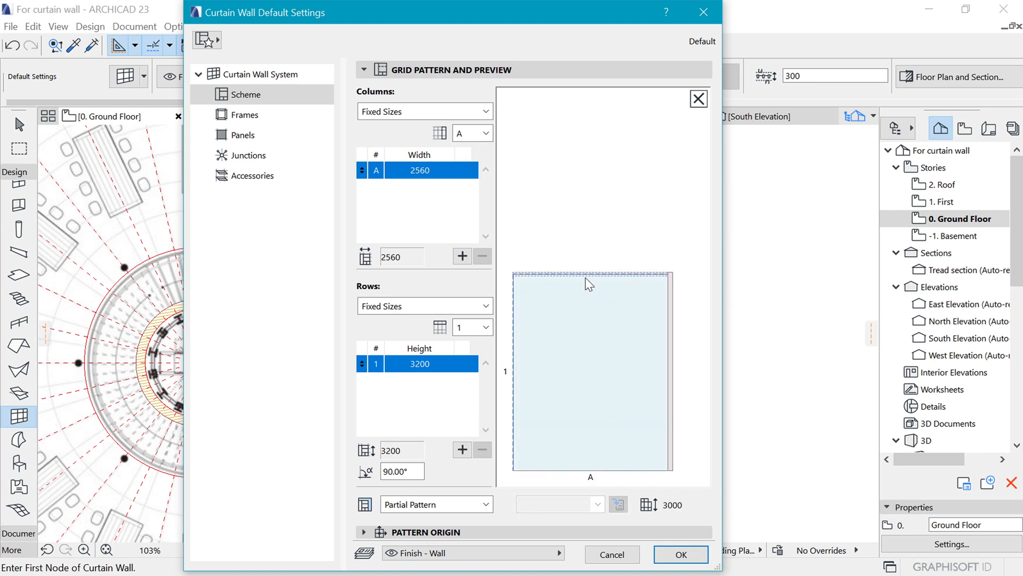
left_click(589, 371)
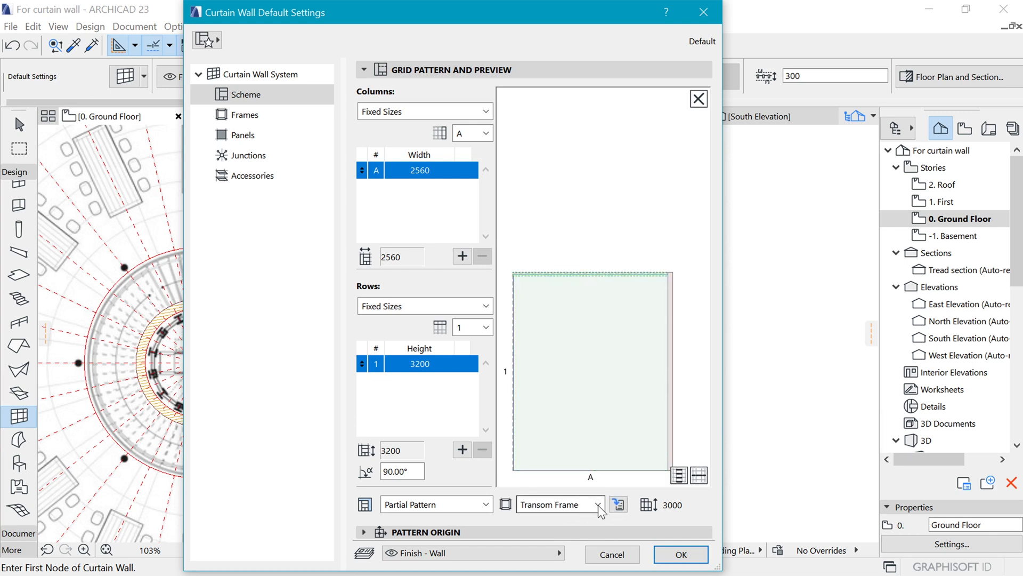
left_click(596, 503)
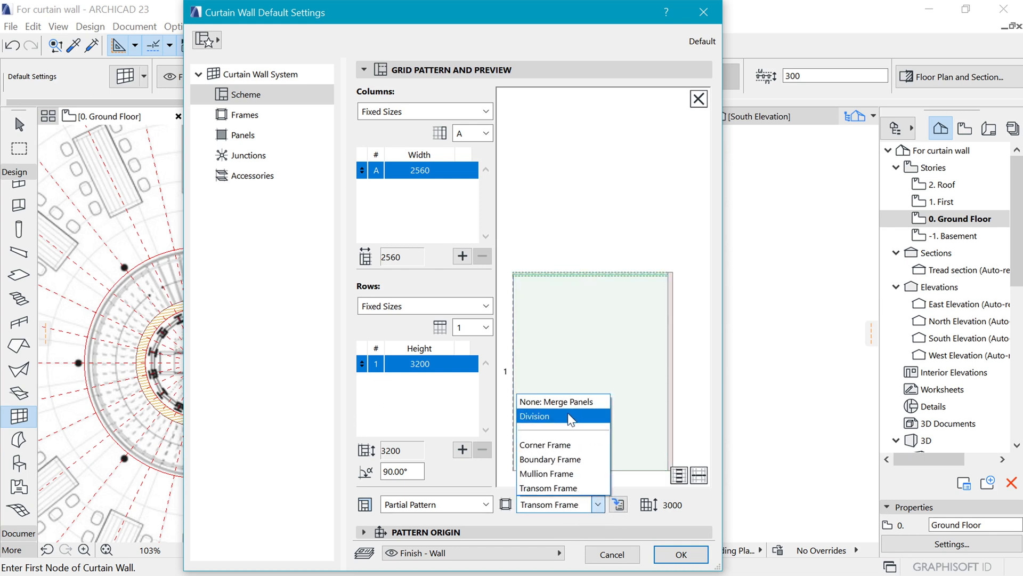
left_click(533, 415)
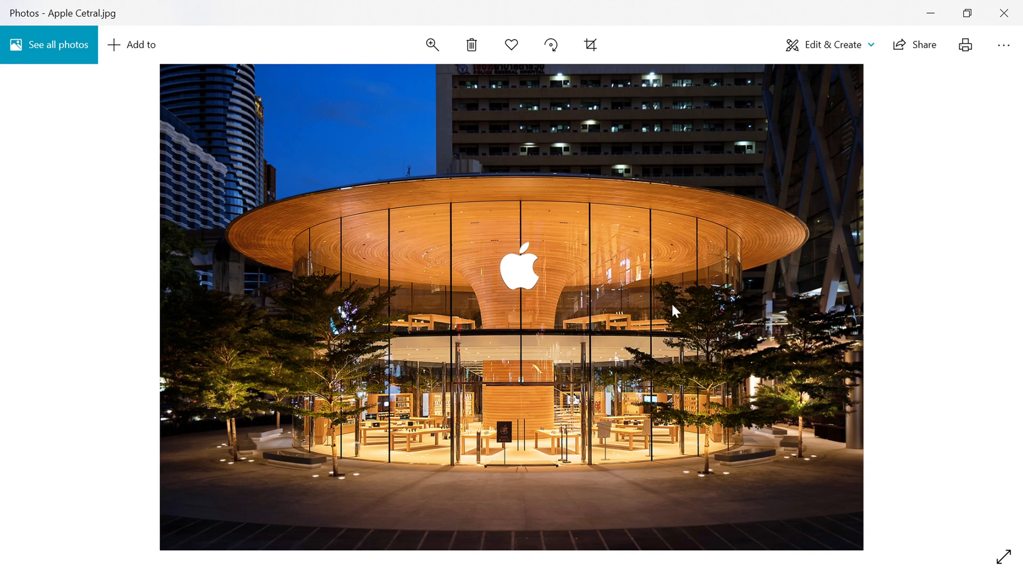
mouse_move(457, 255)
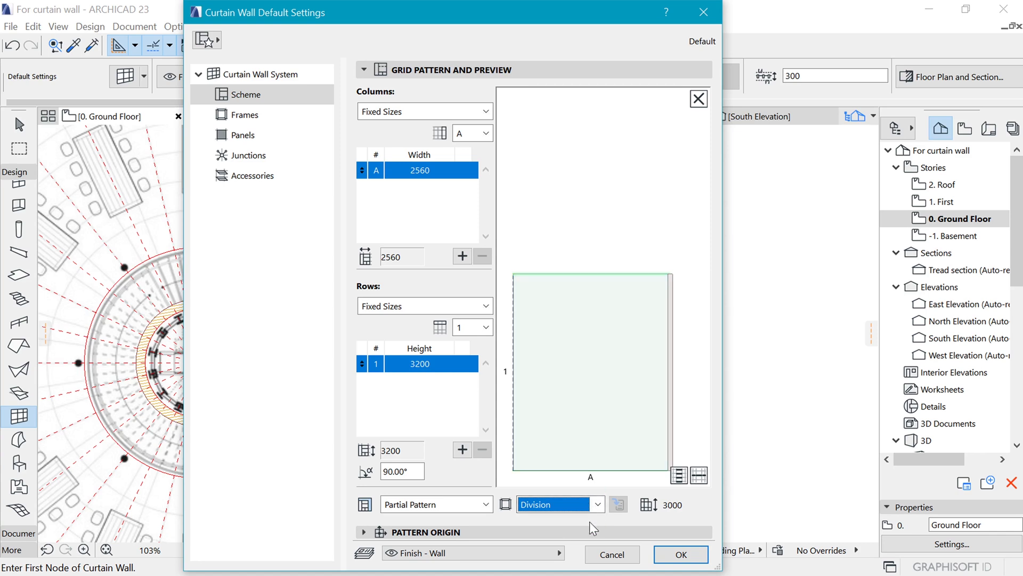
left_click(599, 504)
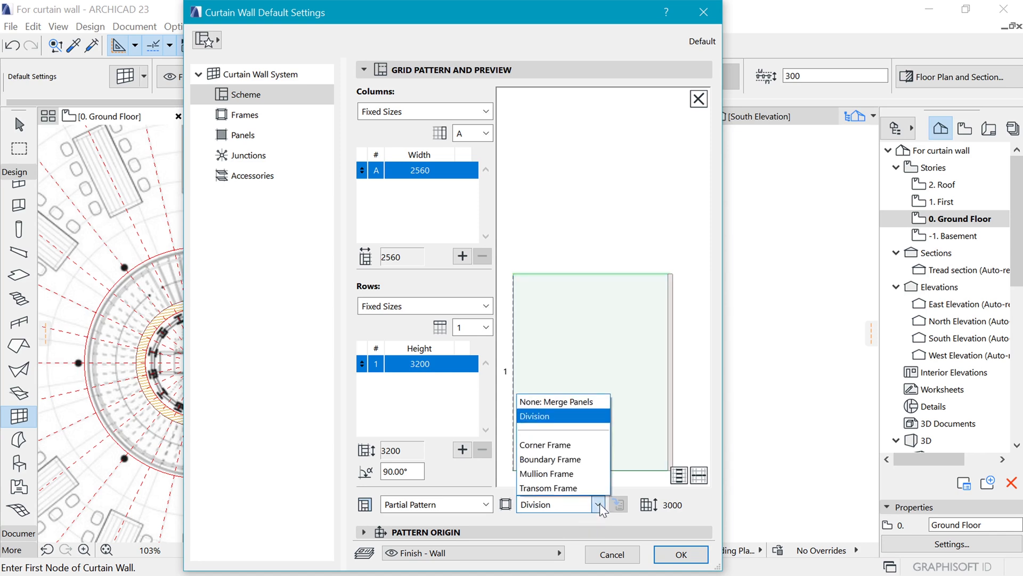
mouse_move(581, 424)
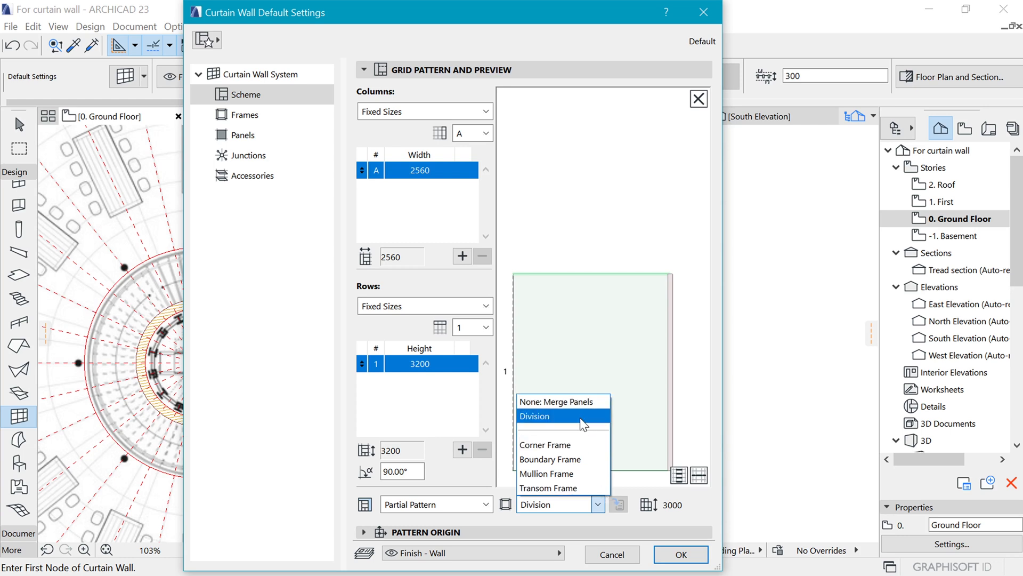
left_click(535, 416)
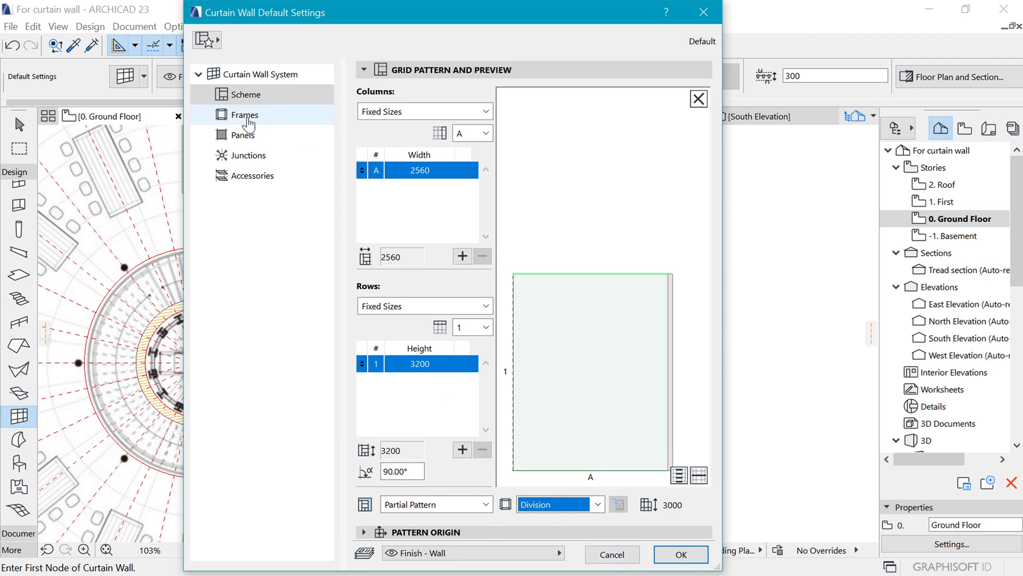
left_click(245, 114)
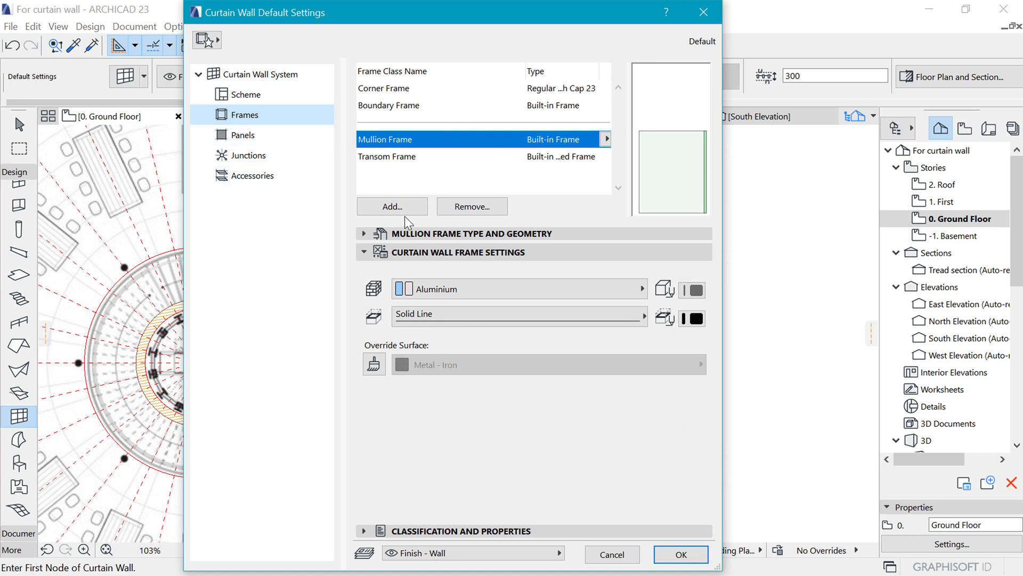
double_click(385, 139)
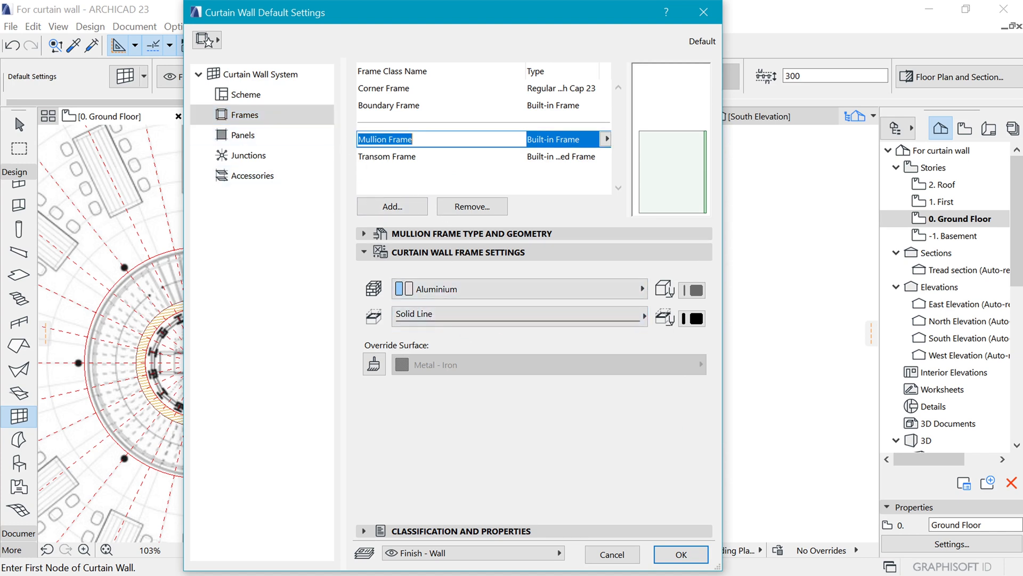
left_click(244, 114)
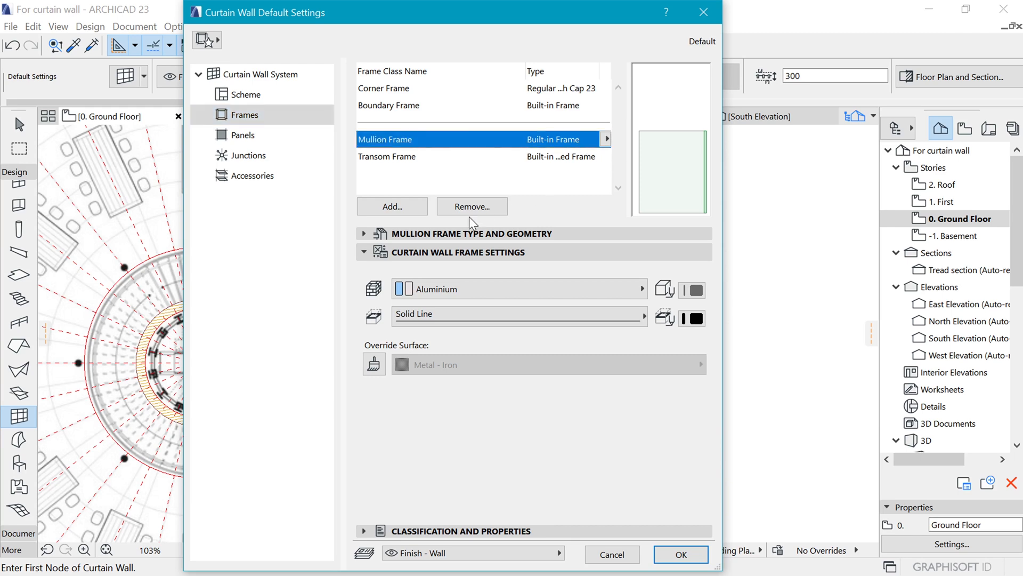
left_click(363, 233)
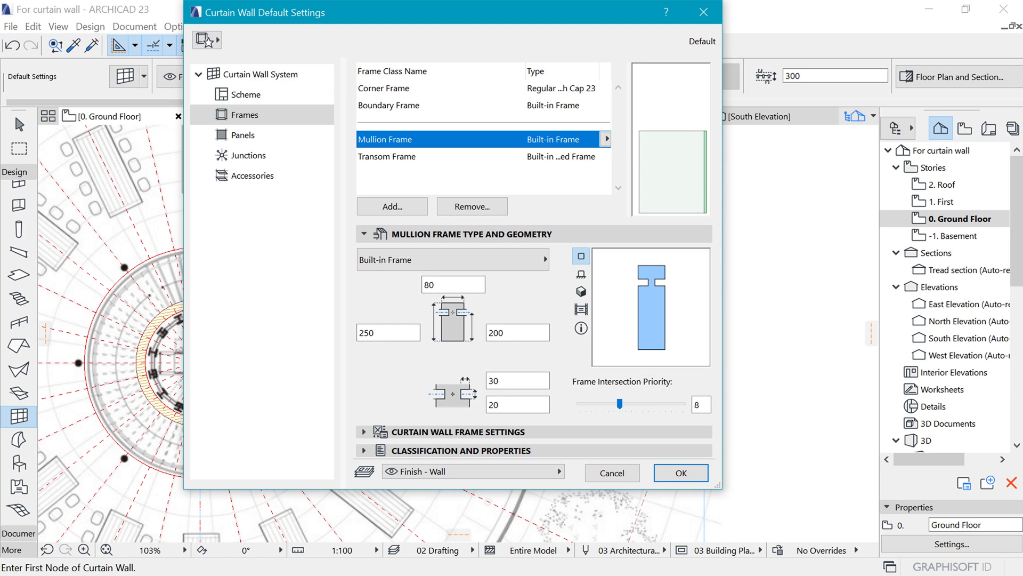
mouse_move(414, 307)
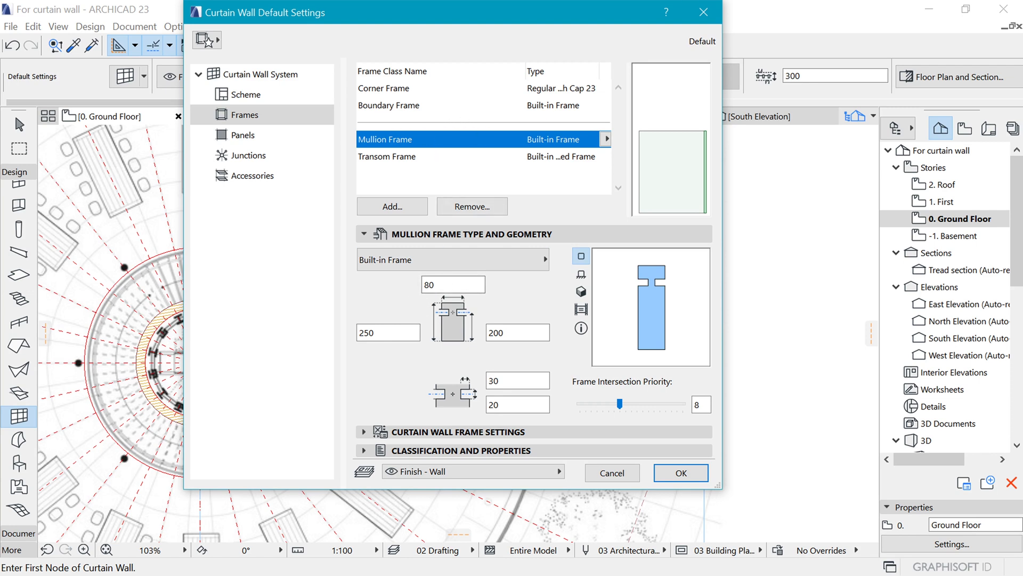
triple_click(452, 284)
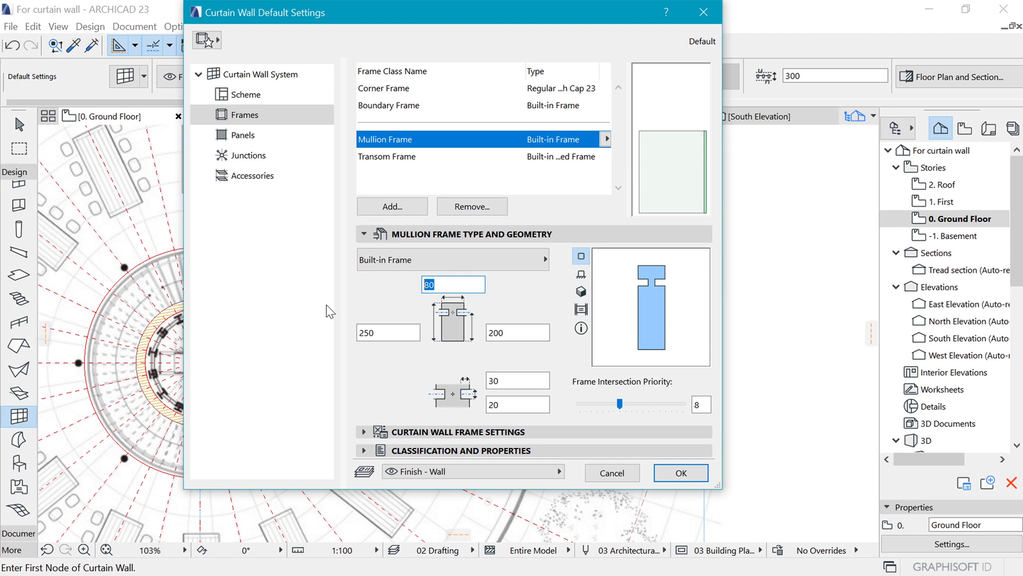
left_click(386, 156)
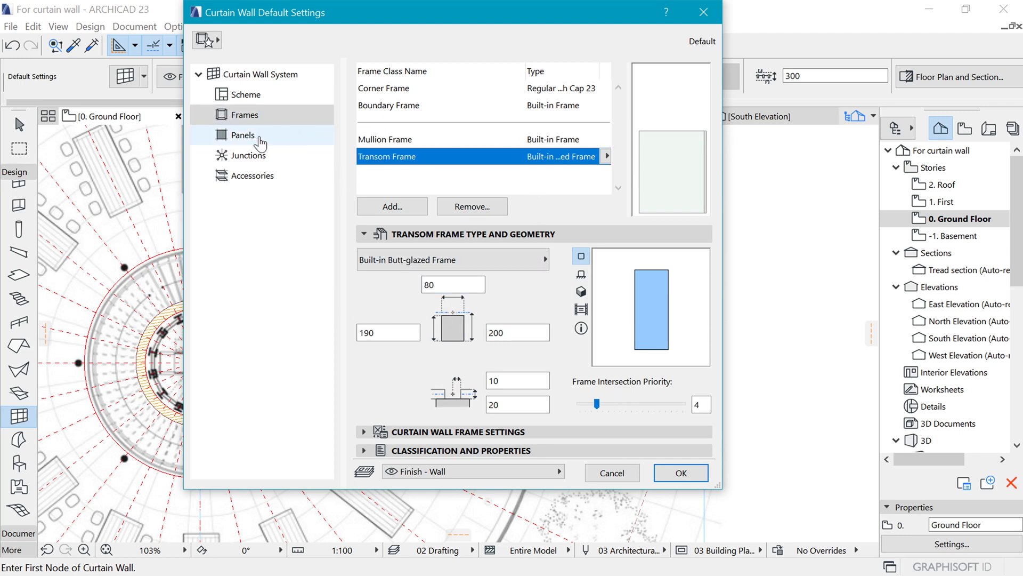
left_click(246, 95)
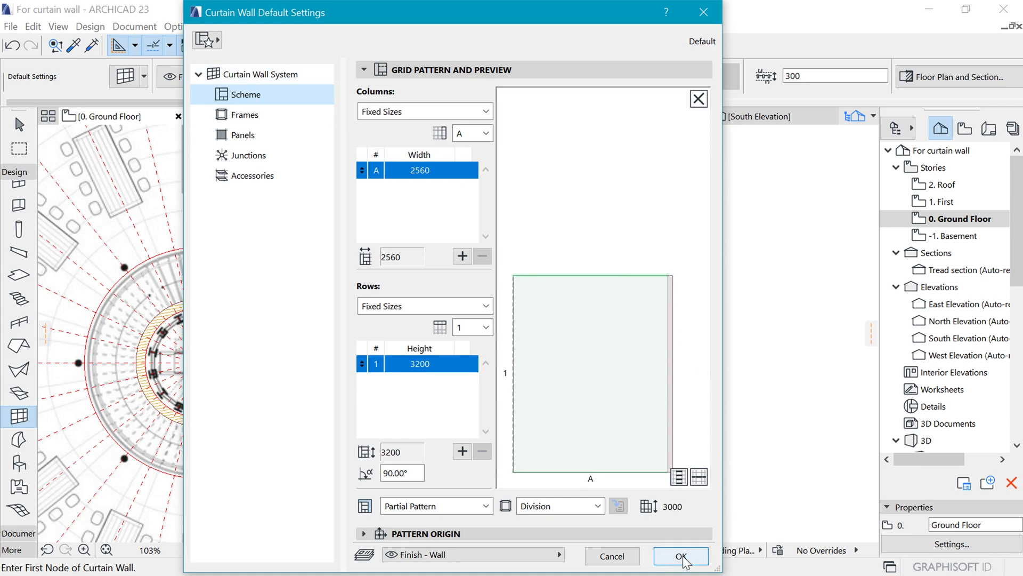
- Accept the curtain wall defaults and draw a centre-point circular wall on the outer ring
left_click(681, 556)
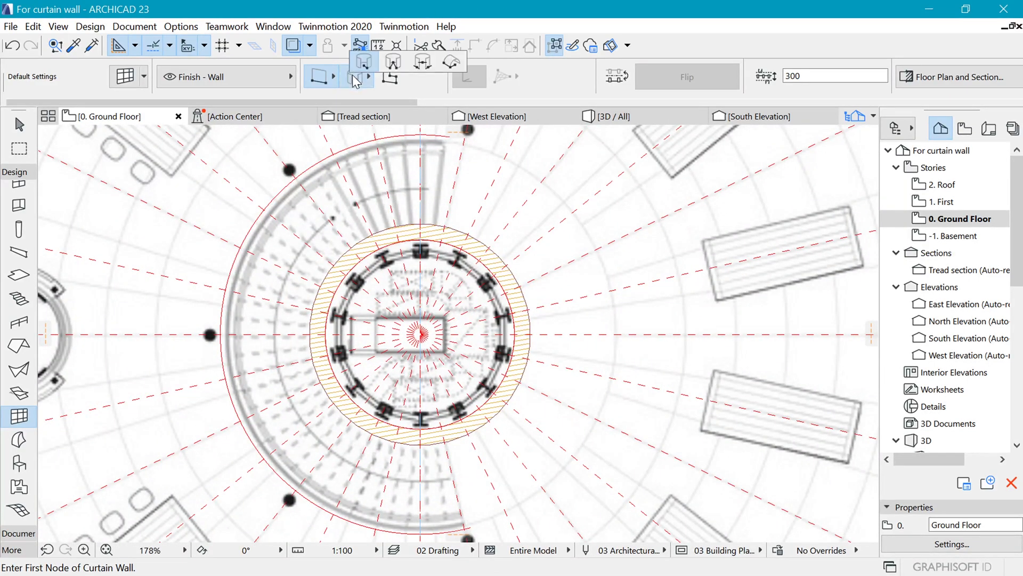
left_click(357, 79)
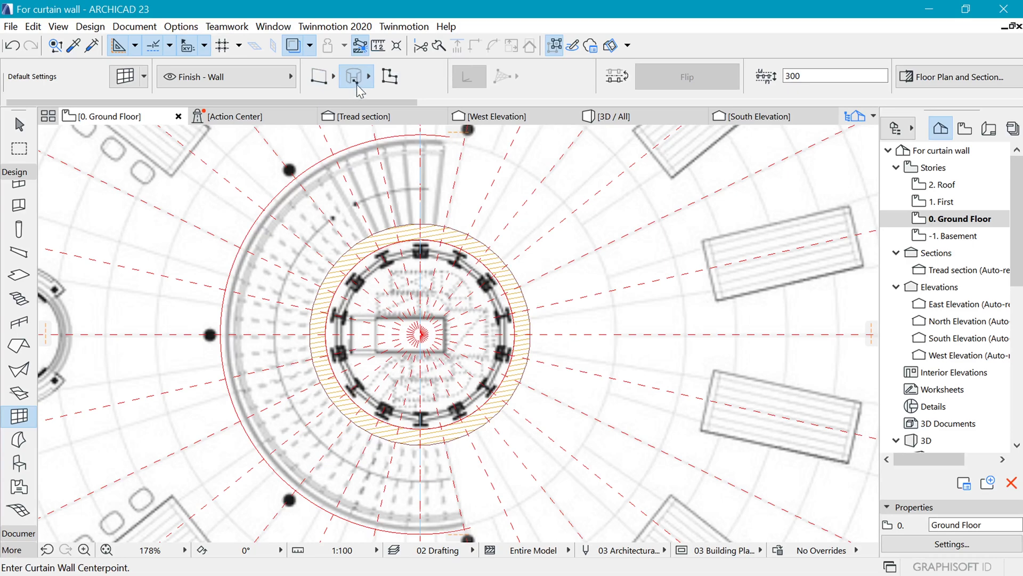
scroll("up", 3)
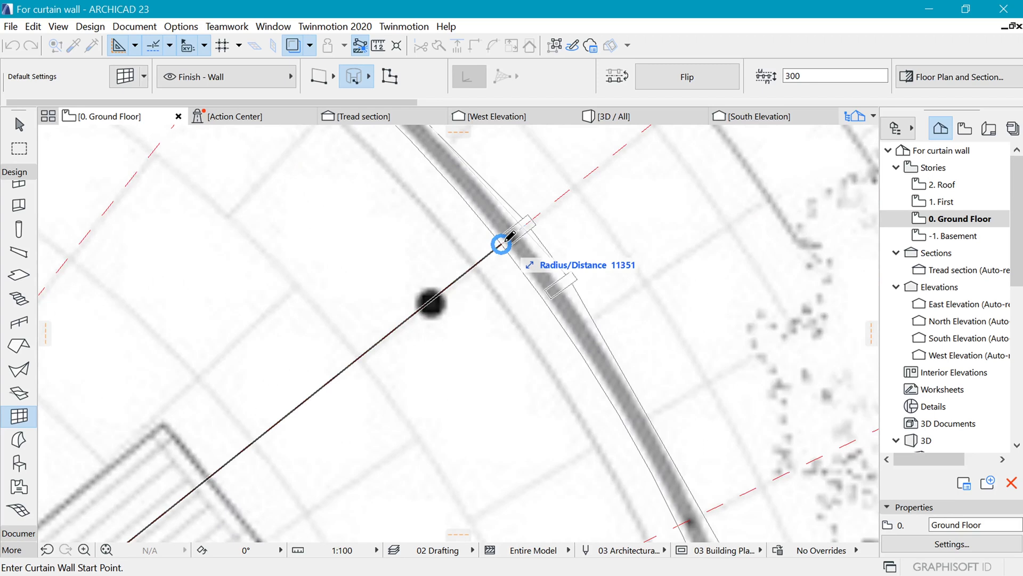
mouse_move(500, 236)
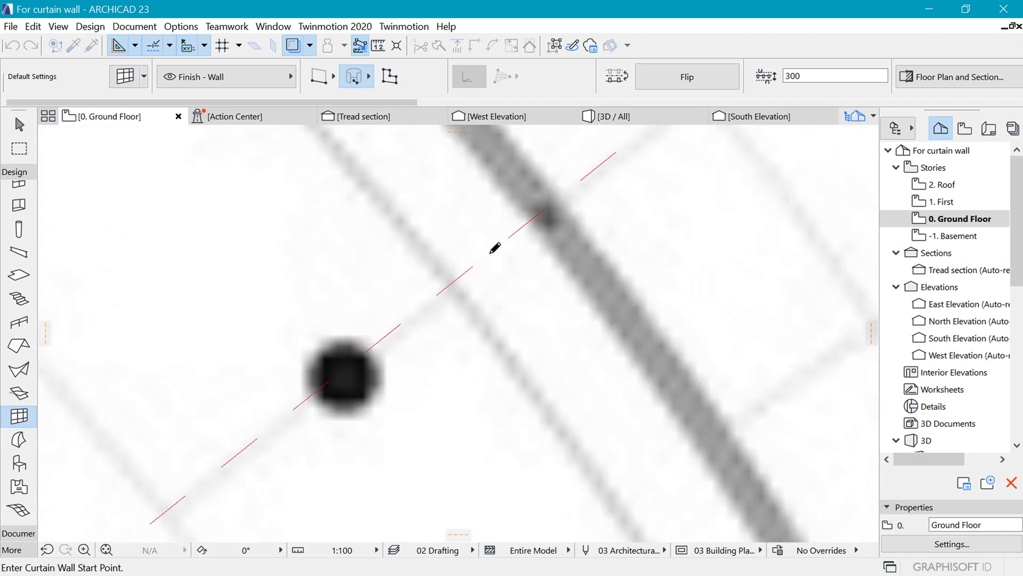
left_click(481, 255)
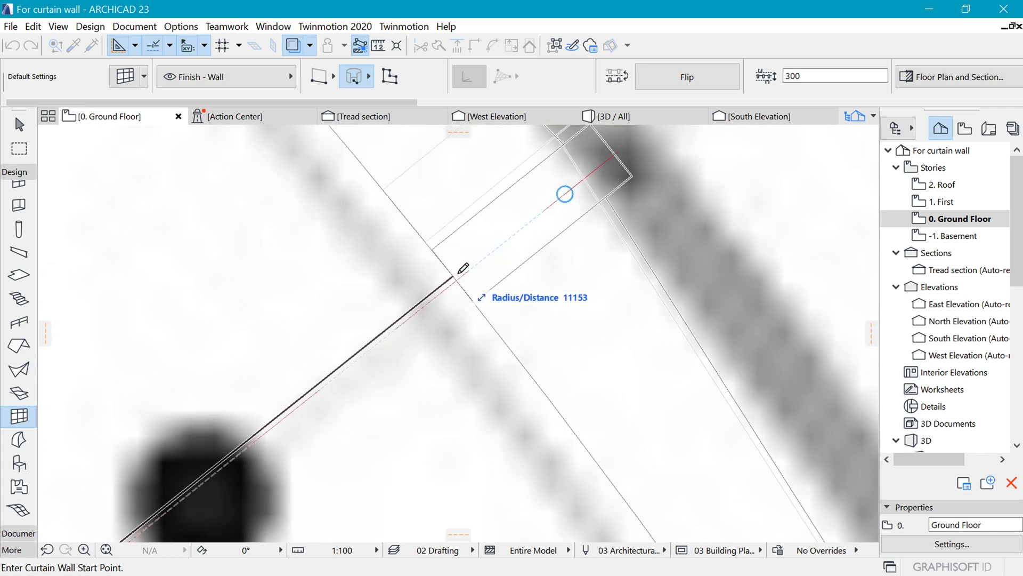
mouse_move(473, 263)
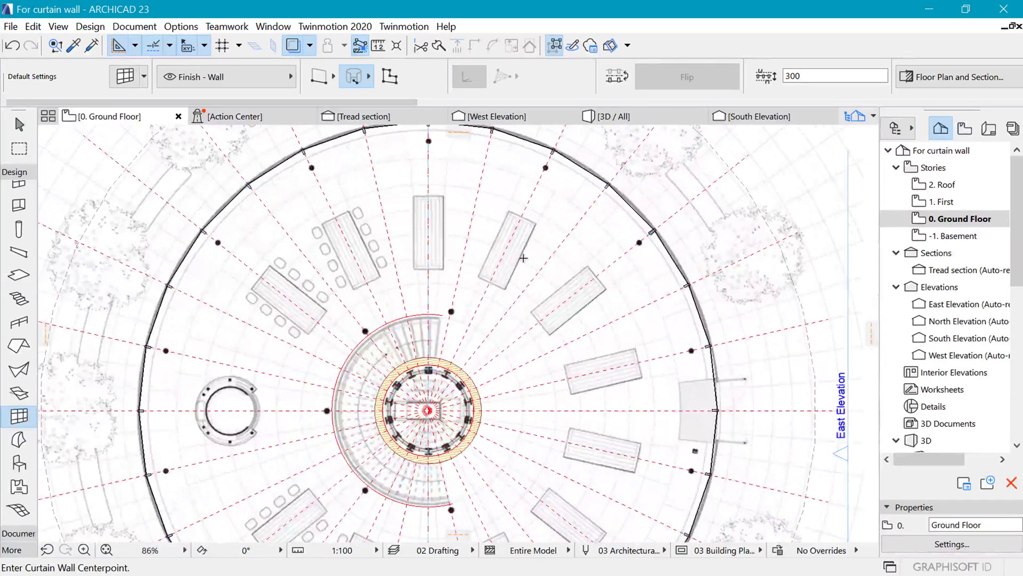
- Show the circular curtain wall alone in 3D and raise its height to 11000
scroll("down", 3)
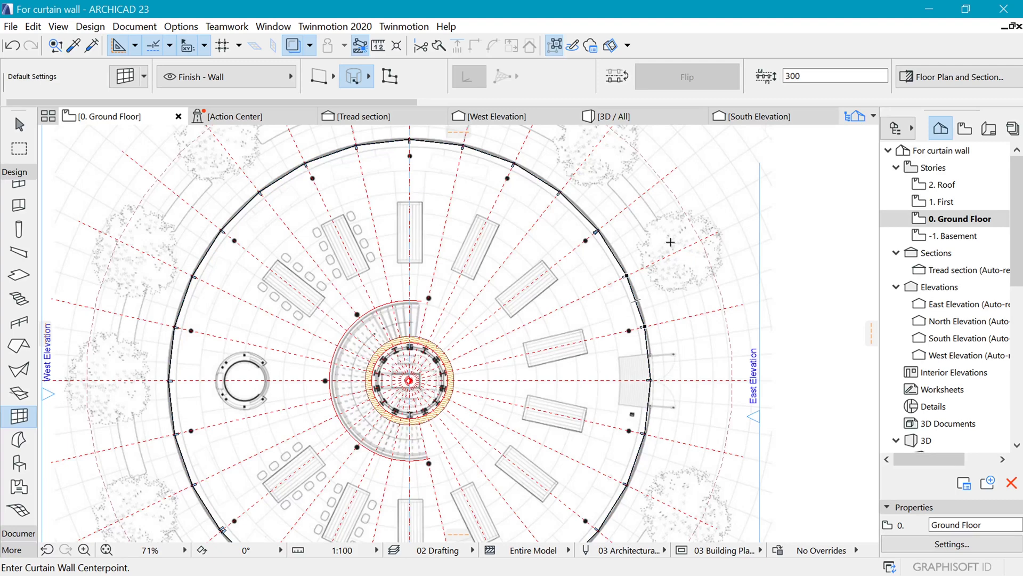
left_click(646, 317)
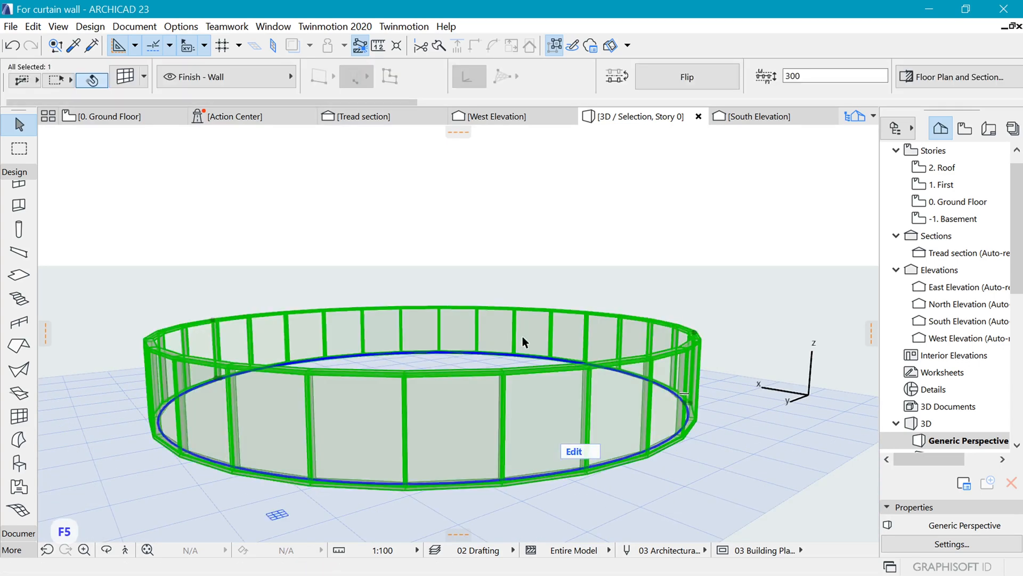
key("ctrl+t")
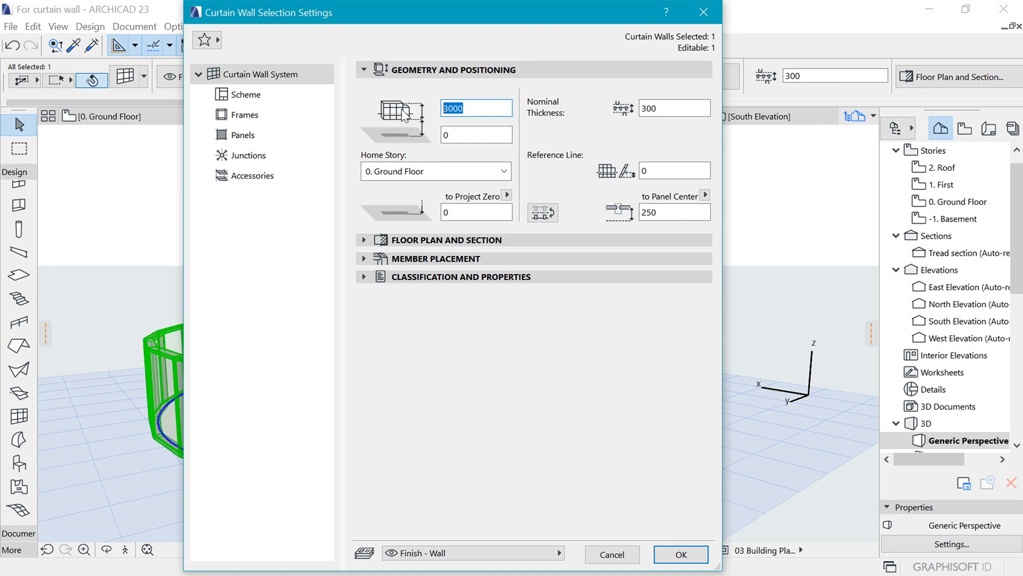
type("110")
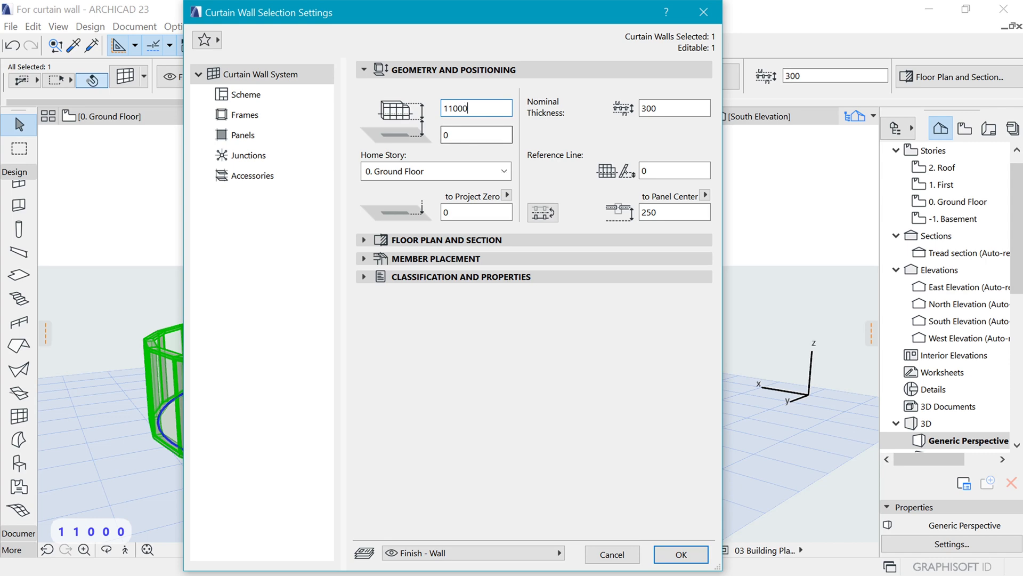
left_click(680, 554)
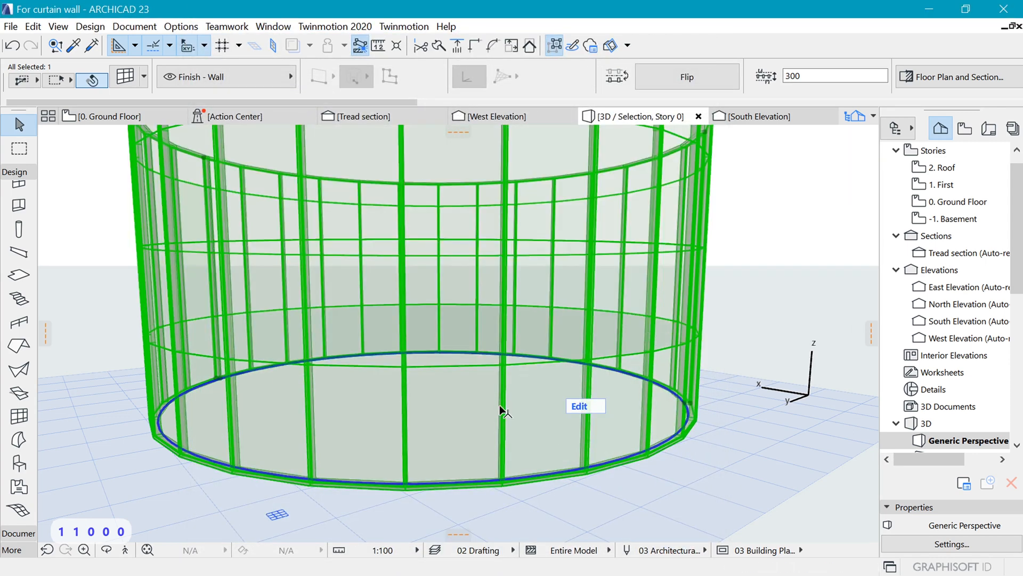
key("Escape")
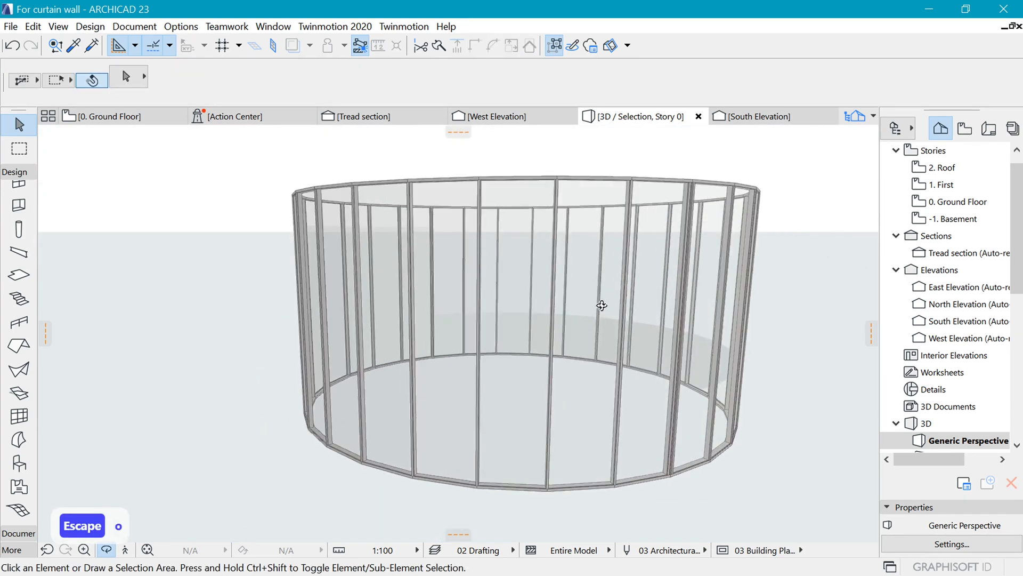
left_click(107, 117)
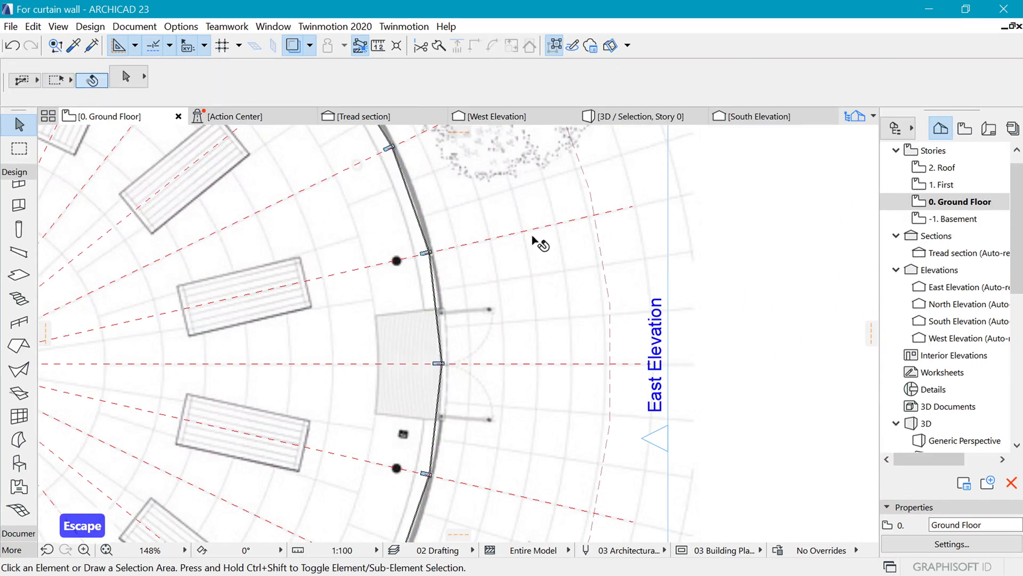
mouse_move(408, 23)
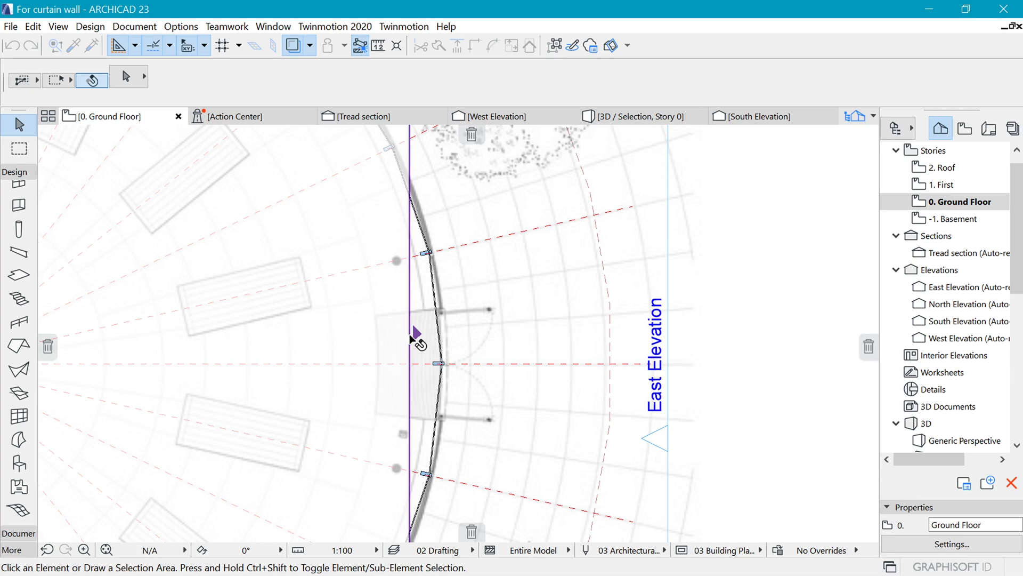
left_click(427, 332)
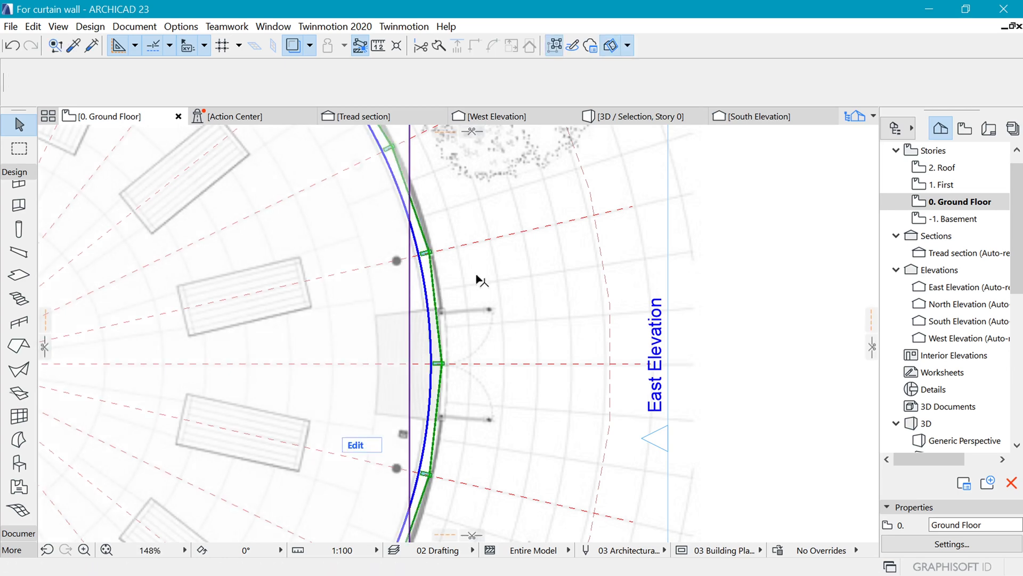
left_click(633, 116)
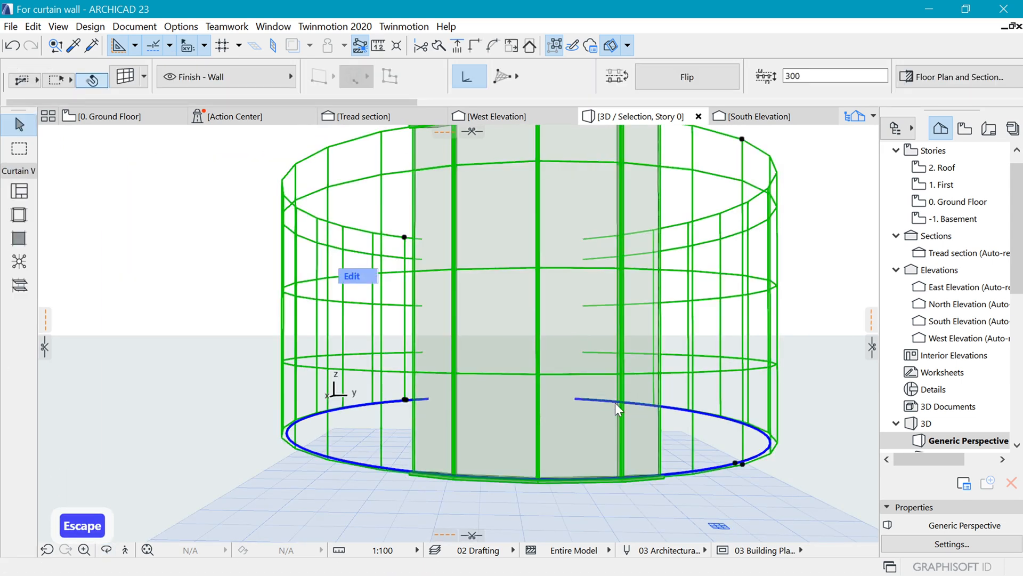
left_click(351, 276)
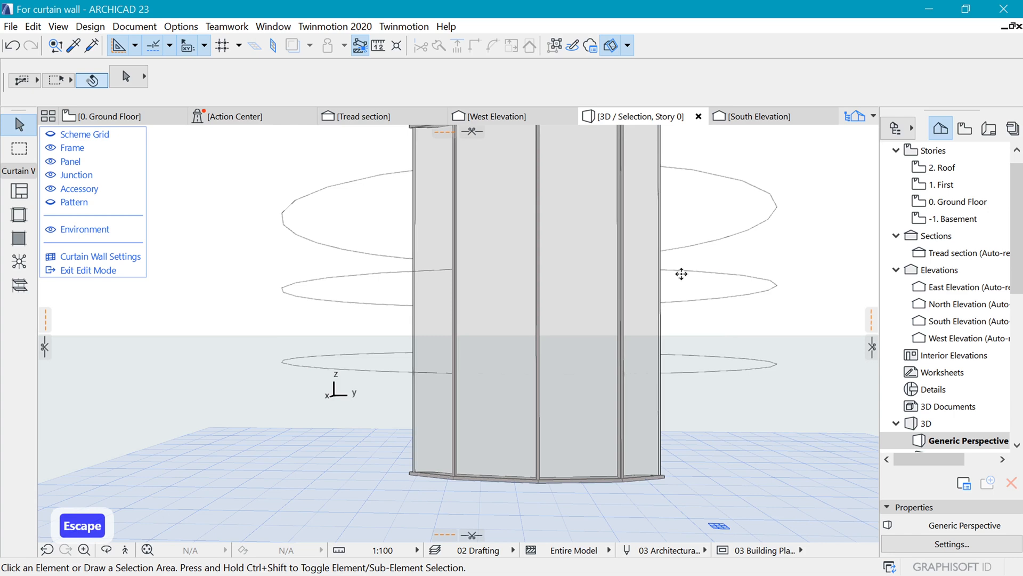
left_click(579, 411)
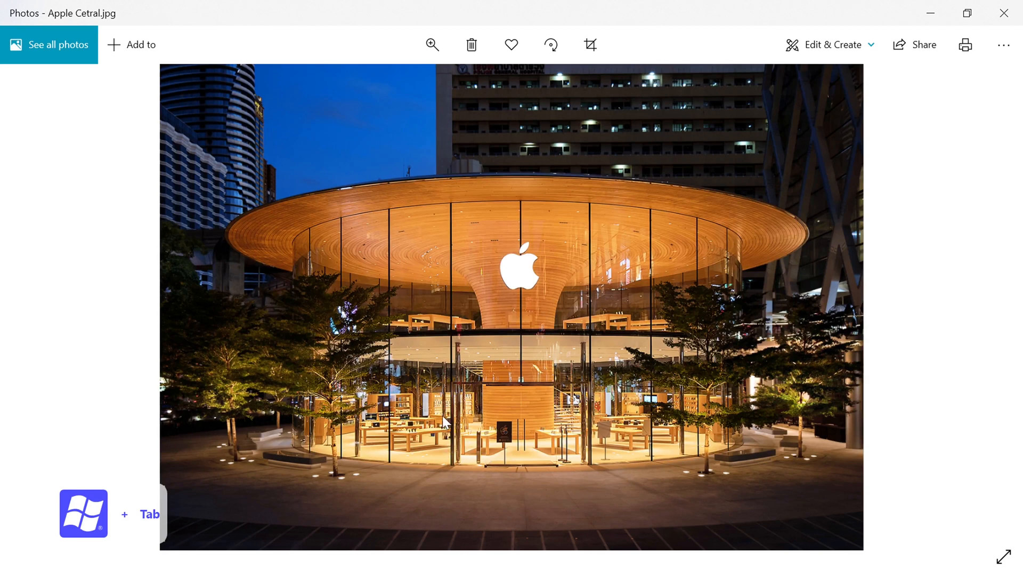
mouse_move(476, 392)
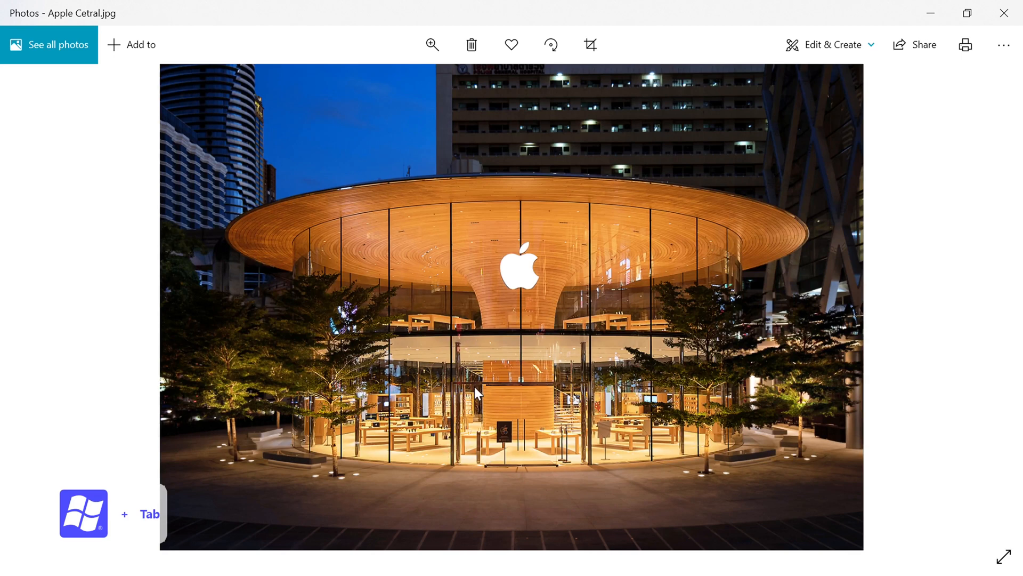
mouse_move(553, 474)
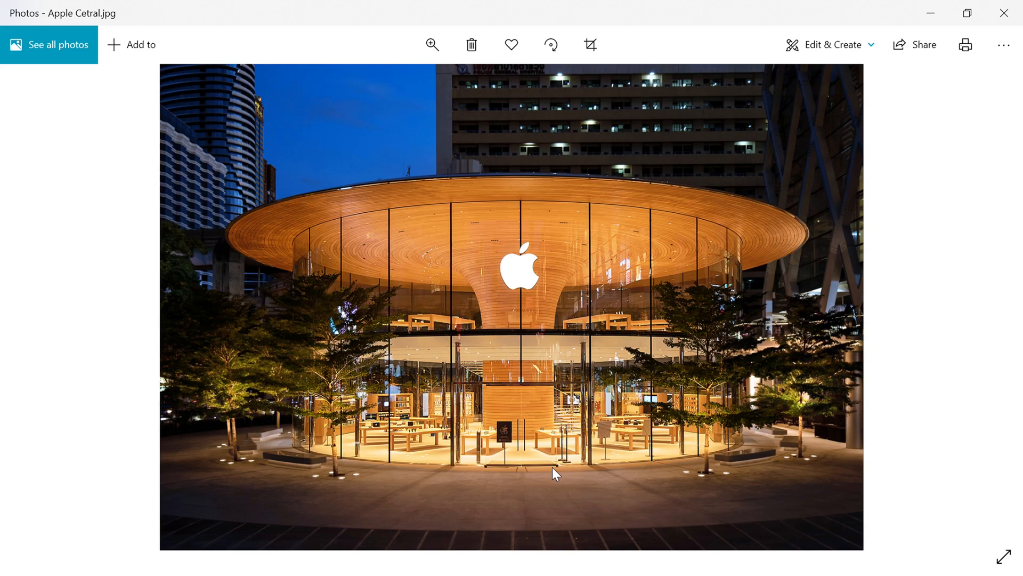
- Zoom in on the photo's entrance doors, then pull back to the whole entrance frame
left_click(431, 44)
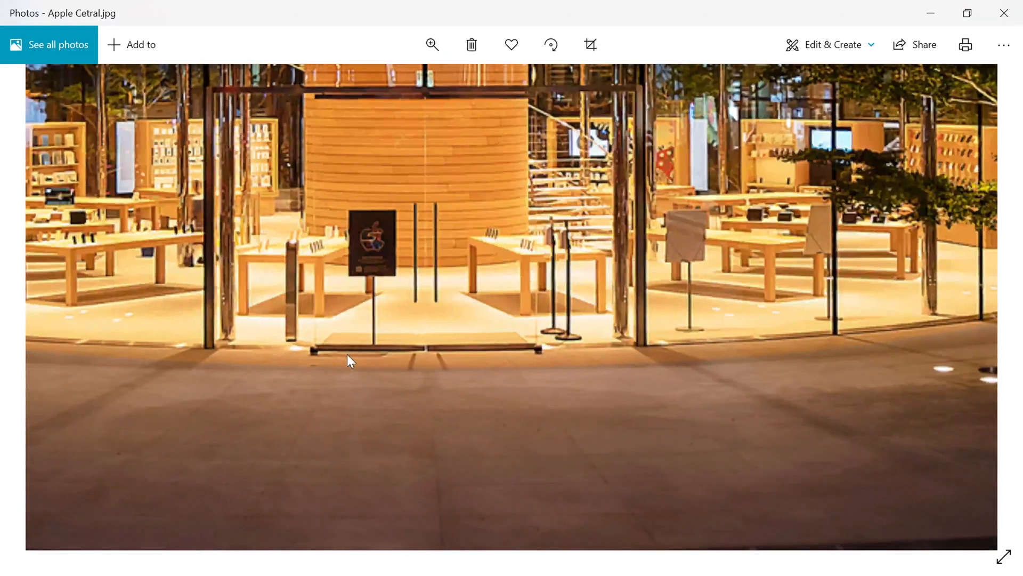
mouse_move(300, 218)
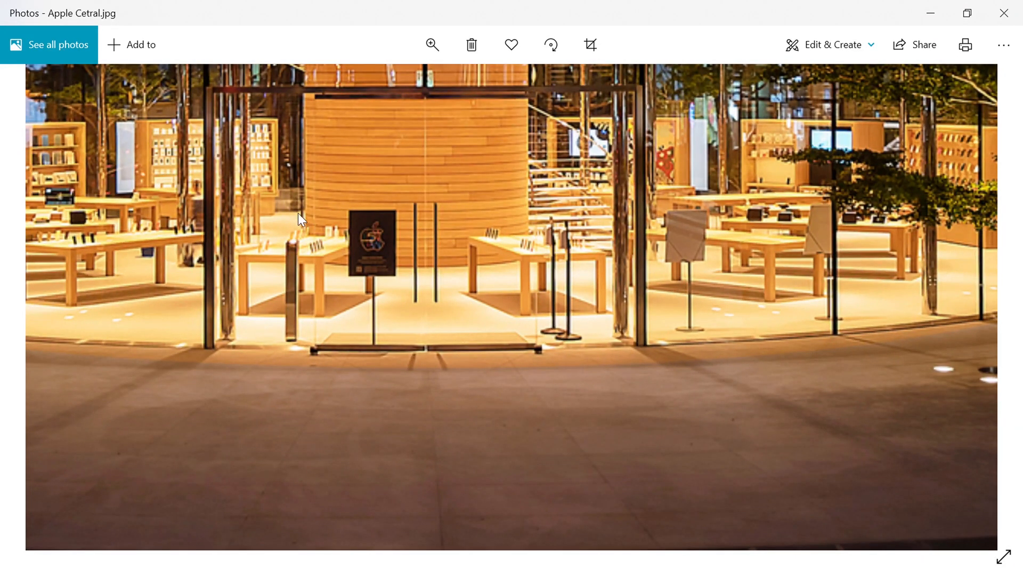
mouse_move(314, 364)
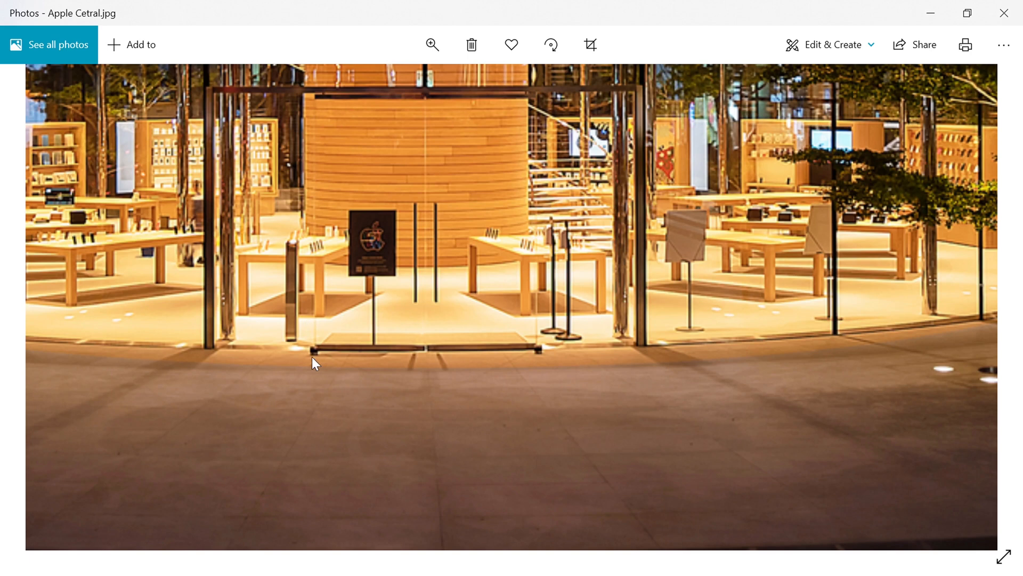
mouse_move(517, 360)
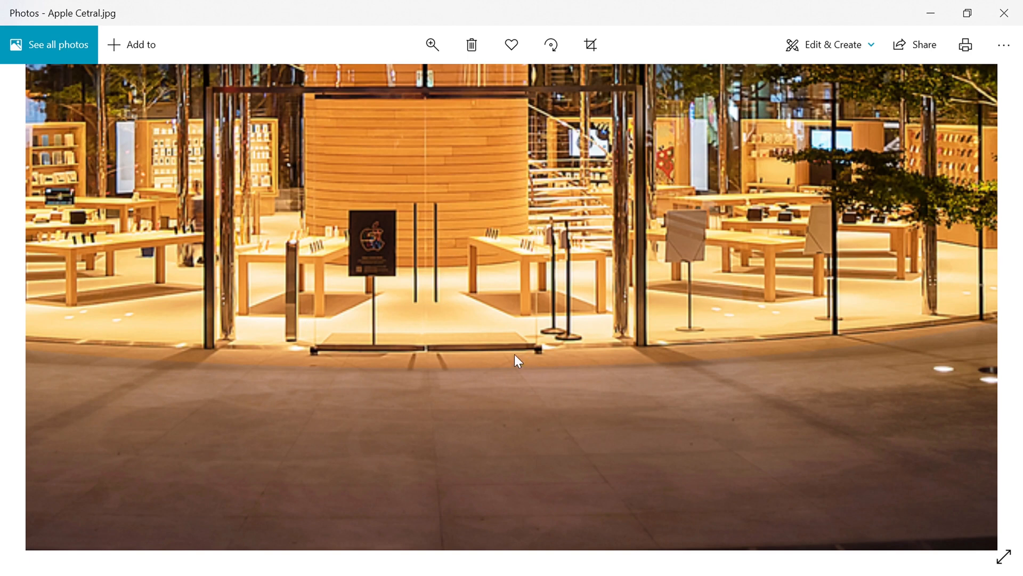
left_click(431, 44)
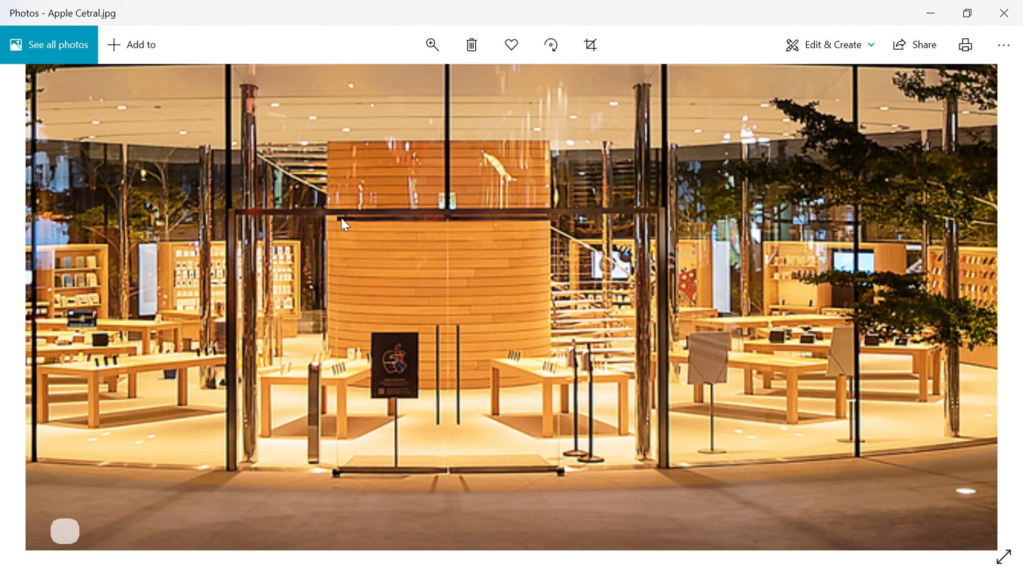
mouse_move(383, 250)
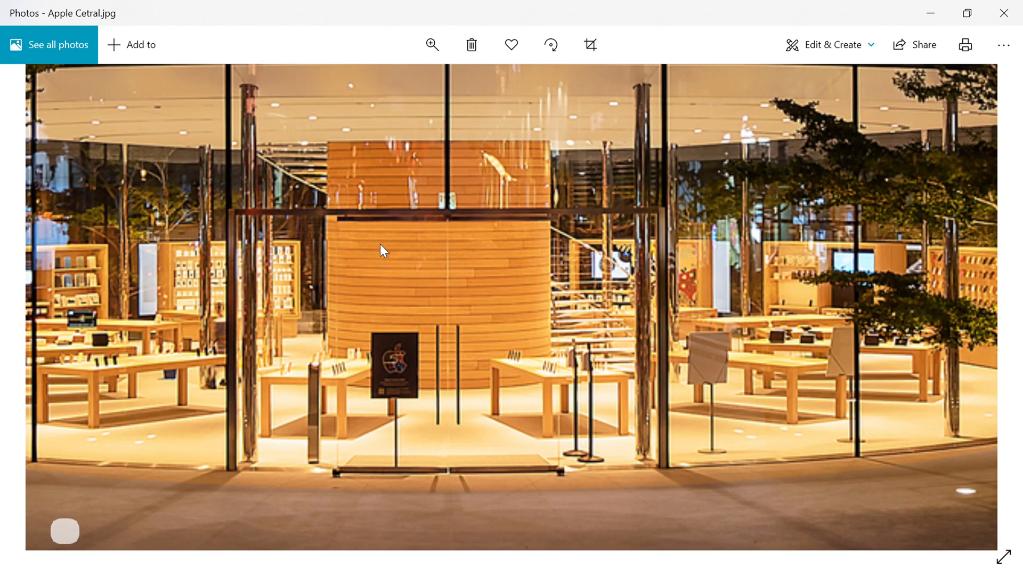
mouse_move(241, 229)
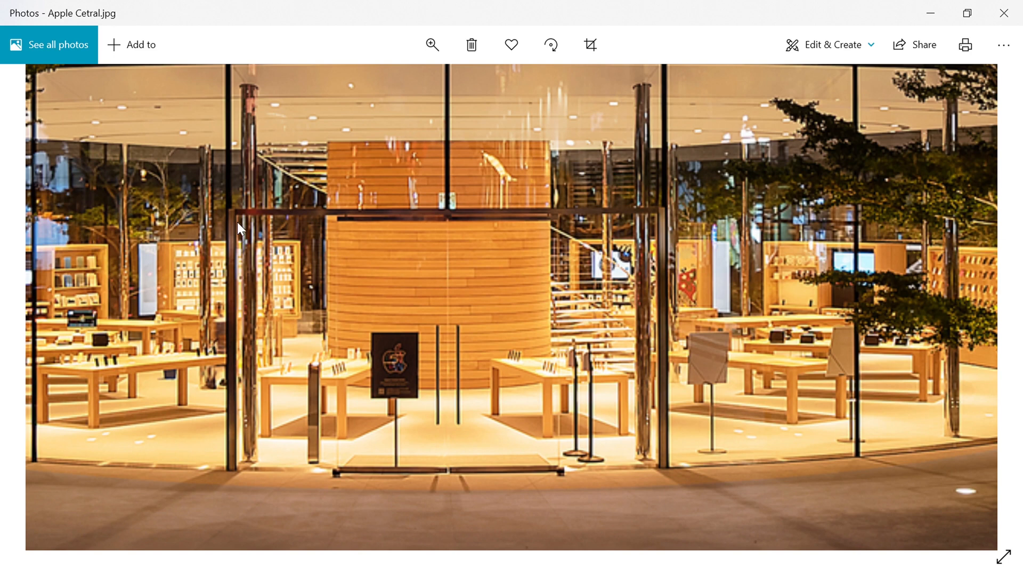
mouse_move(675, 201)
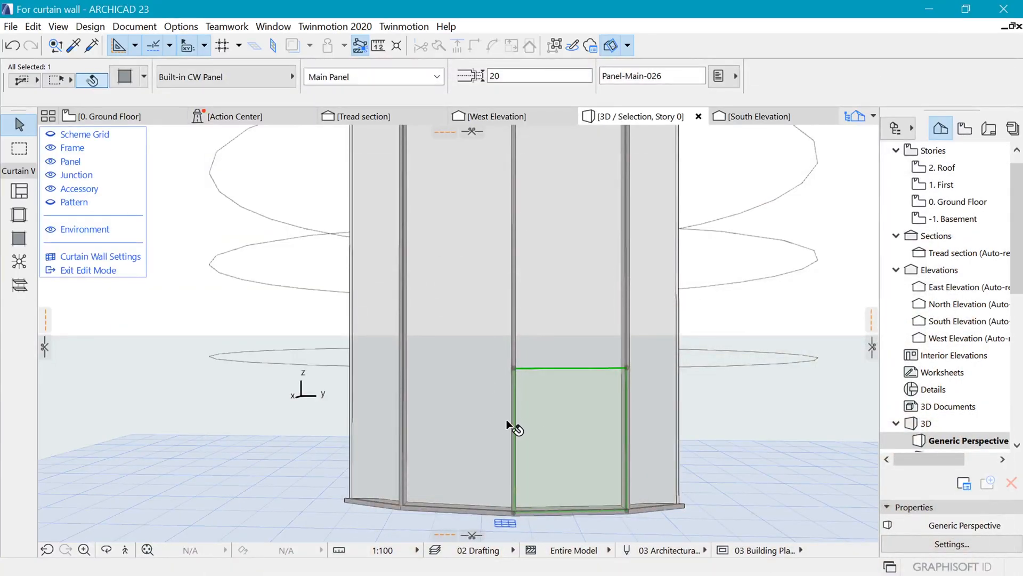
- Set the frame class to Mullion Frame and place a vertical mullion across the lower panel
key("Escape")
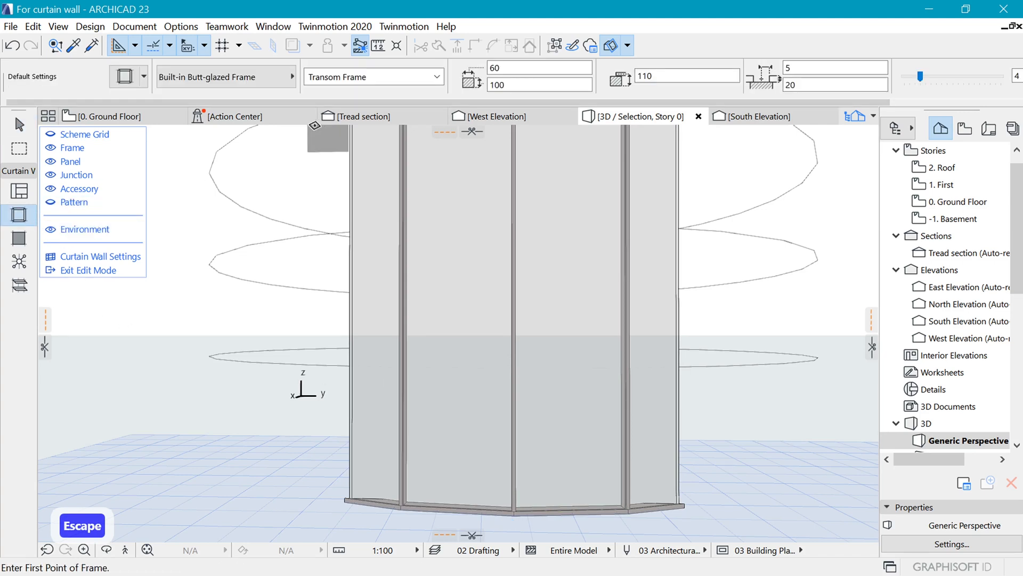
left_click(437, 76)
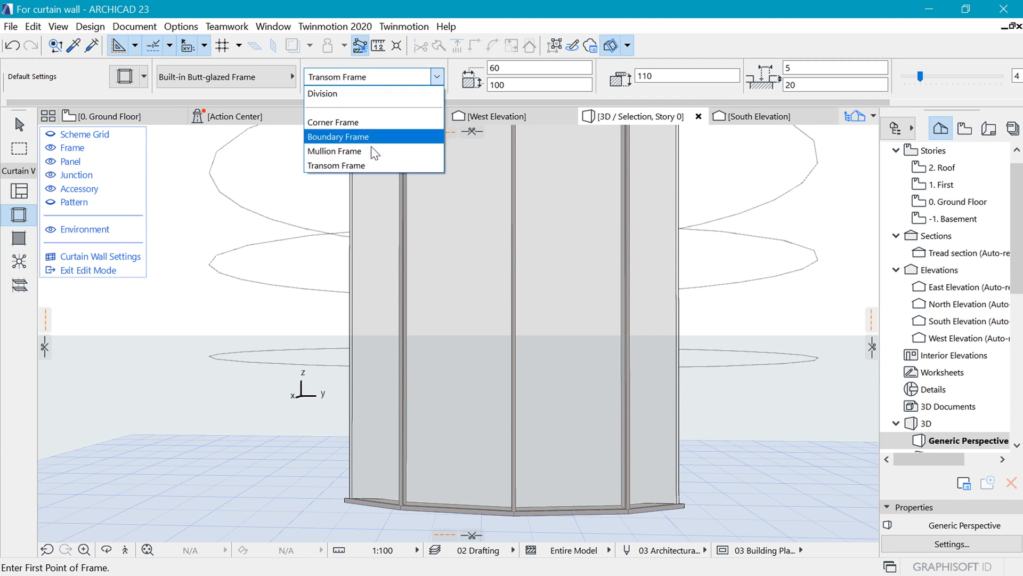
mouse_move(349, 151)
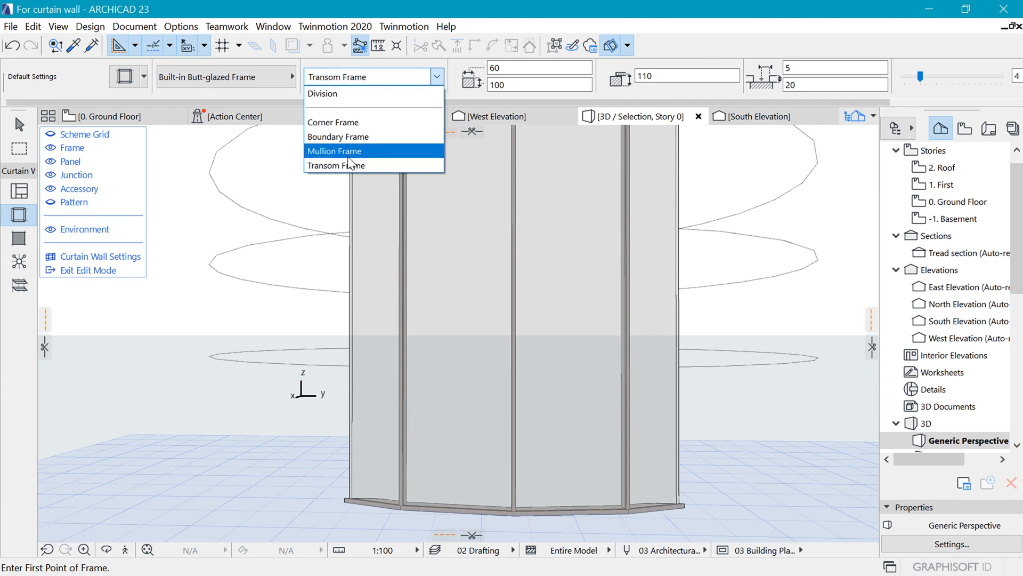
left_click(335, 151)
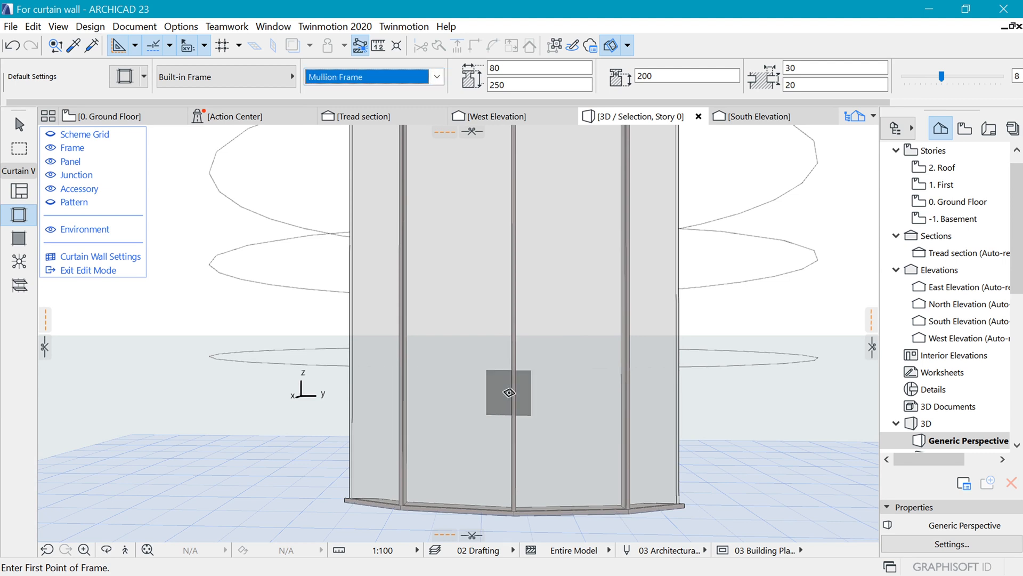
left_click(411, 364)
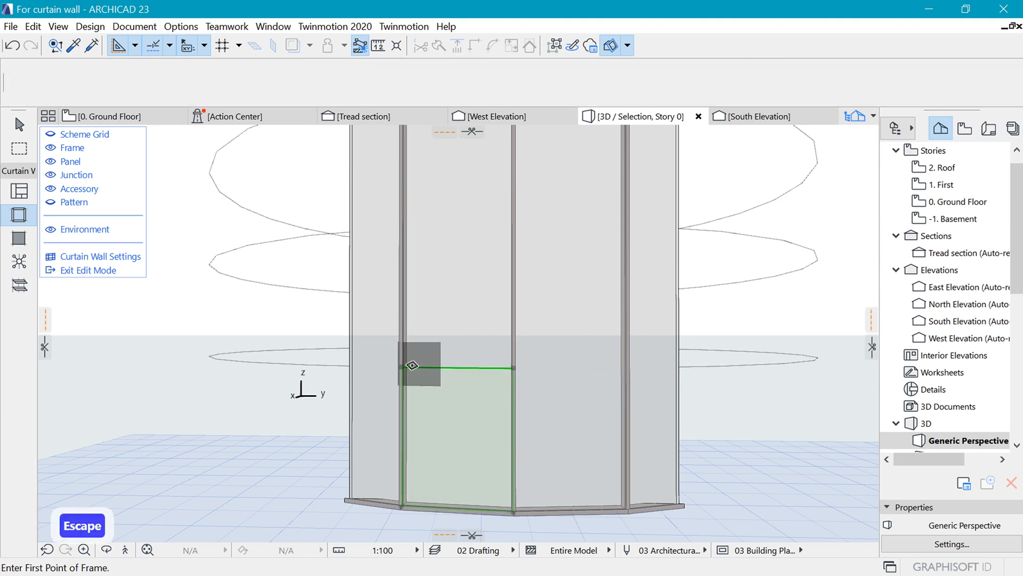
left_click(411, 364)
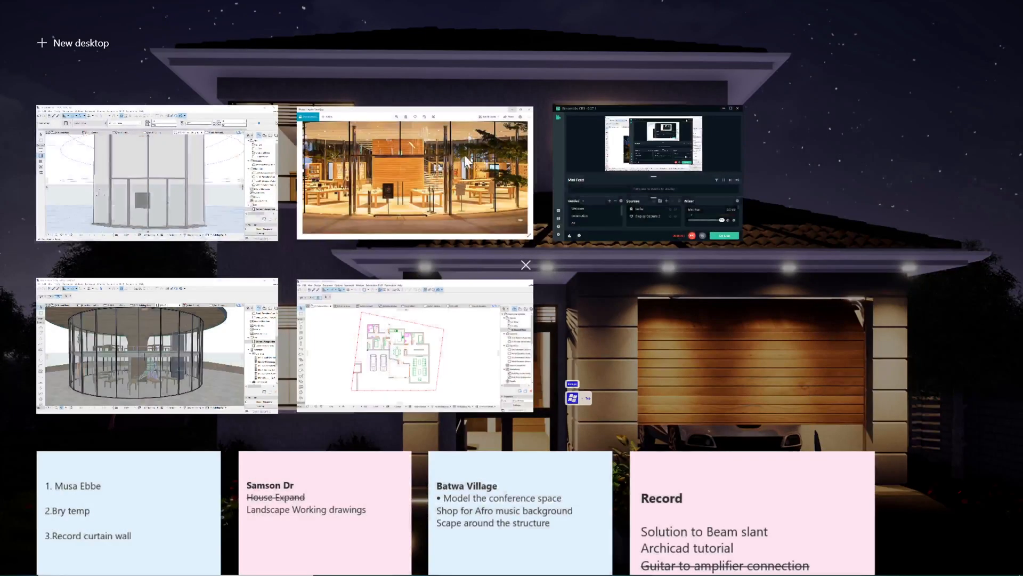
- Show the Apple Central store photo with its glass entrance doors in Photos
left_click(413, 171)
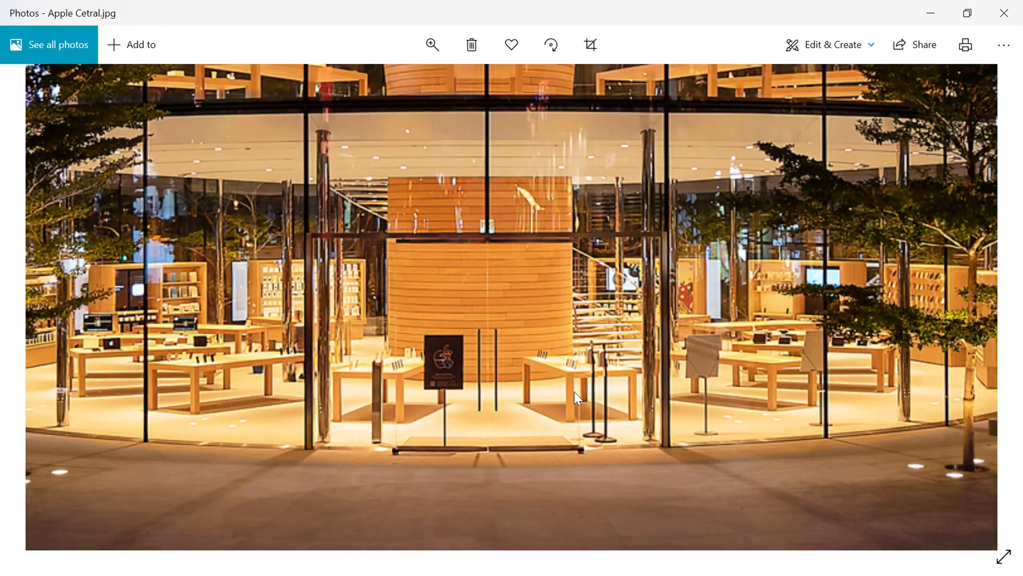
mouse_move(418, 398)
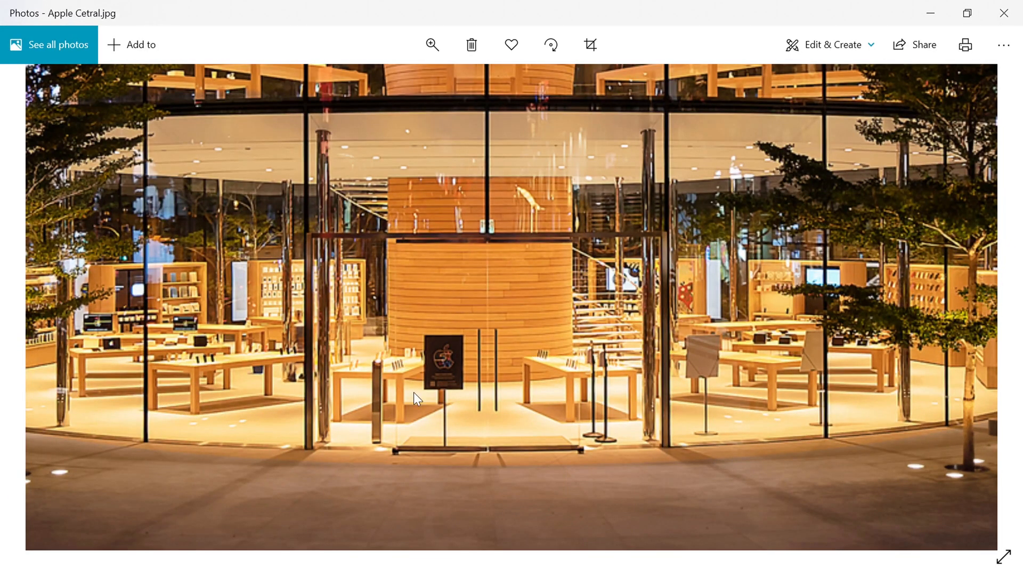
mouse_move(496, 315)
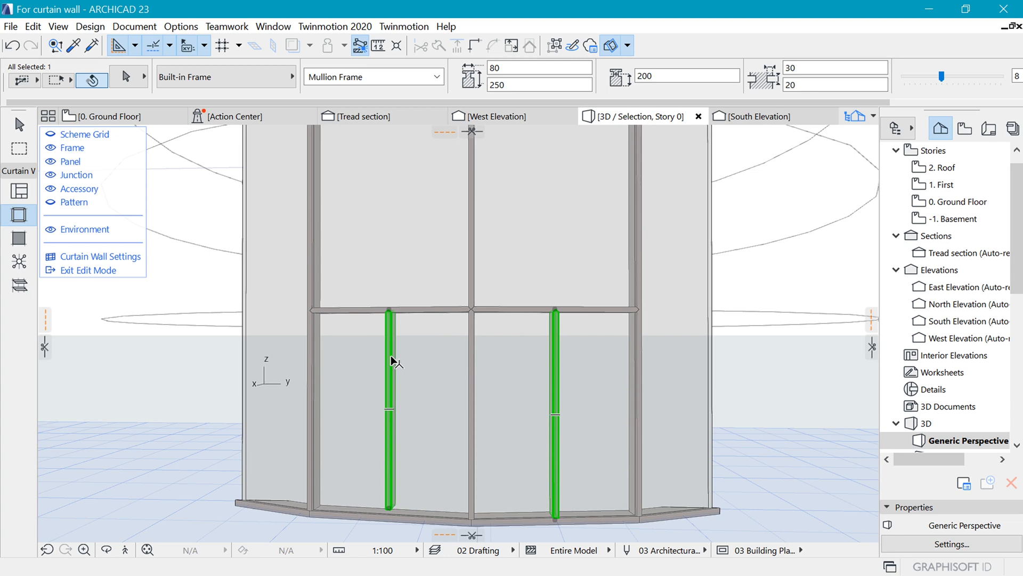
- Change the two new mullions to the invisible Division frame class
left_click(436, 76)
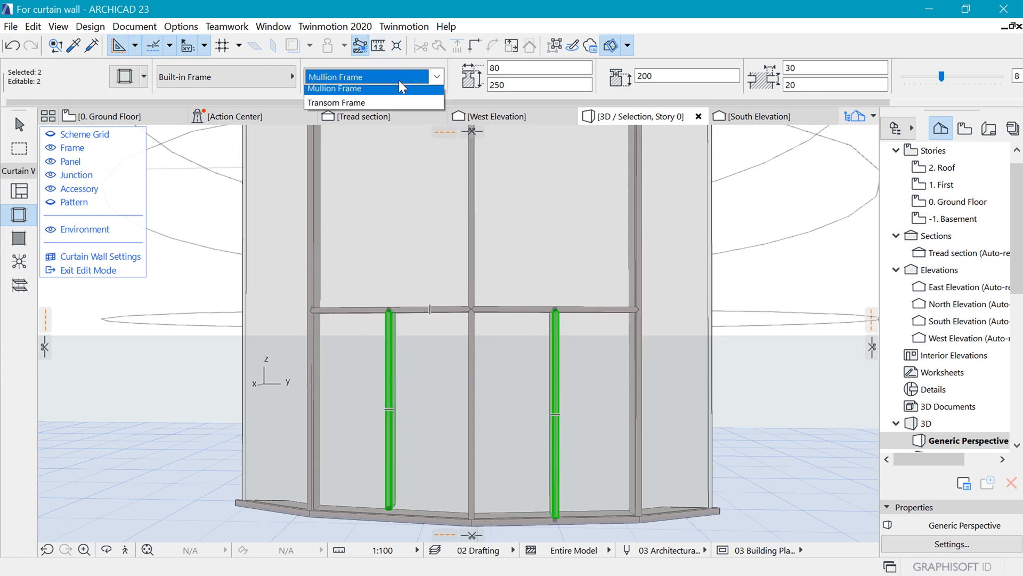
left_click(334, 88)
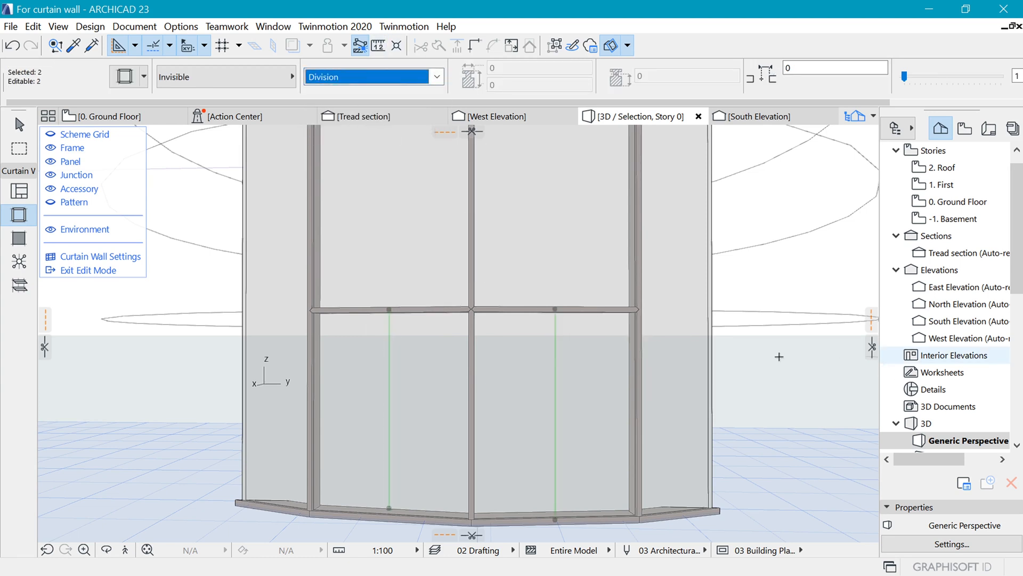
left_click(516, 404)
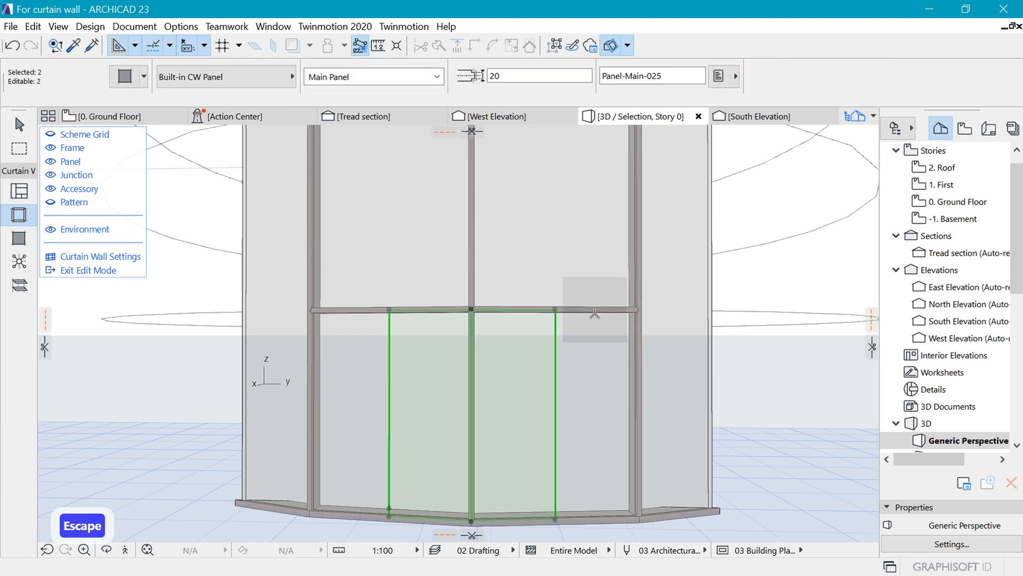
left_click(476, 391)
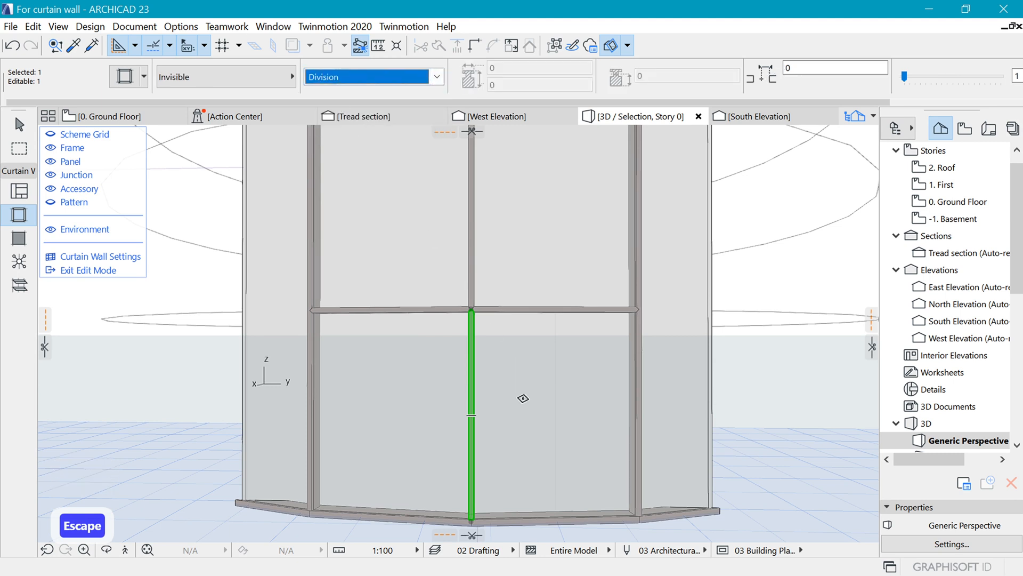
- Select the two central lower panels and open their Panel Selection Settings
left_click(523, 379)
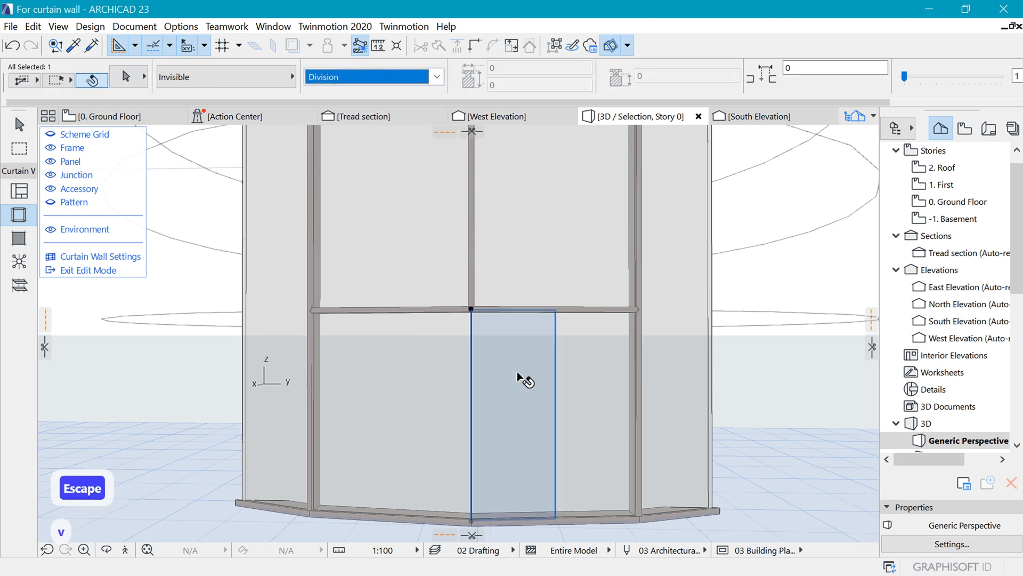
left_click(523, 381)
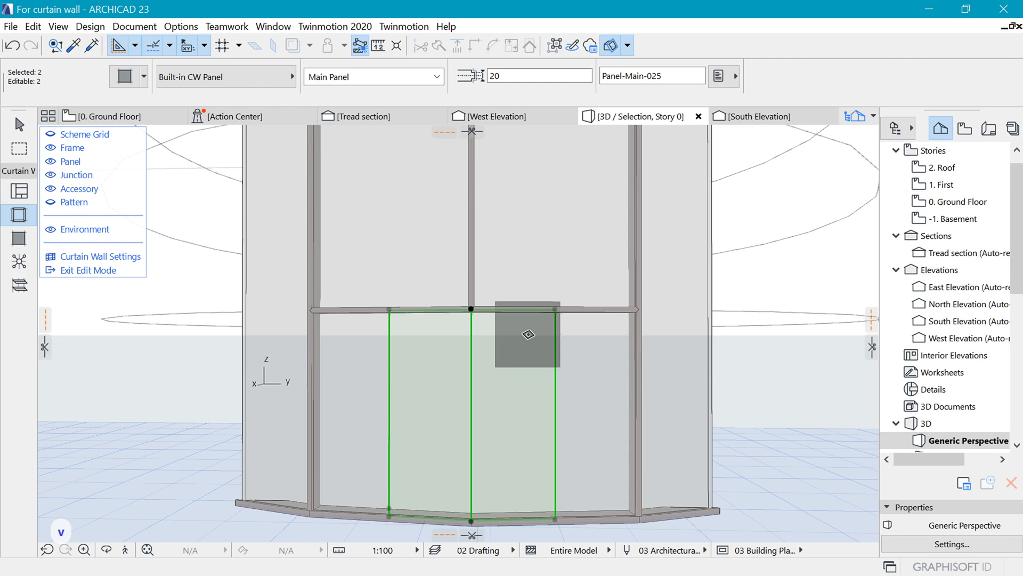
key("ctrl+t")
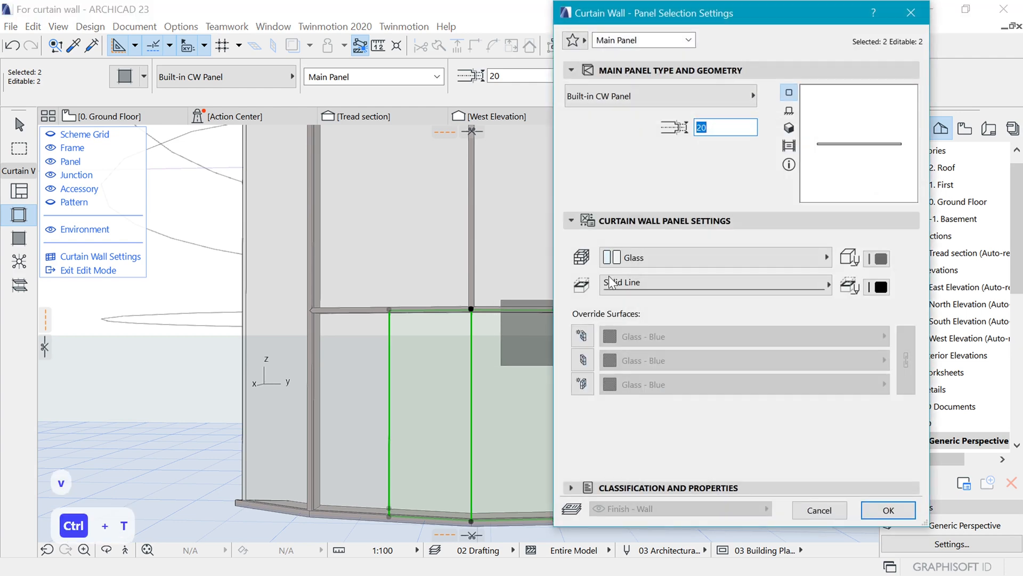
- Make the panels CW Door 23, opening outside, Glass Type 1 leaf, 3D opening lines off
left_click(659, 96)
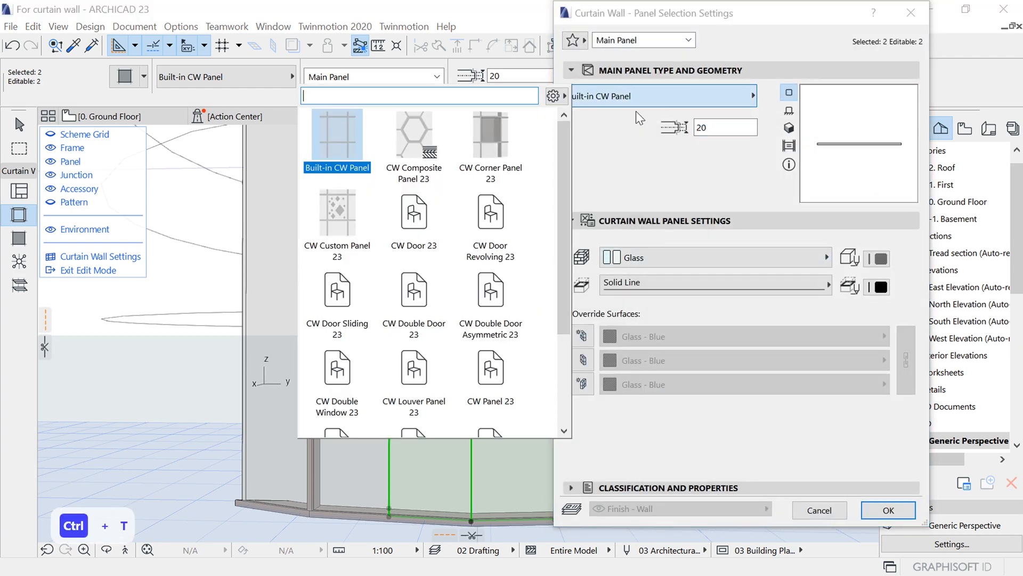
left_click(413, 211)
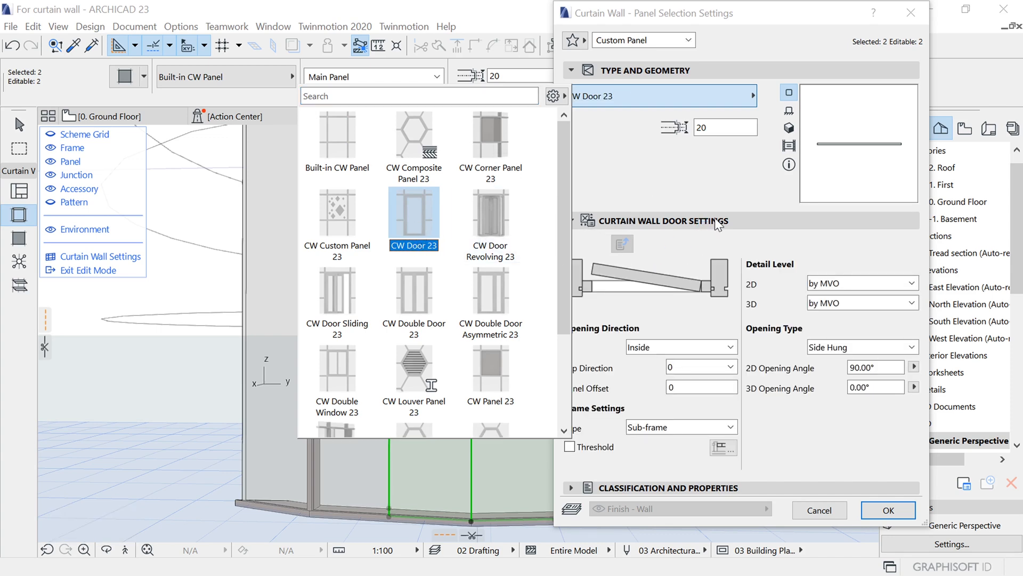
left_click(413, 217)
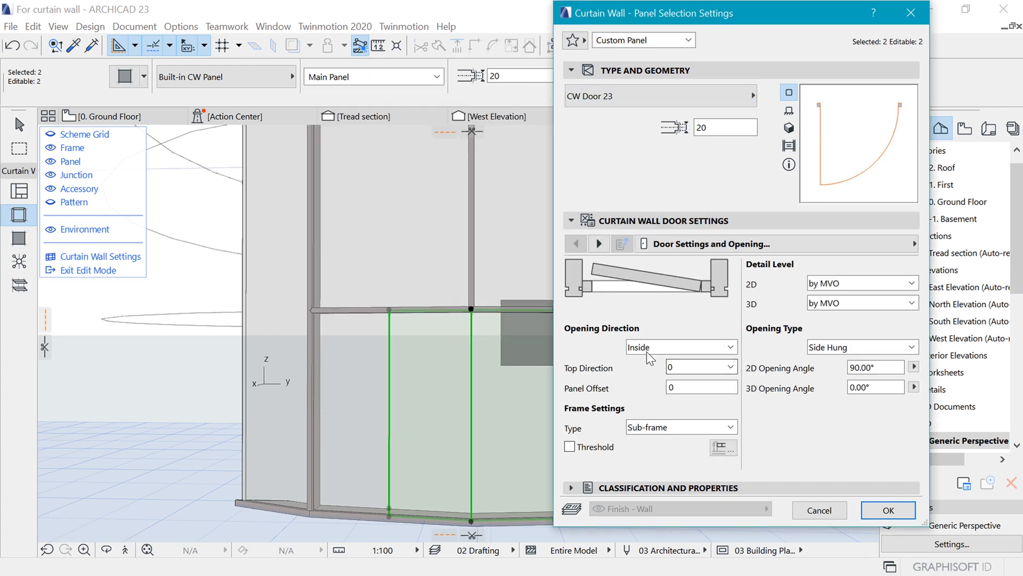
left_click(680, 347)
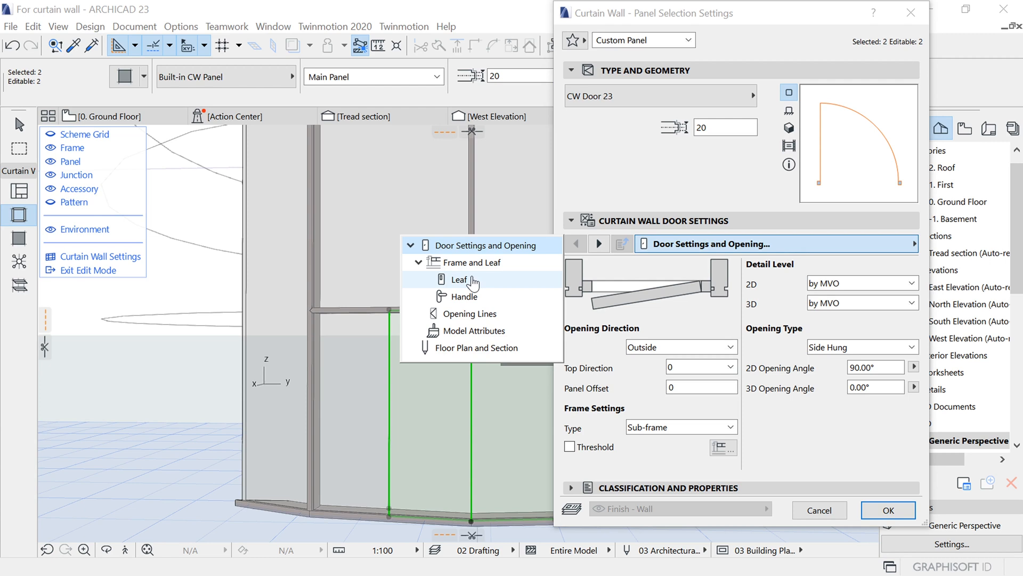
left_click(459, 279)
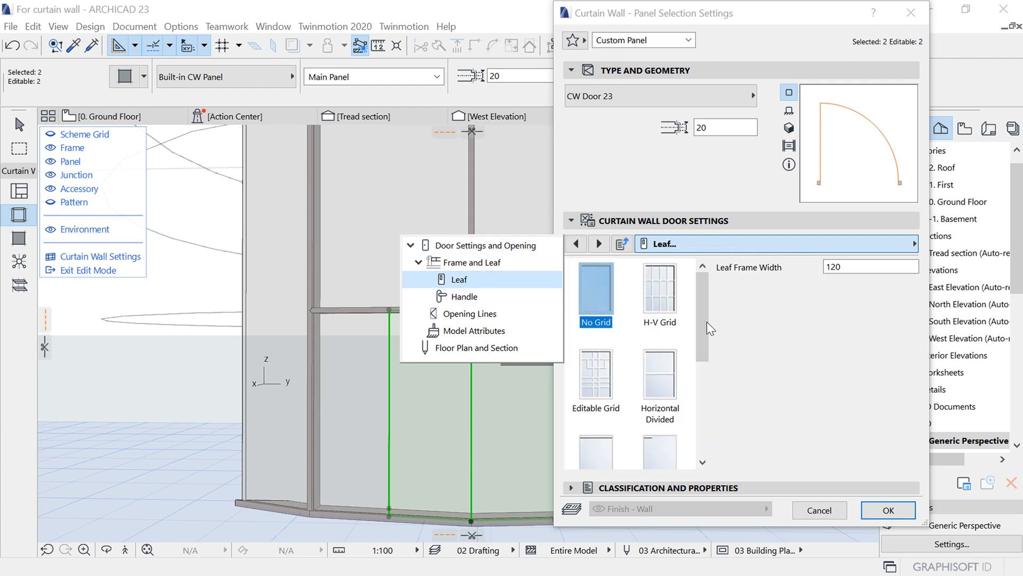
scroll("down", 3)
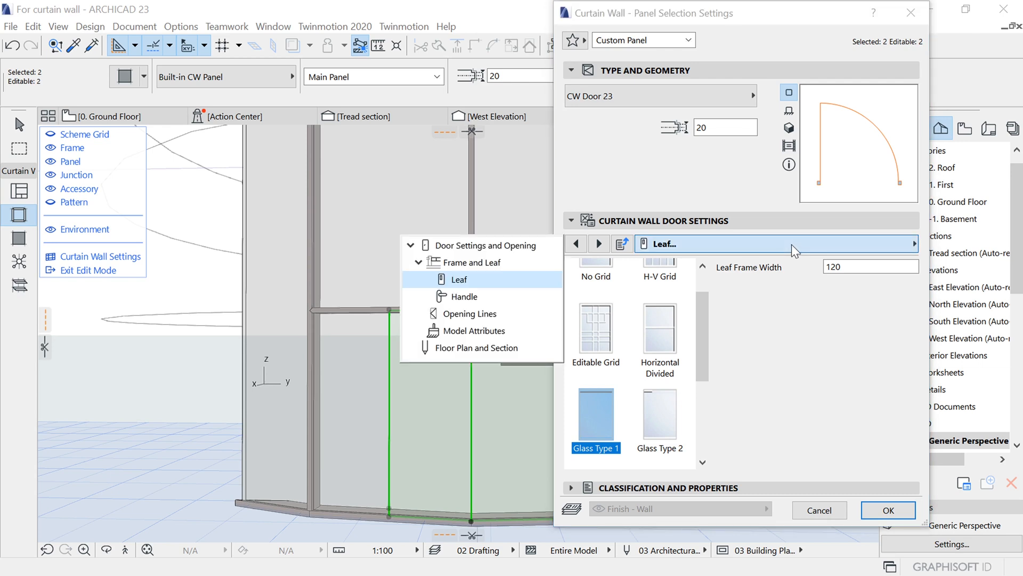
left_click(465, 296)
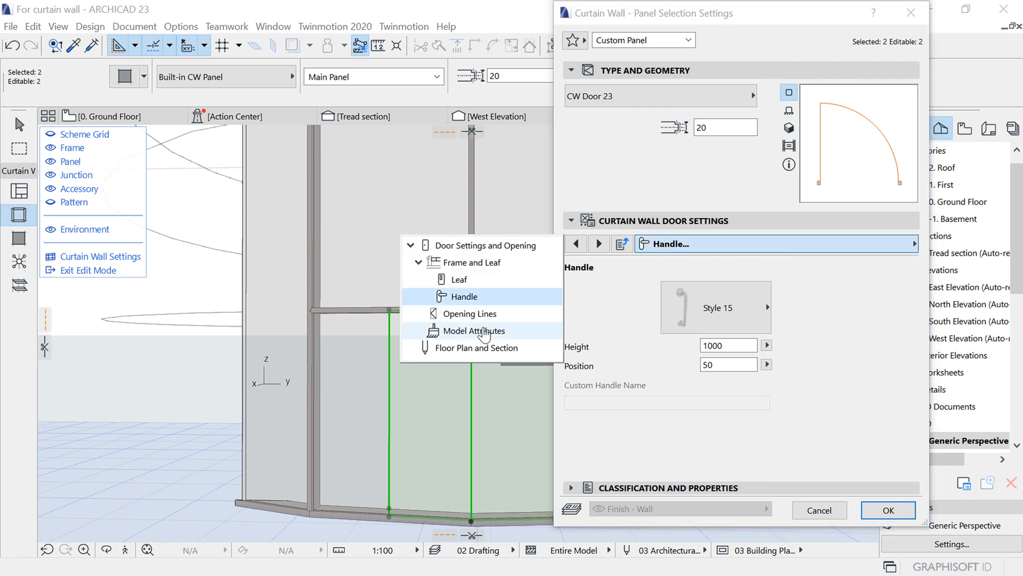
left_click(470, 314)
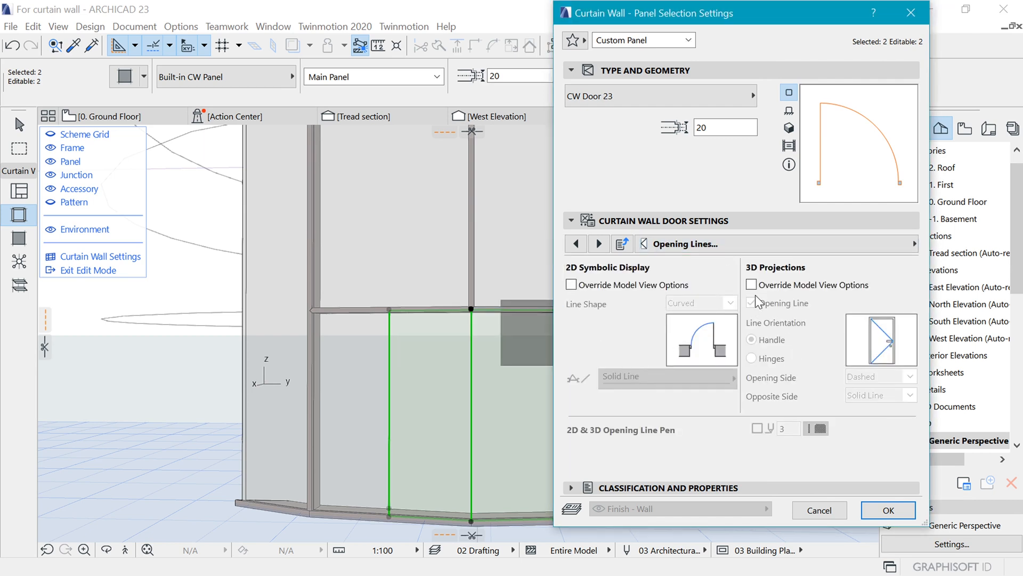
left_click(750, 285)
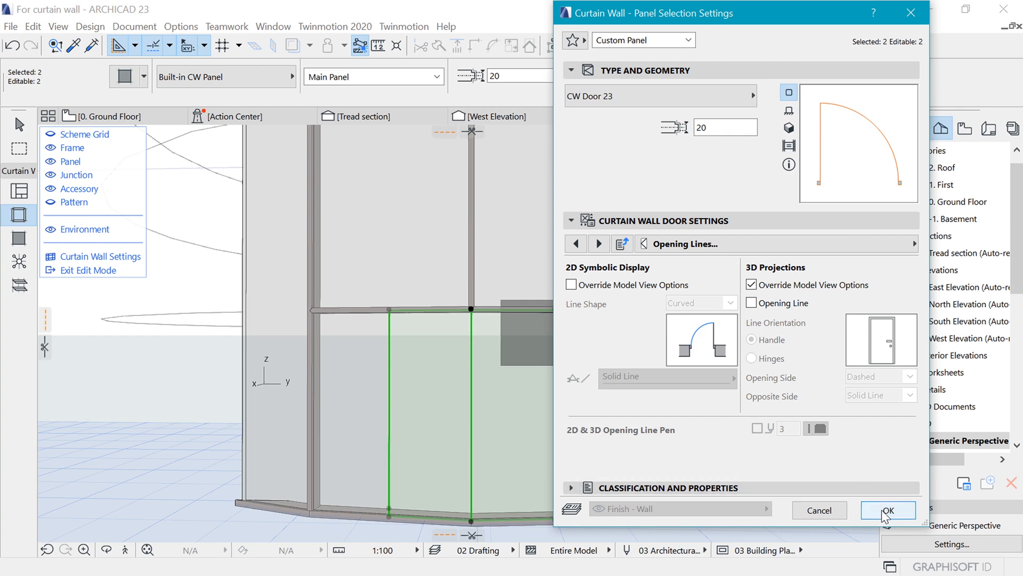
left_click(888, 509)
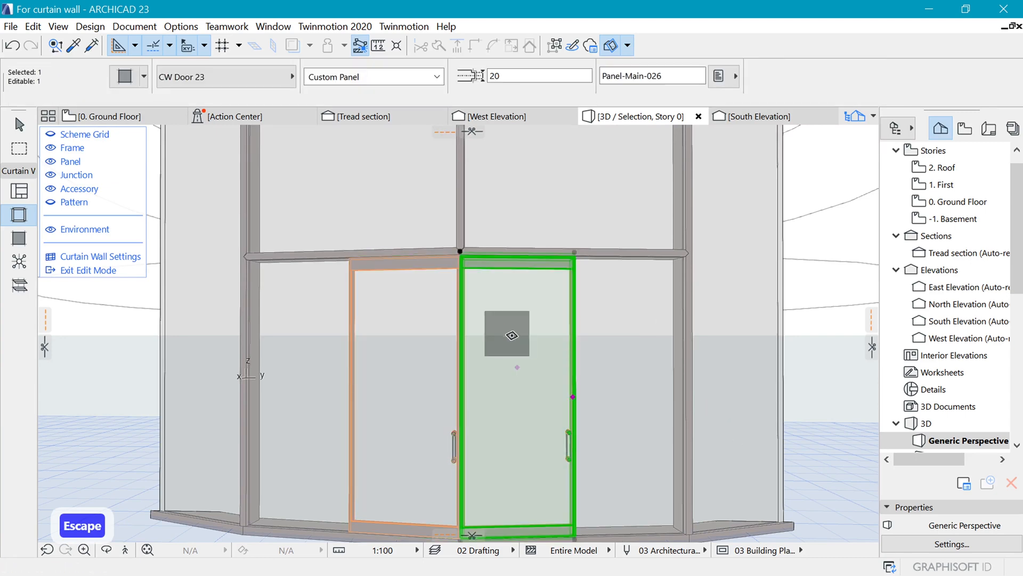
- Set the right door panel to Side Hung Mirrored, then view the 0. Ground Floor plan
key("ctrl+t")
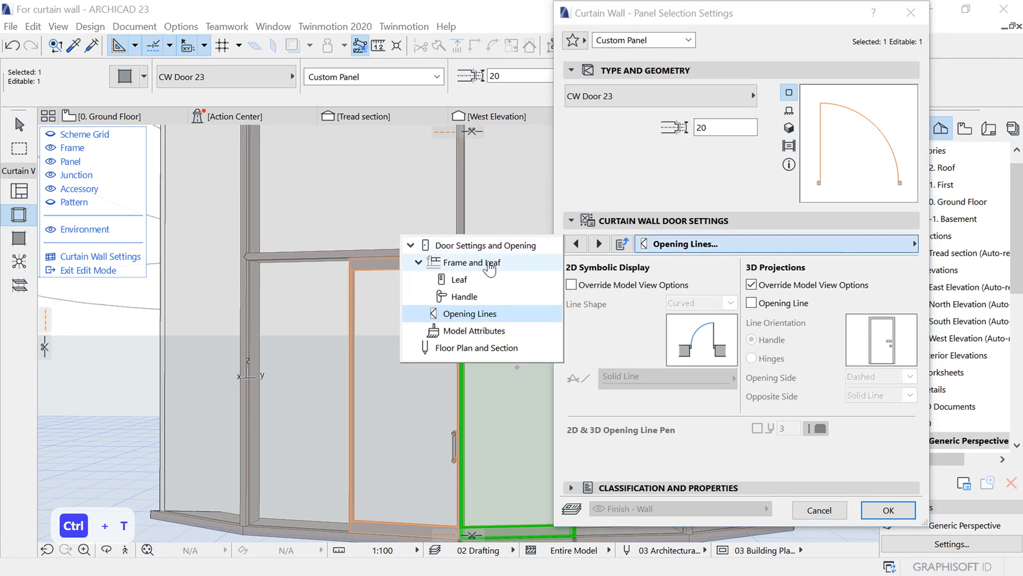
left_click(482, 245)
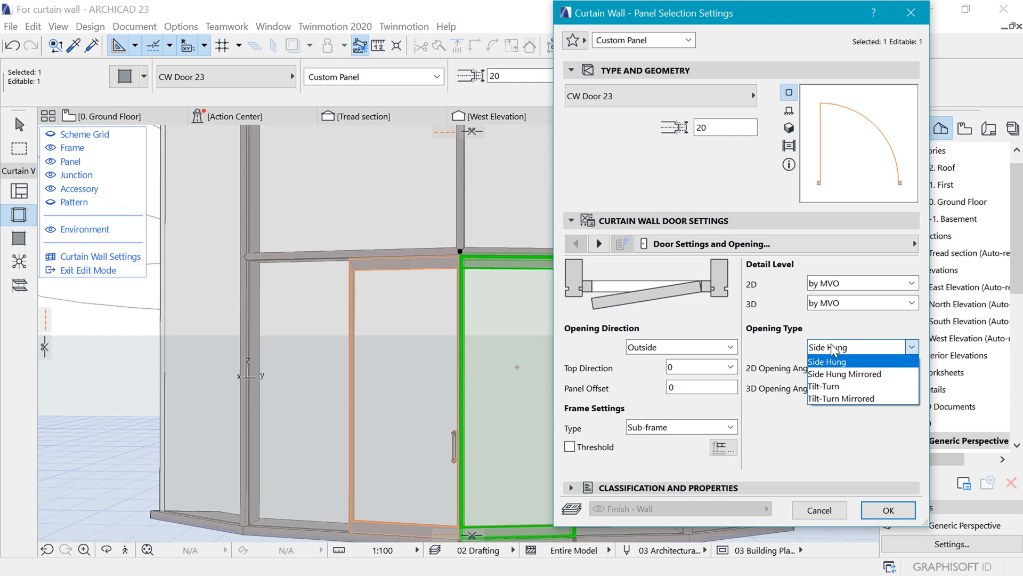
mouse_move(851, 372)
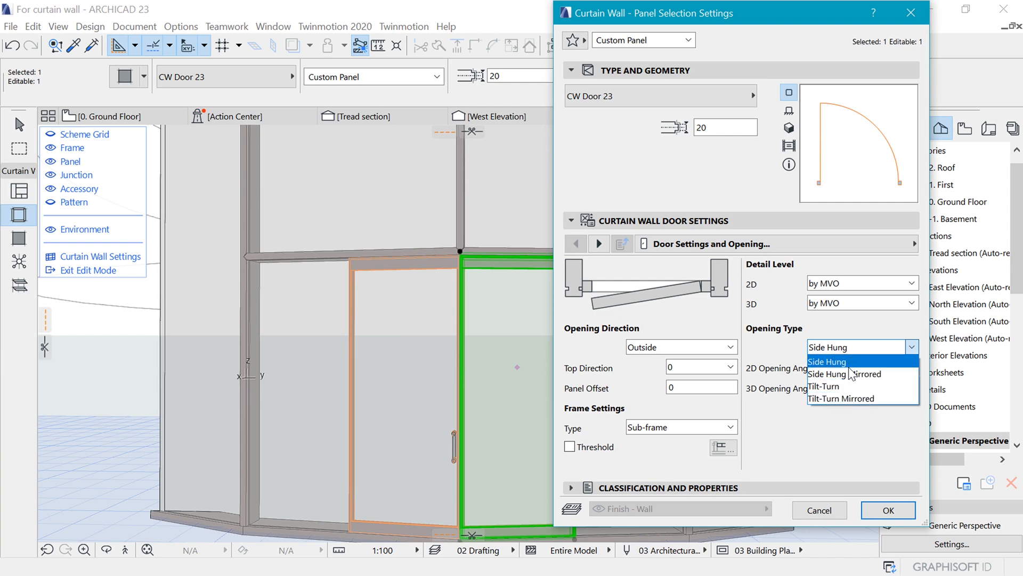
left_click(887, 509)
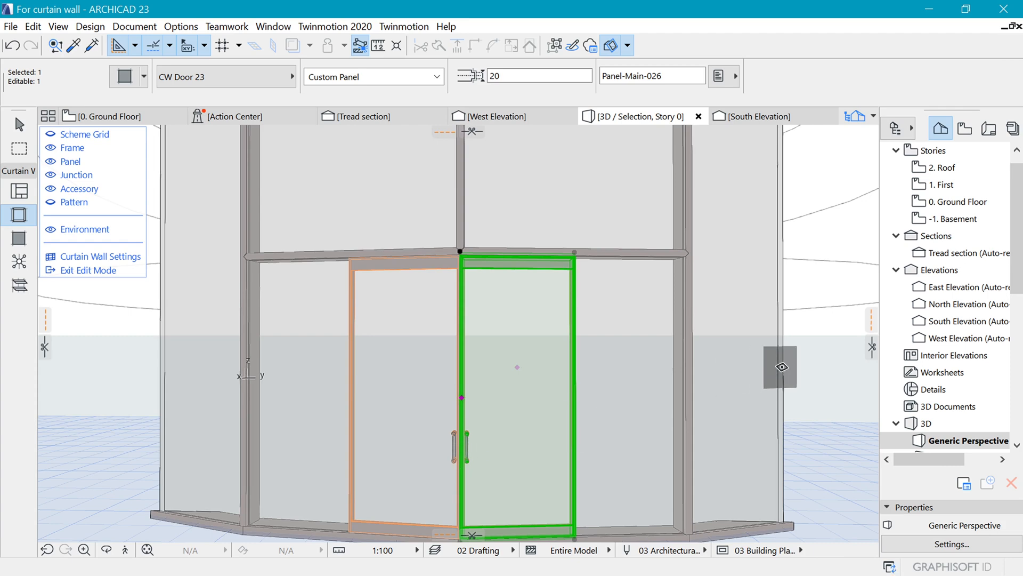
key("Escape")
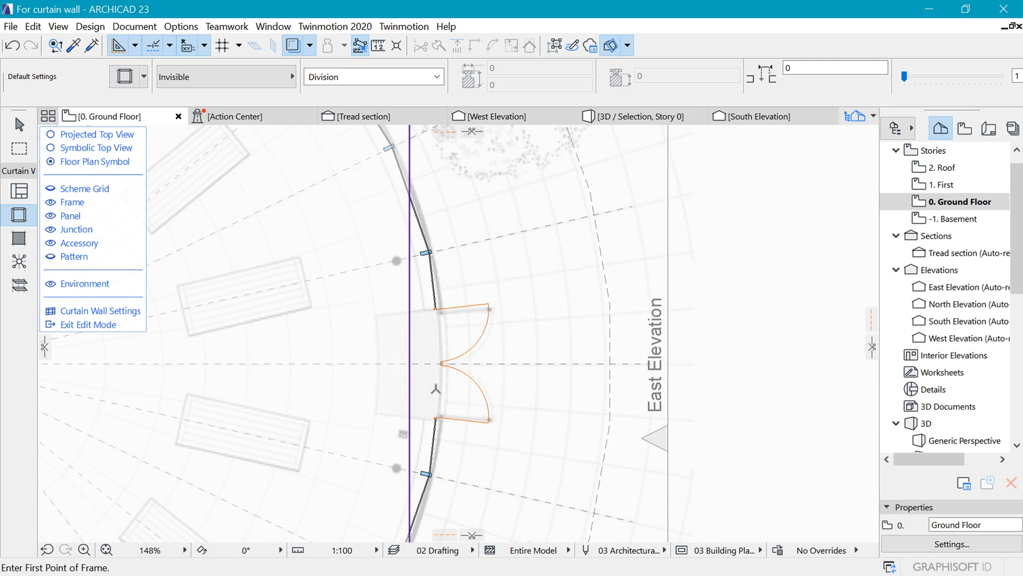
- Show the selected cylindrical curtain wall alone in 3D and open its settings
scroll("down", 3)
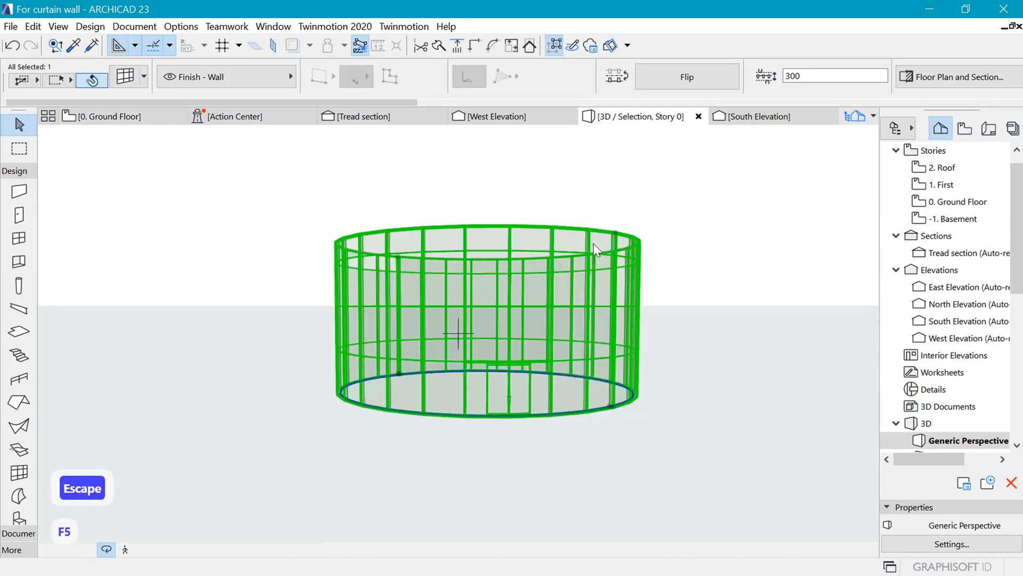
key("Escape")
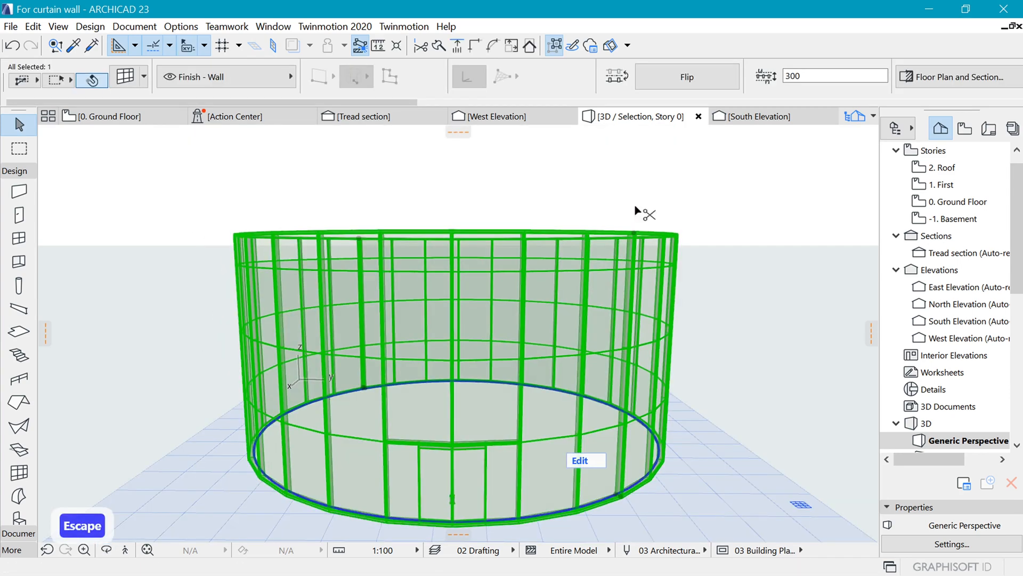
key("ctrl+t")
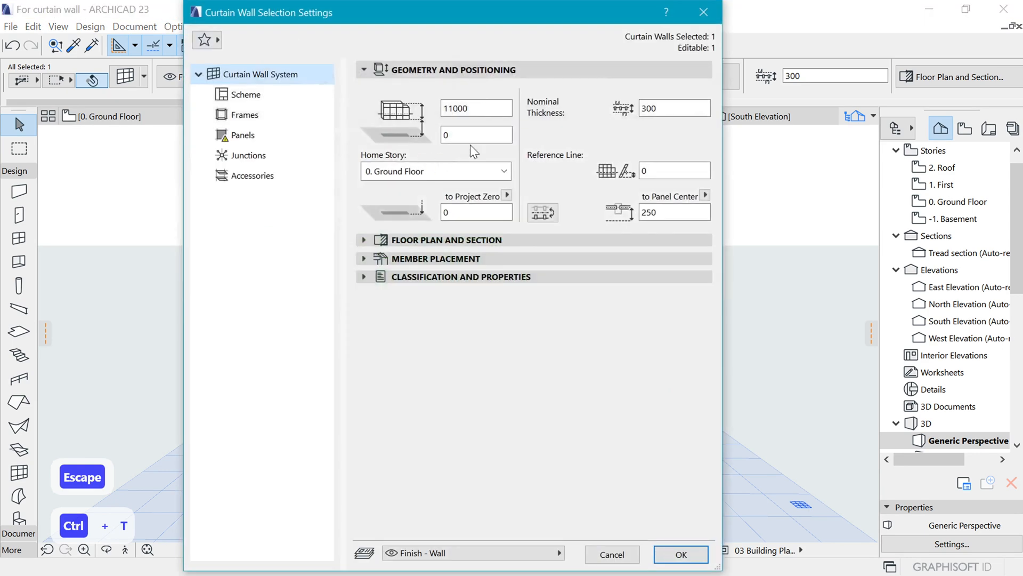
- Override the Mullion Frame and Boundary Frame surfaces with Metal - Iron
left_click(245, 114)
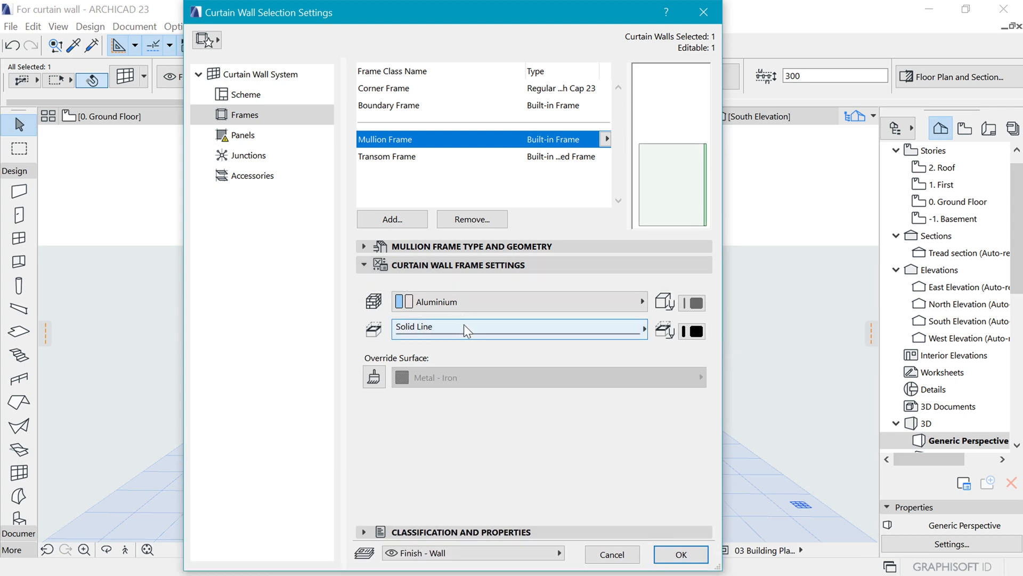
left_click(375, 377)
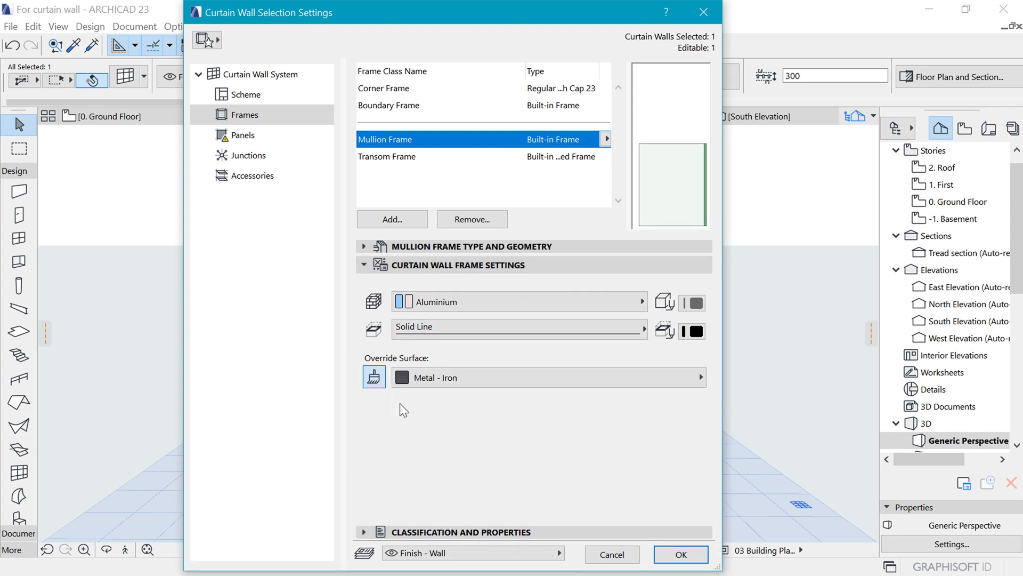
left_click(699, 377)
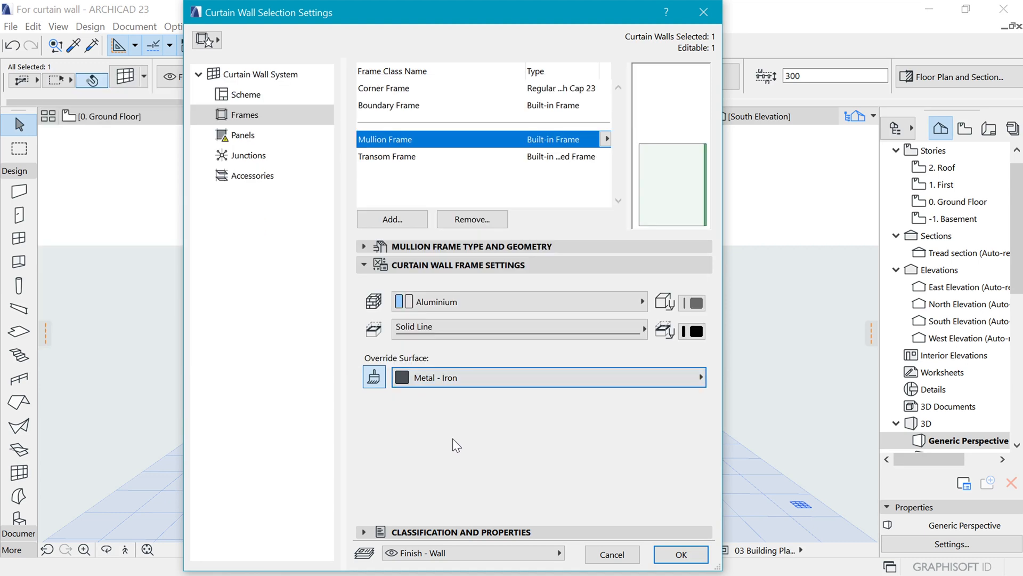
mouse_move(415, 151)
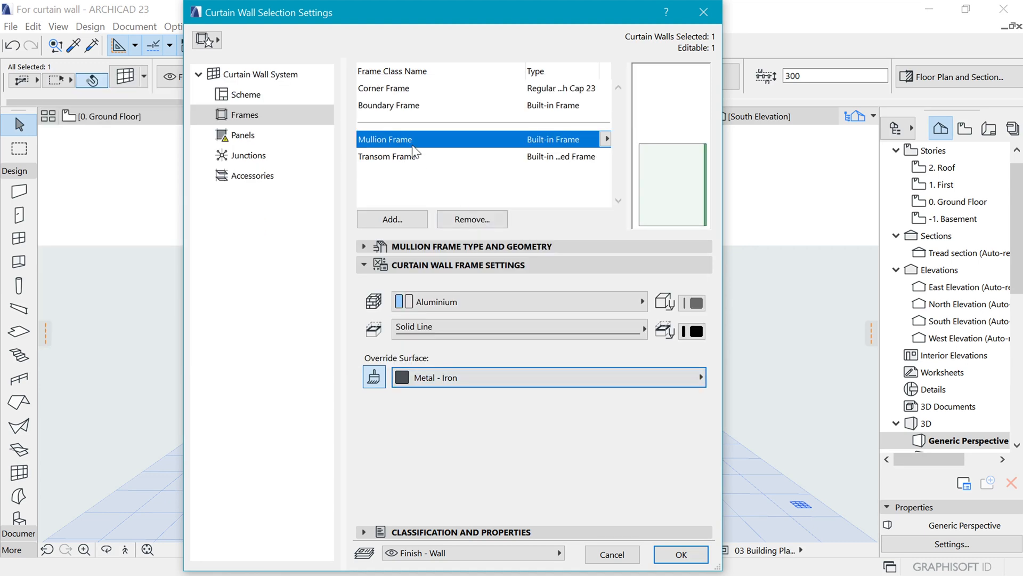
left_click(388, 105)
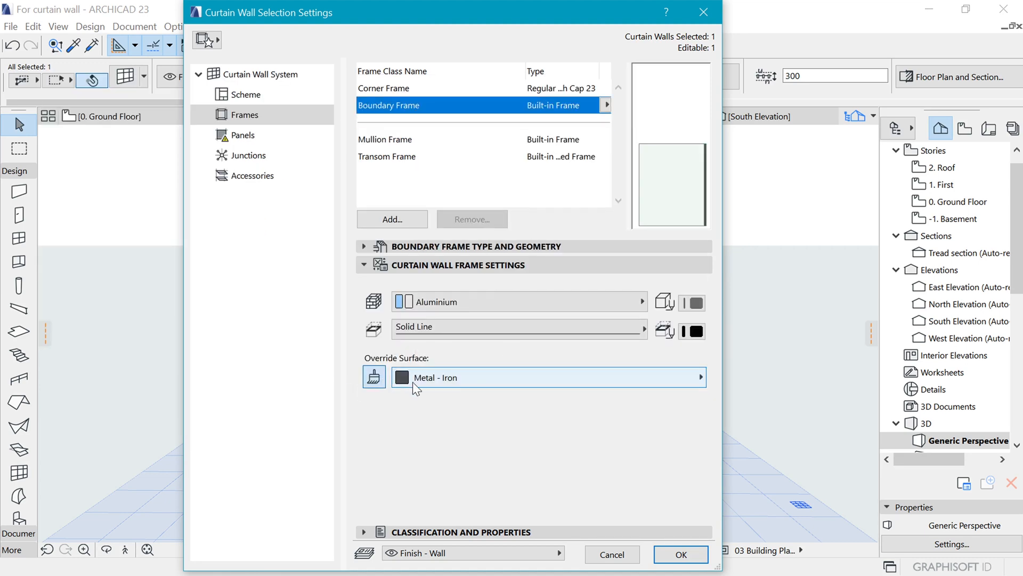
left_click(680, 554)
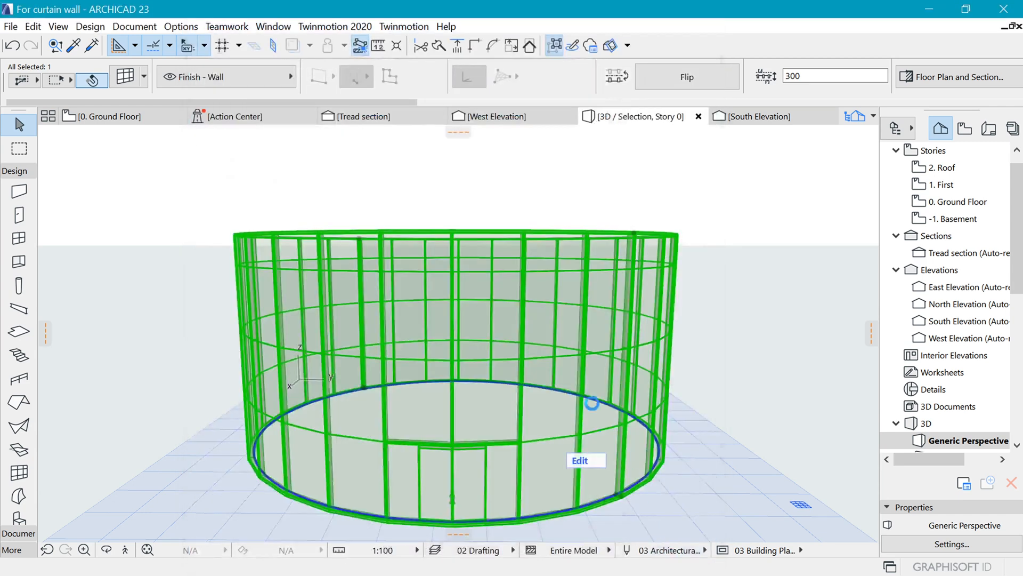
key("Escape")
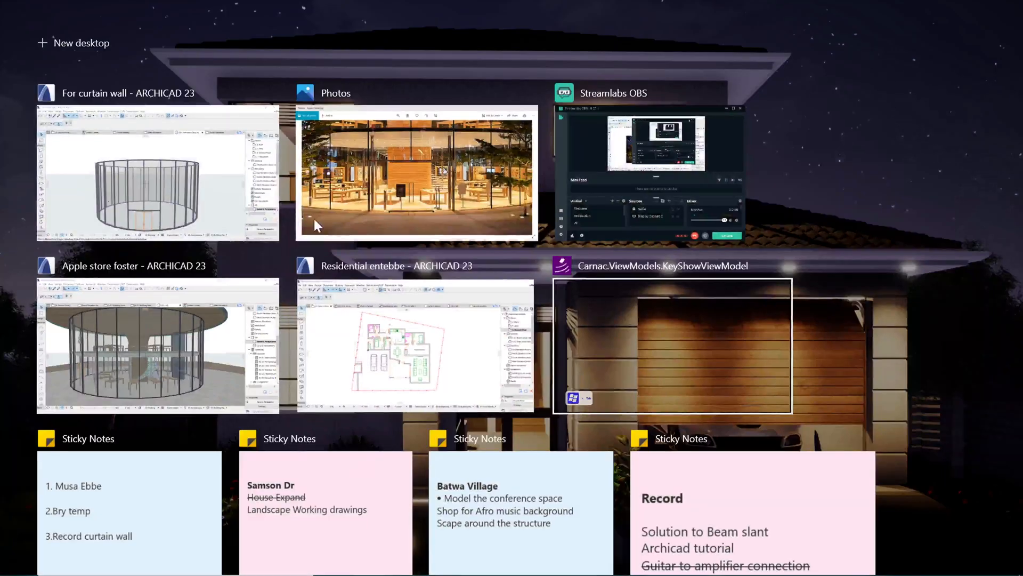
- Switch to the Apple store foster project and zoom into its 3D view
left_click(158, 346)
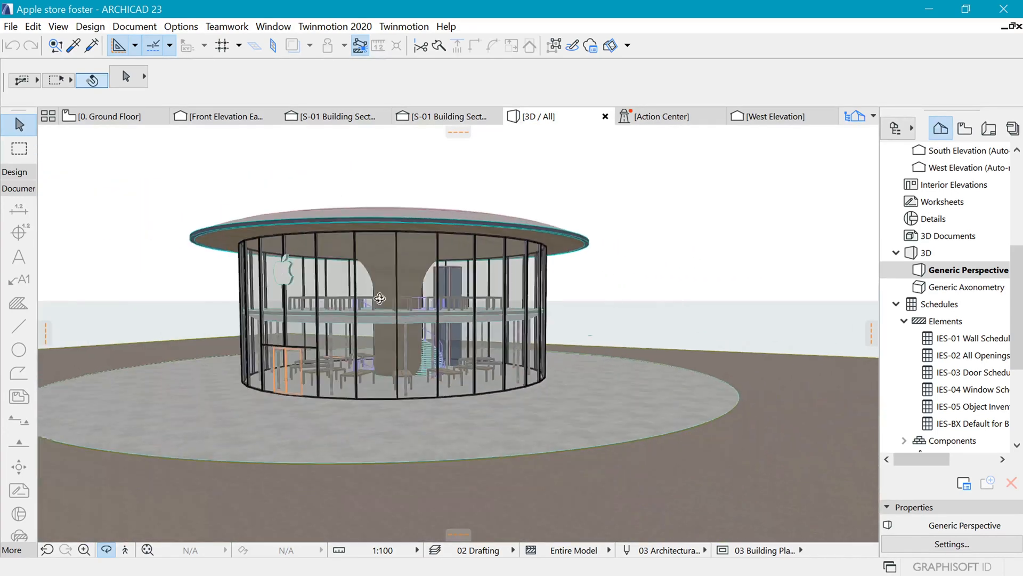
scroll("up", 3)
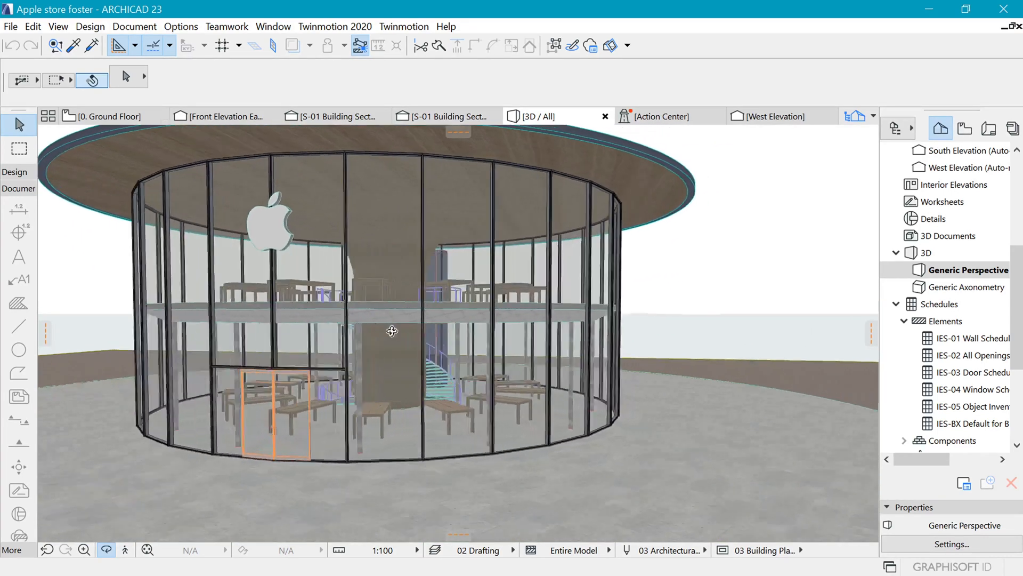